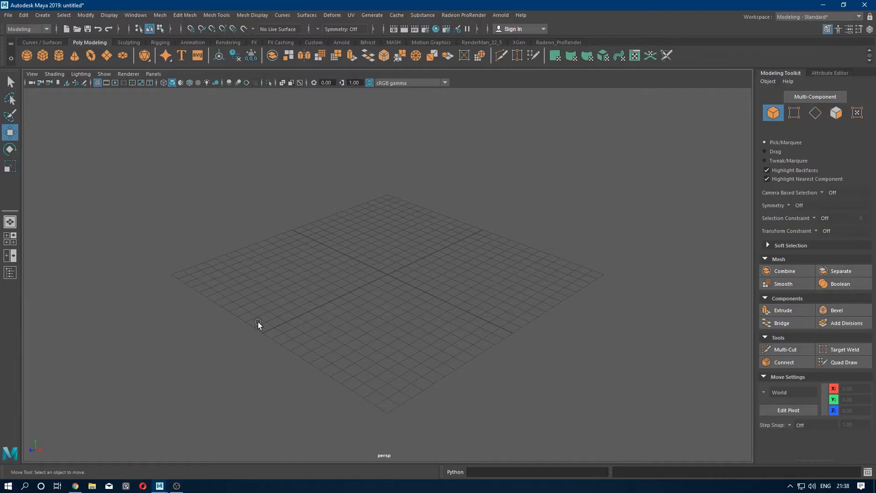
pyautogui.moveTo(256, 324)
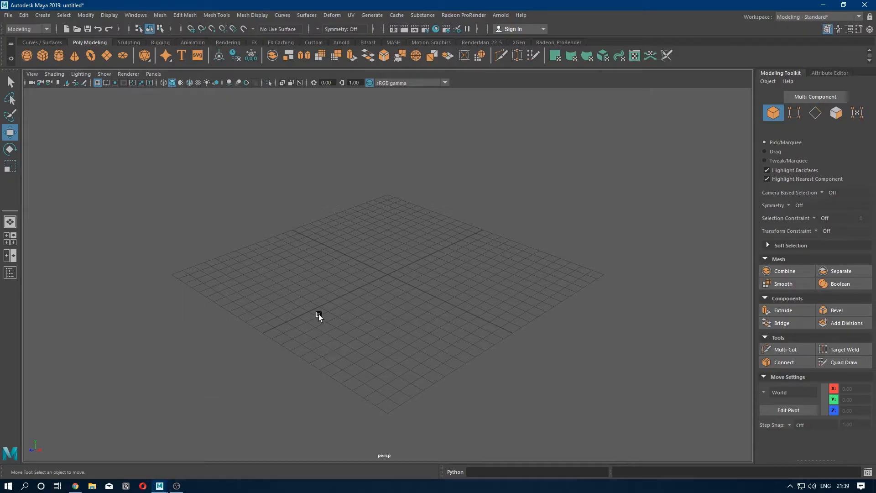
pyautogui.moveTo(321, 234)
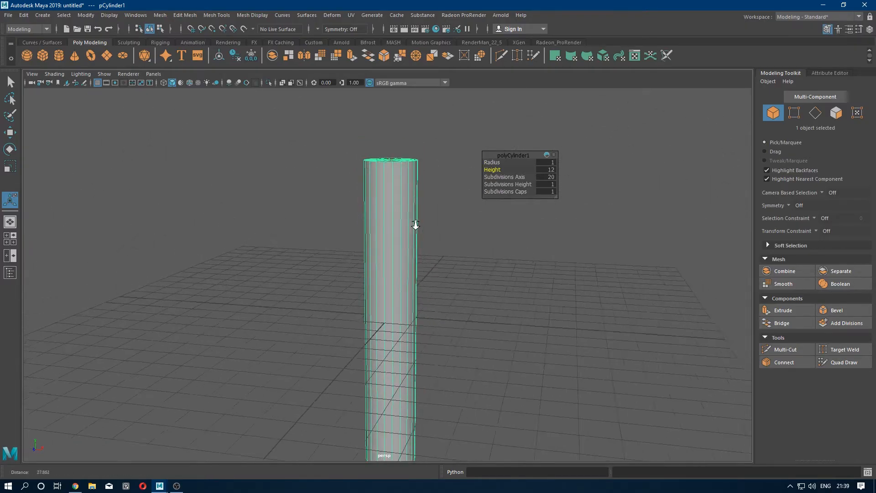
# Create a polygon cylinder with radius 1, height 12 and 20 axis subdivisions.
pyautogui.moveTo(415, 224); pyautogui.dragTo(433, 247)
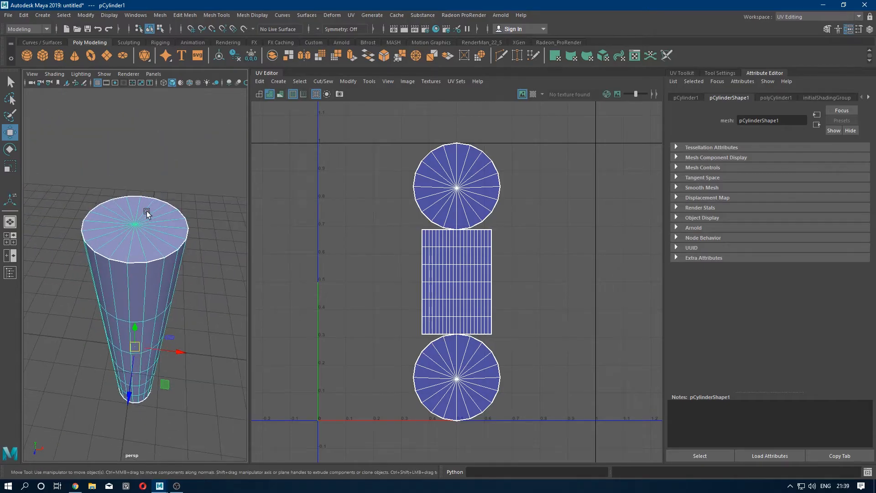
# Select both cylinder cap faces and apply a Y-axis planar UV projection.
pyautogui.rightClick(147, 214)
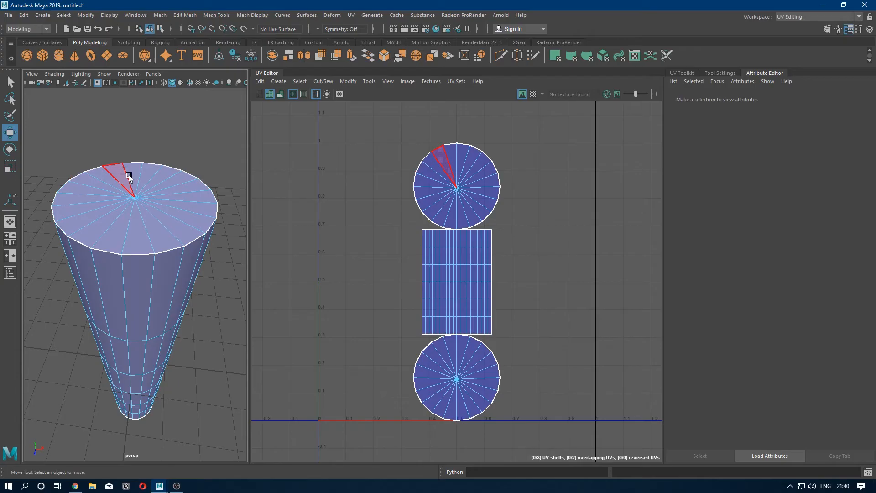
pyautogui.click(129, 177)
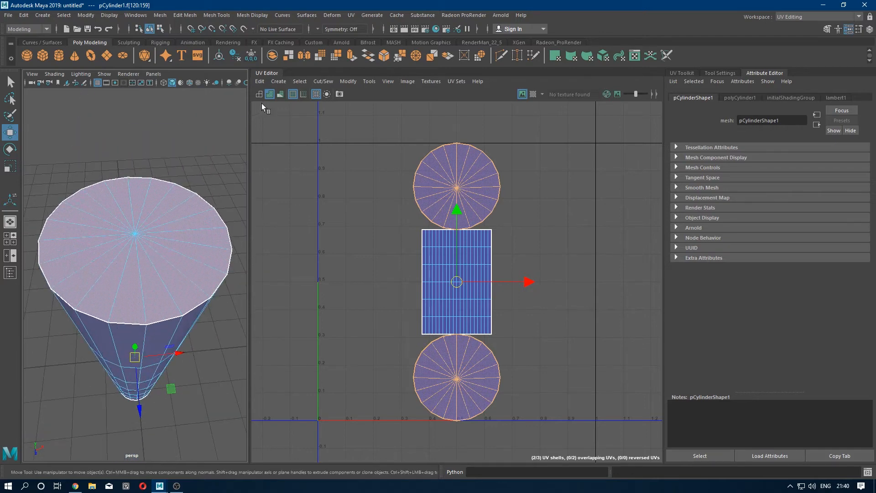
pyautogui.click(278, 82)
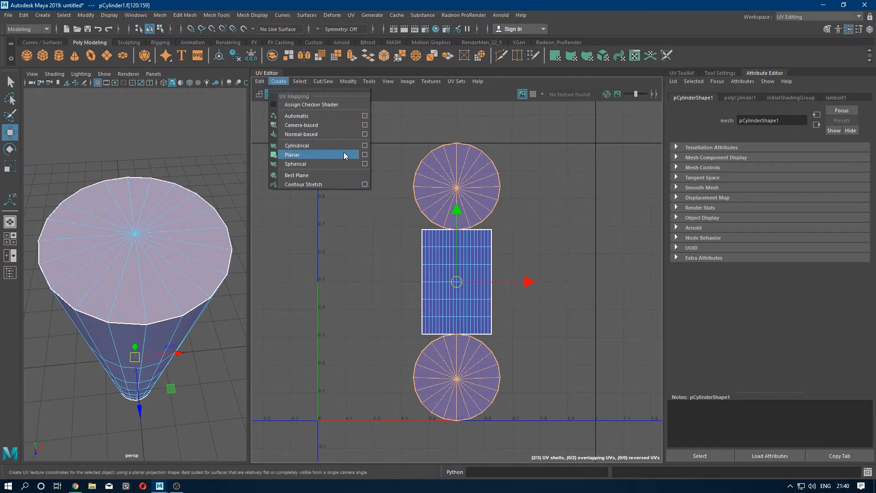
pyautogui.click(365, 155)
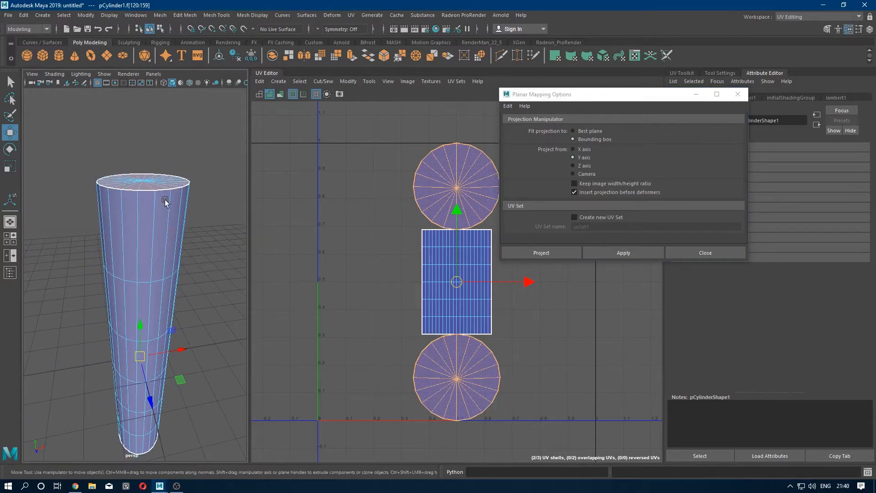
pyautogui.click(186, 195)
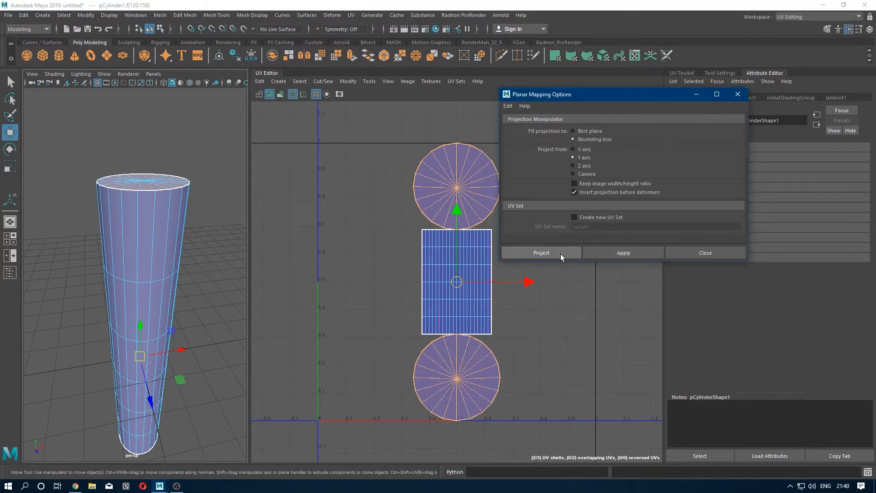
pyautogui.click(541, 253)
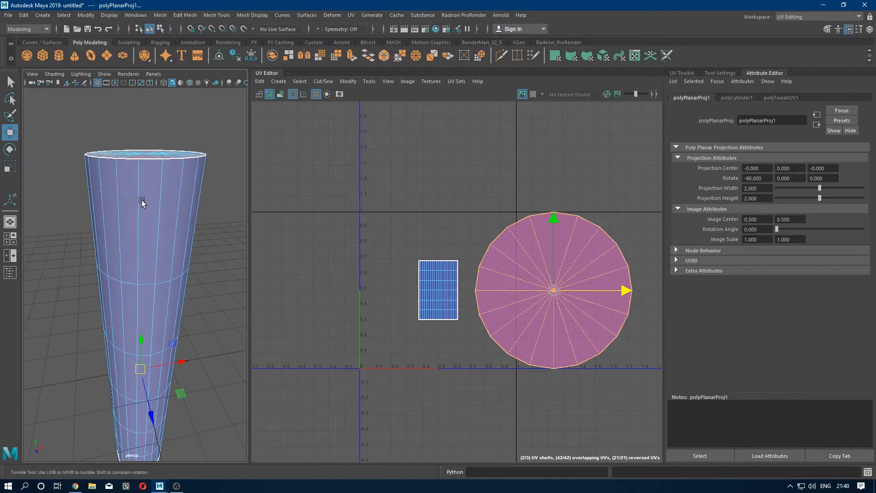
# Give the side faces a 360° cylindrical UV projection and assign a new Lambert material.
pyautogui.rightClick(141, 201)
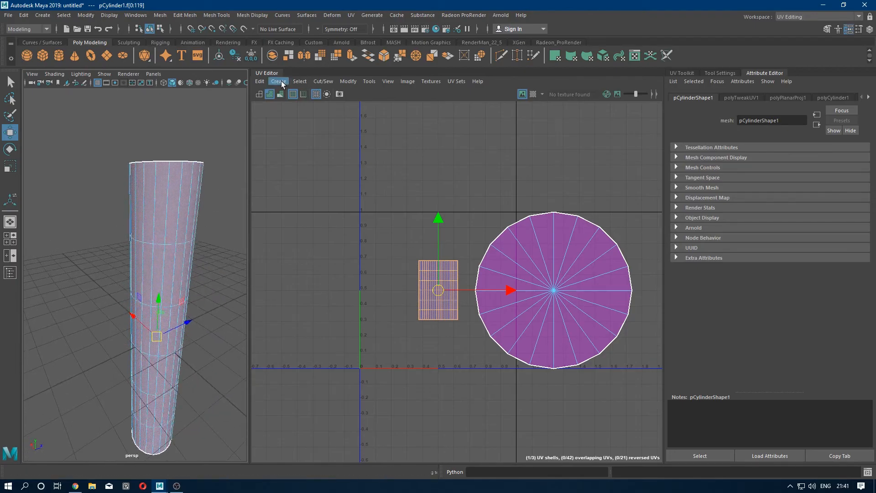
pyautogui.click(278, 81)
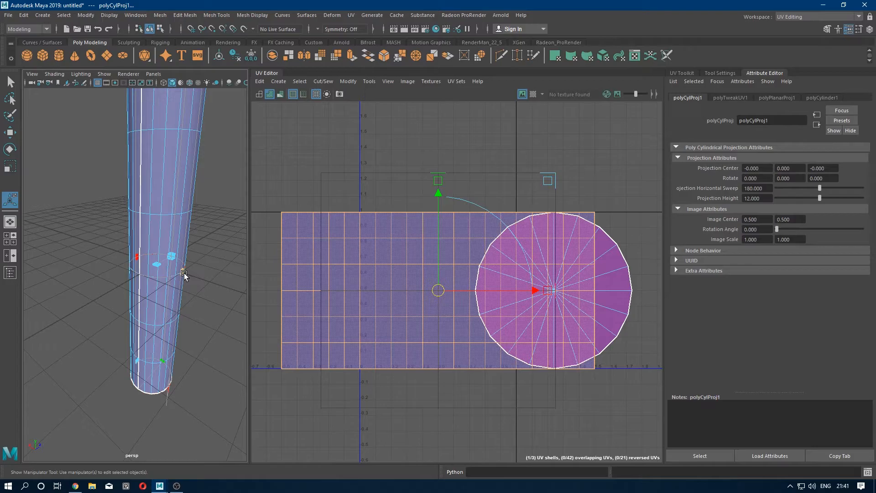
pyautogui.moveTo(181, 274)
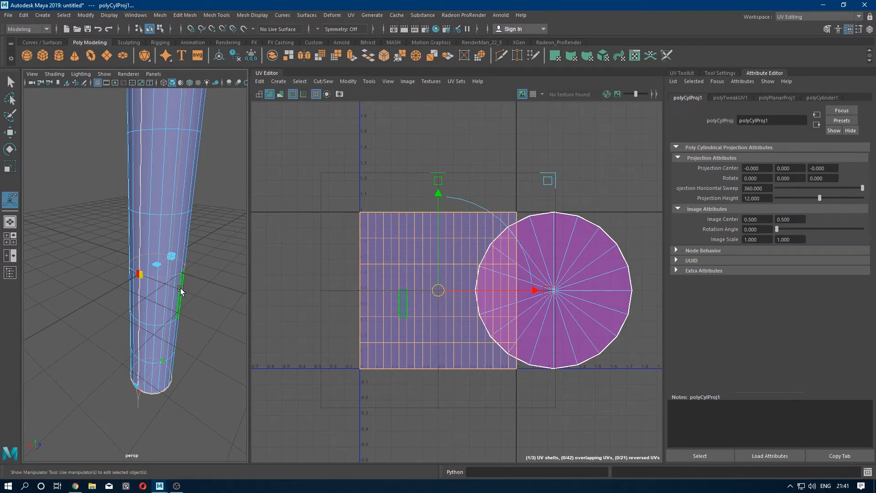
pyautogui.rightClick(423, 169)
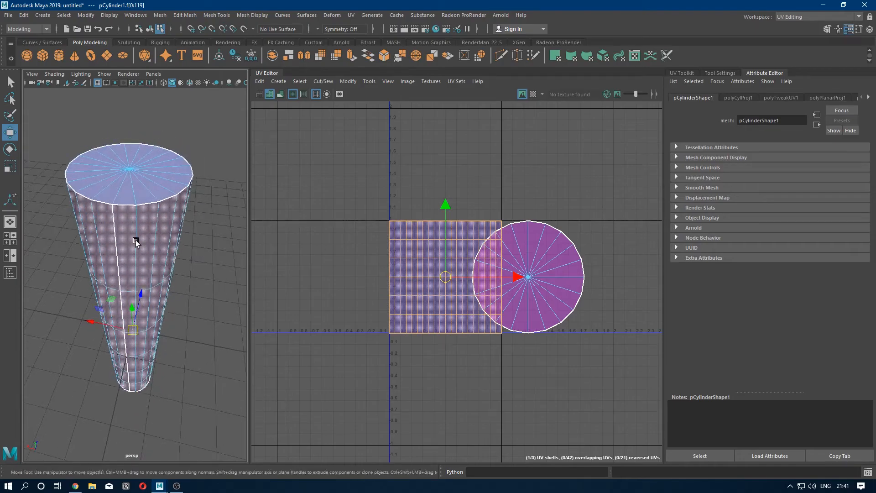
pyautogui.rightClick(134, 243)
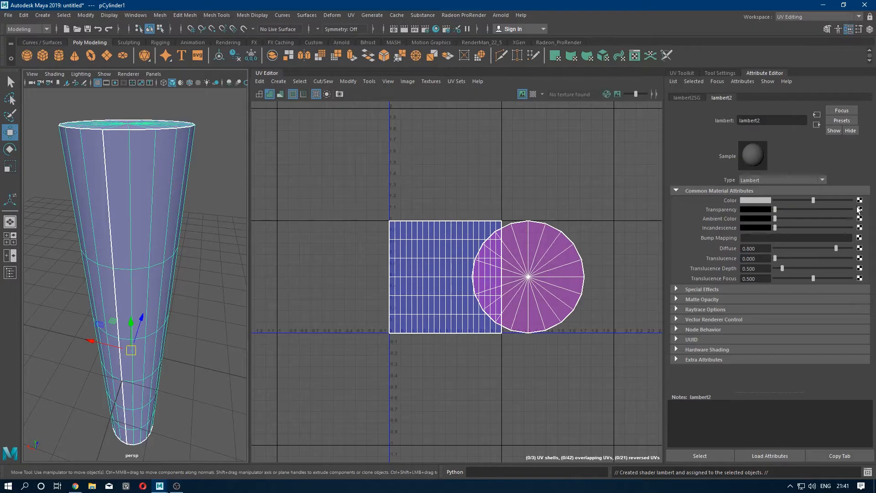
# Map a checker texture to the Lambert colour, show textures, and stretch the side UV shell.
pyautogui.click(859, 200)
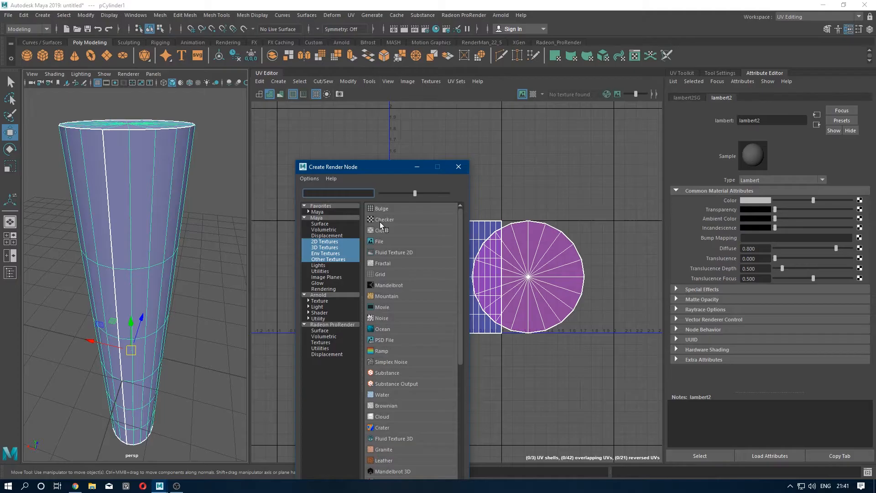
pyautogui.click(384, 219)
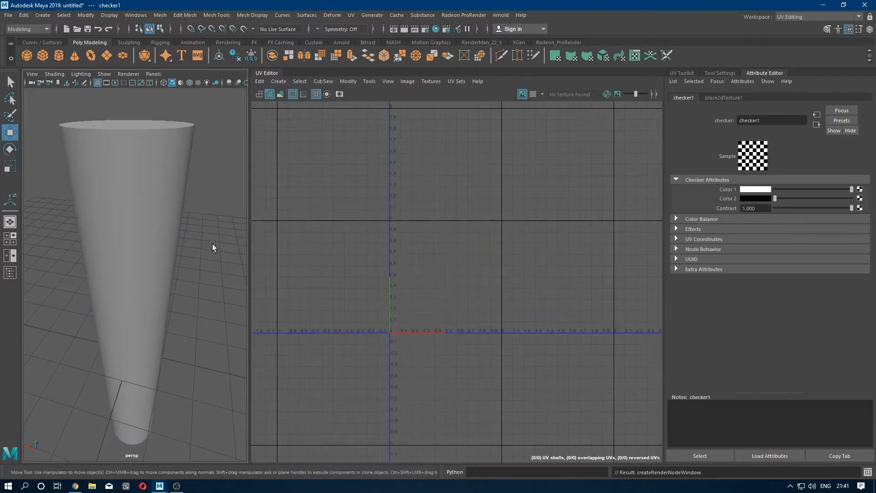
pyautogui.press('6')
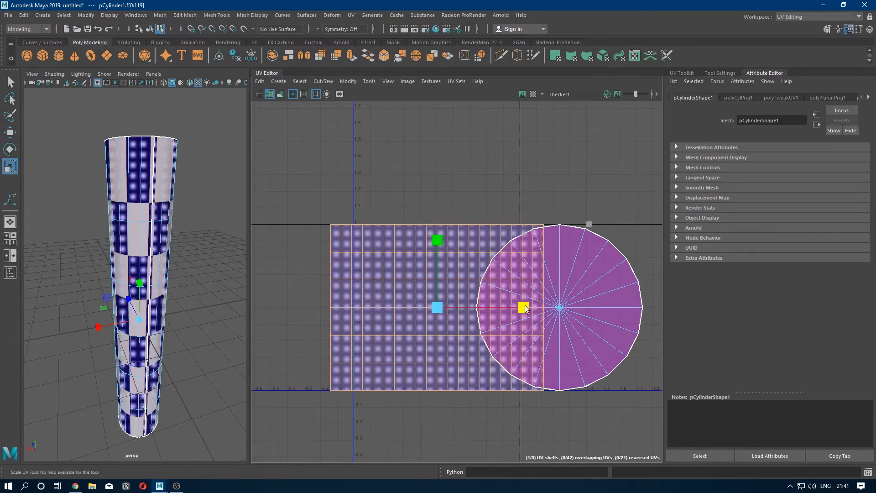
pyautogui.moveTo(524, 308); pyautogui.dragTo(504, 308)
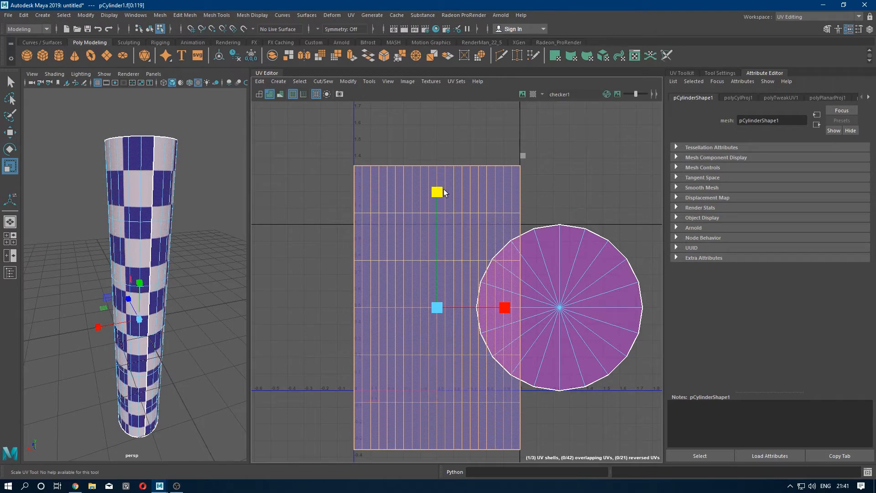
pyautogui.moveTo(438, 191); pyautogui.dragTo(437, 167)
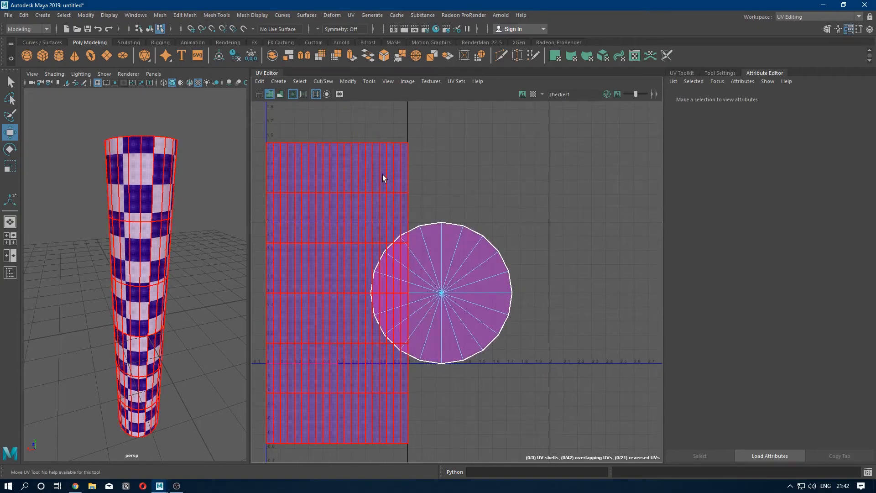
# Separate the two overlapping cap UV discs and flip the right-hand one.
pyautogui.click(441, 294)
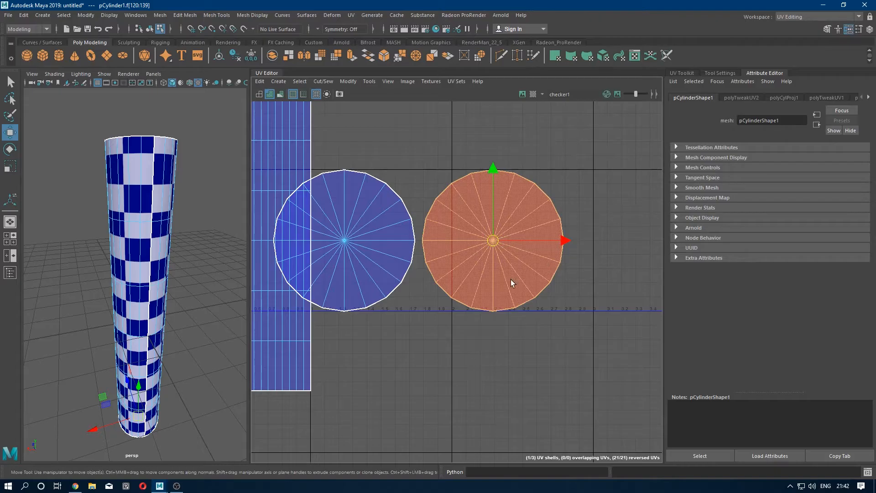
pyautogui.click(369, 82)
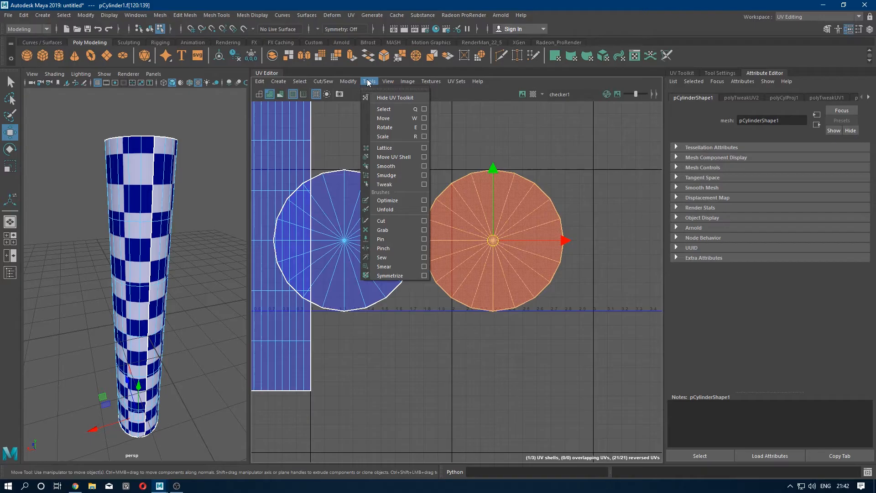
pyautogui.click(348, 81)
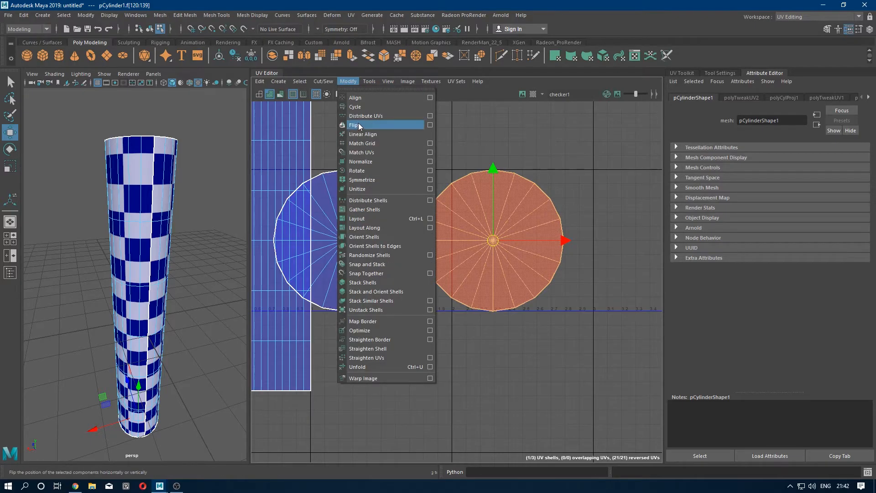
pyautogui.click(354, 125)
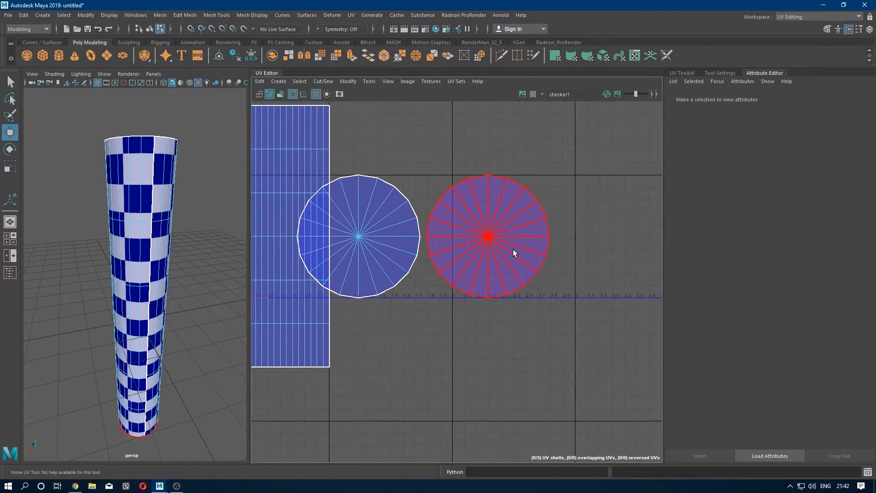
pyautogui.moveTo(510, 249)
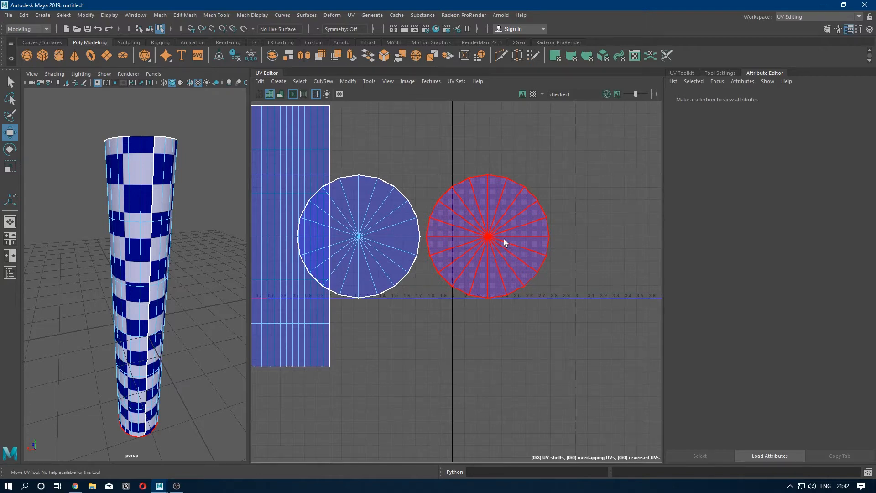
# Switch to UV shell selection and lay out all shells inside the 0–1 UV square.
pyautogui.rightClick(486, 238)
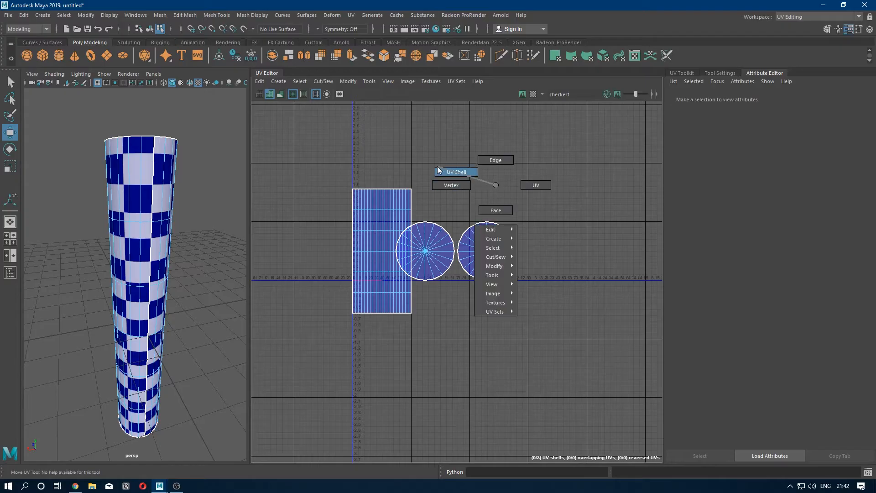
pyautogui.click(456, 172)
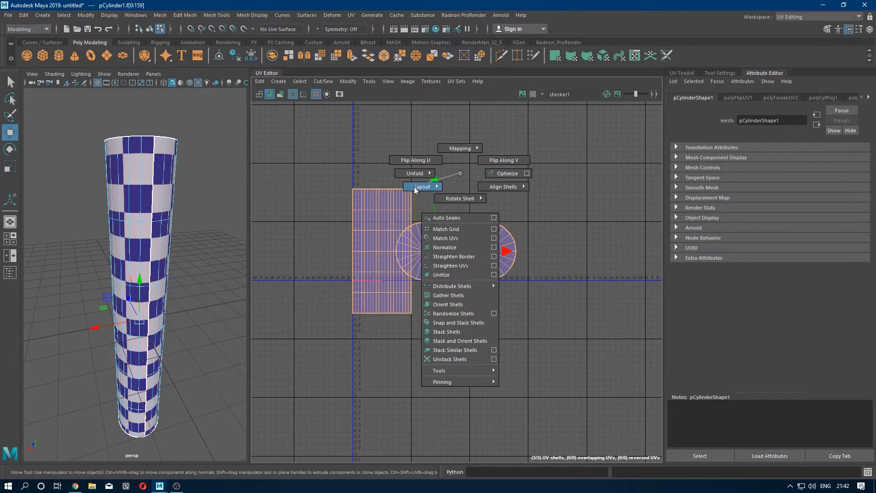
pyautogui.click(423, 186)
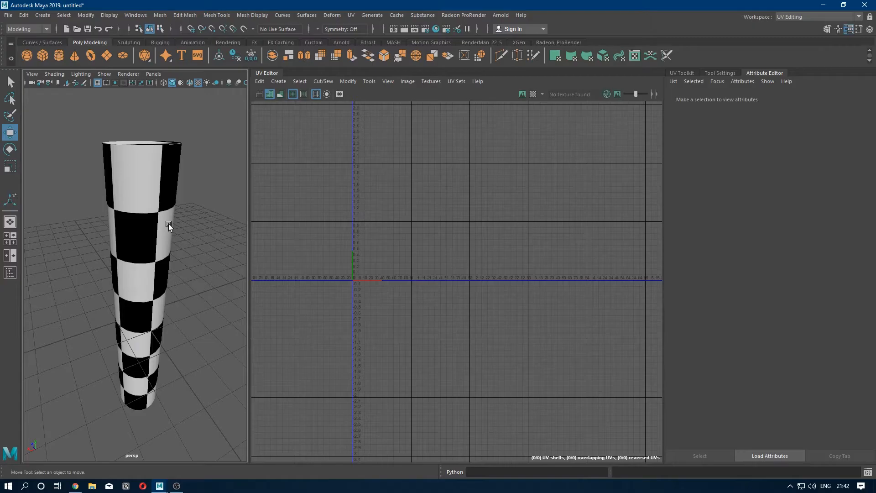
pyautogui.moveTo(170, 226); pyautogui.dragTo(218, 236)
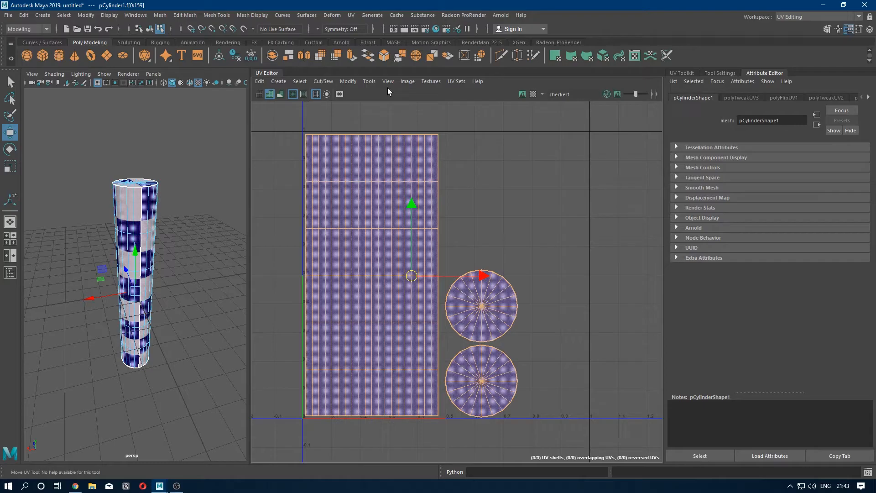
# Export a 2048 px JPEG UV snapshot named UV_Log into the Work folder.
pyautogui.click(407, 81)
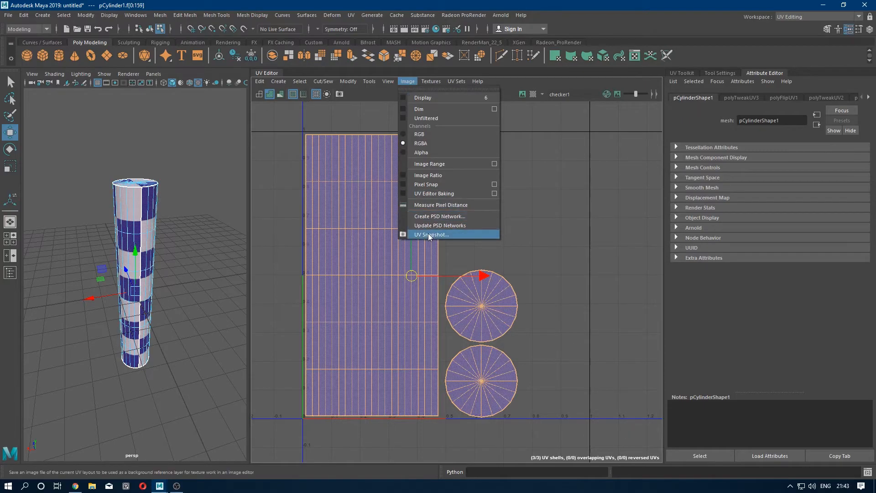
pyautogui.click(430, 235)
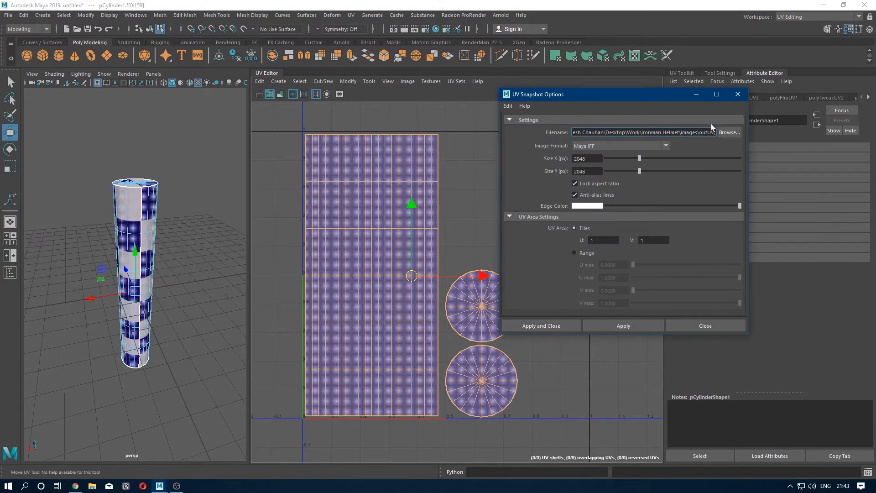
pyautogui.click(730, 132)
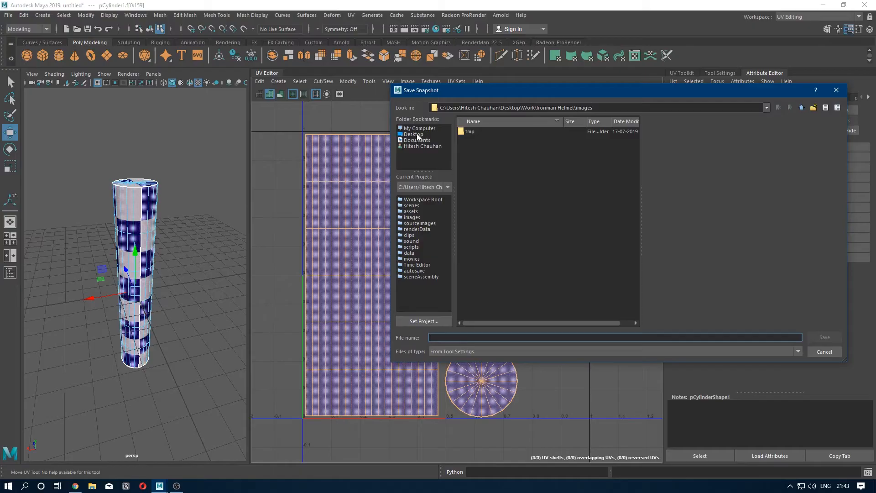
pyautogui.click(414, 134)
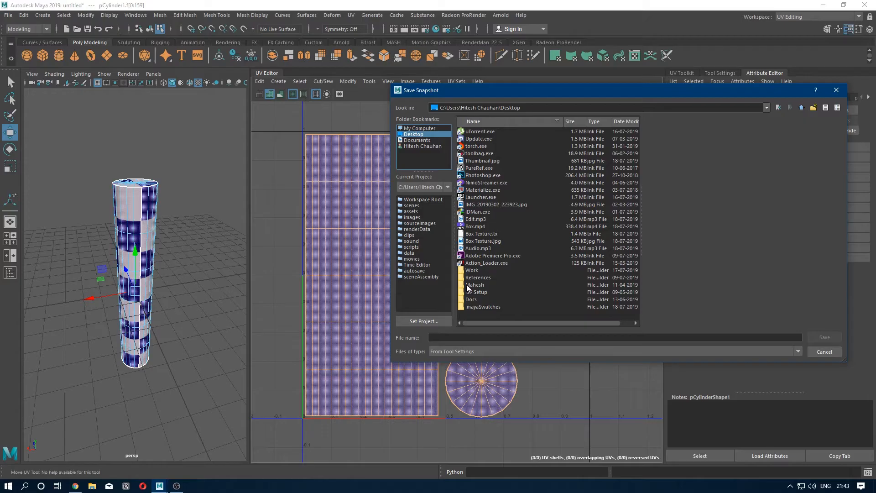
pyautogui.doubleClick(471, 270)
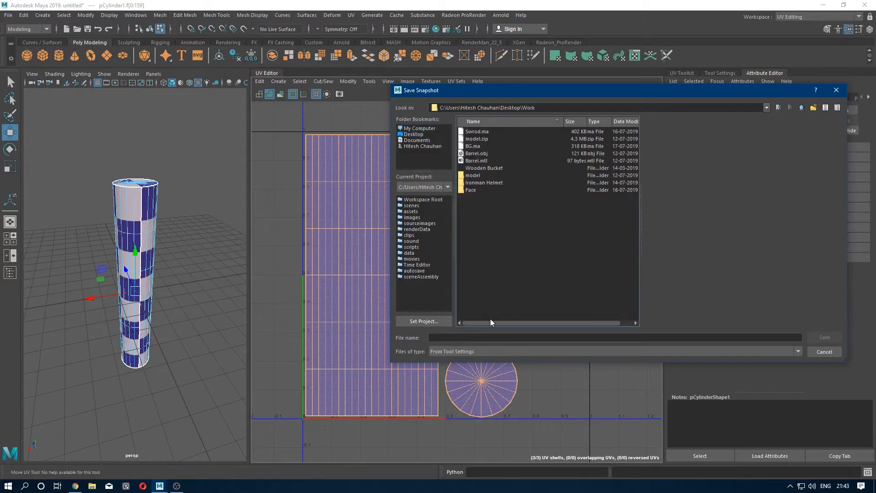
pyautogui.write('UV_')
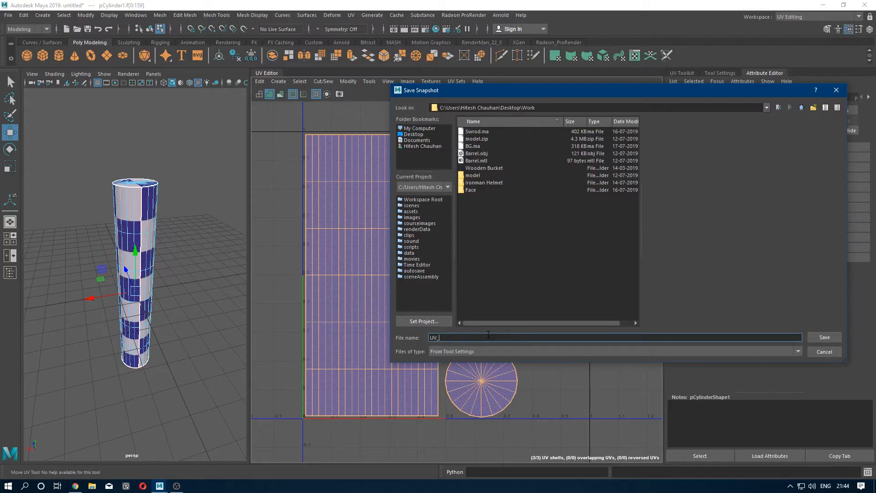
pyautogui.click(824, 336)
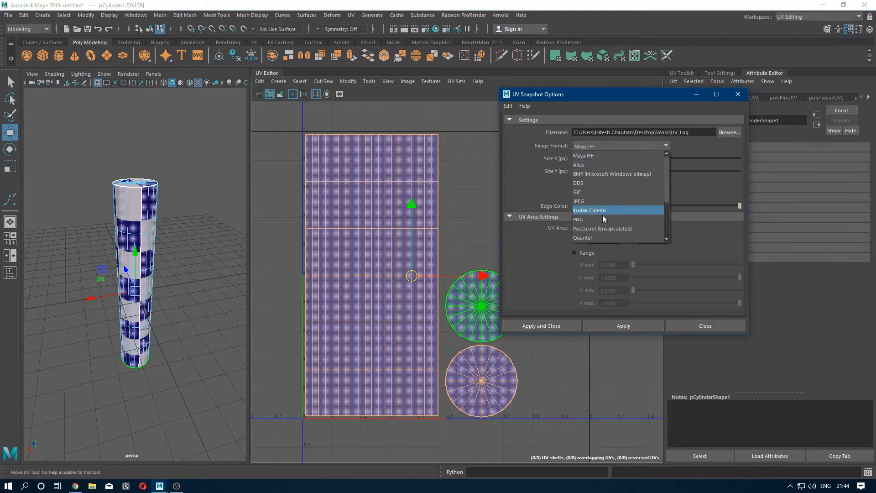
pyautogui.moveTo(601, 201)
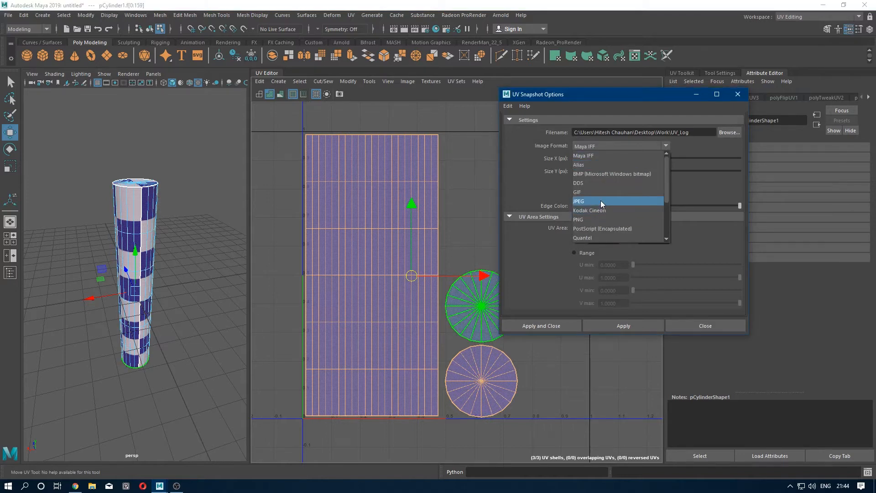
pyautogui.click(579, 201)
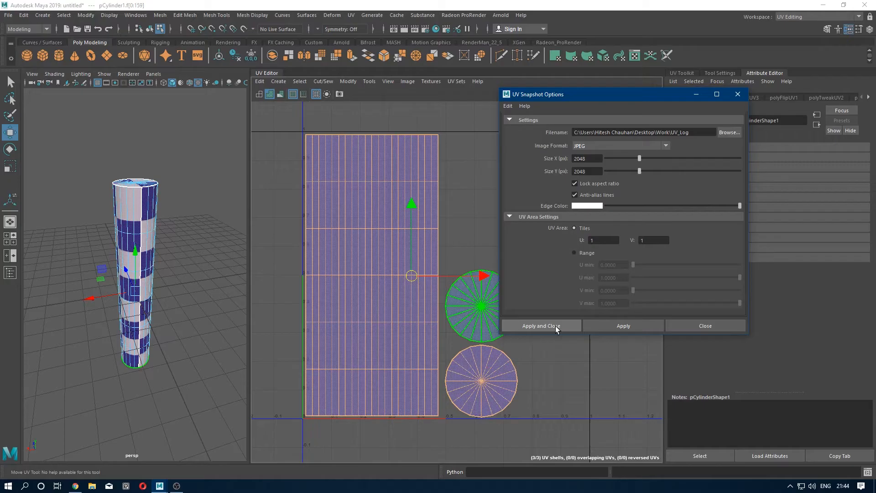
pyautogui.click(541, 326)
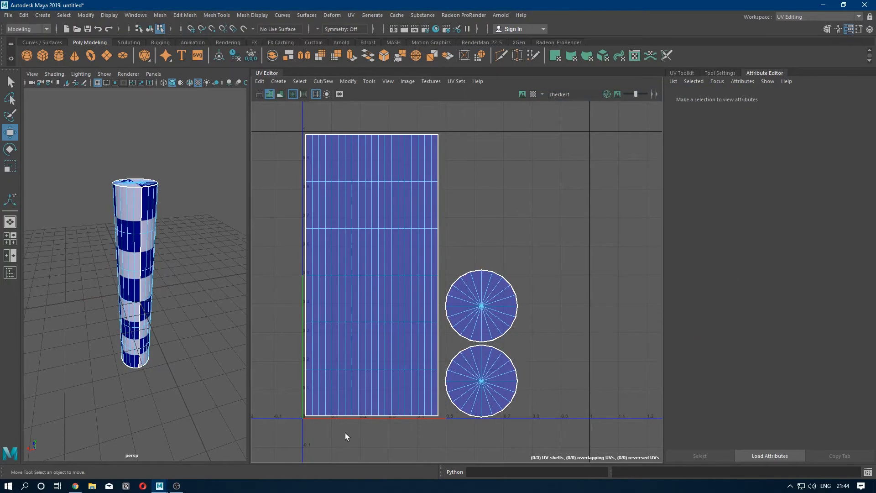
pyautogui.write('pho')
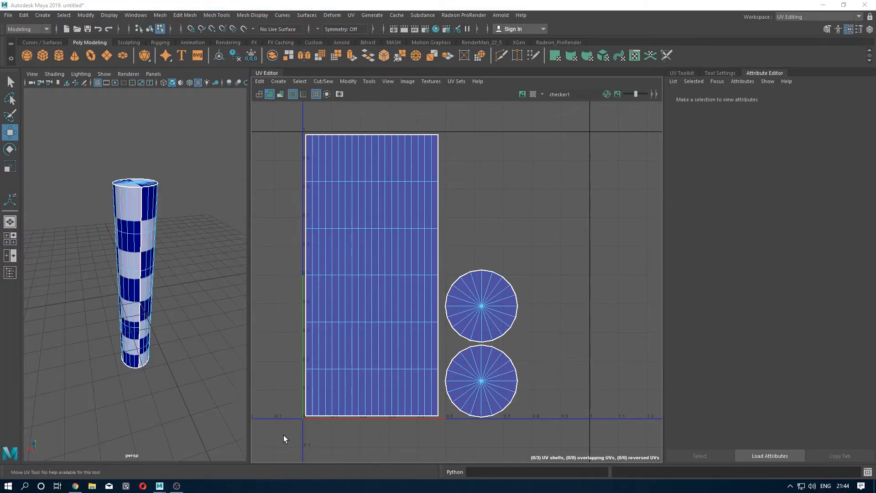
# Launch Photoshop and search Google Images for 'wooden log' in Chrome.
pyautogui.click(192, 486)
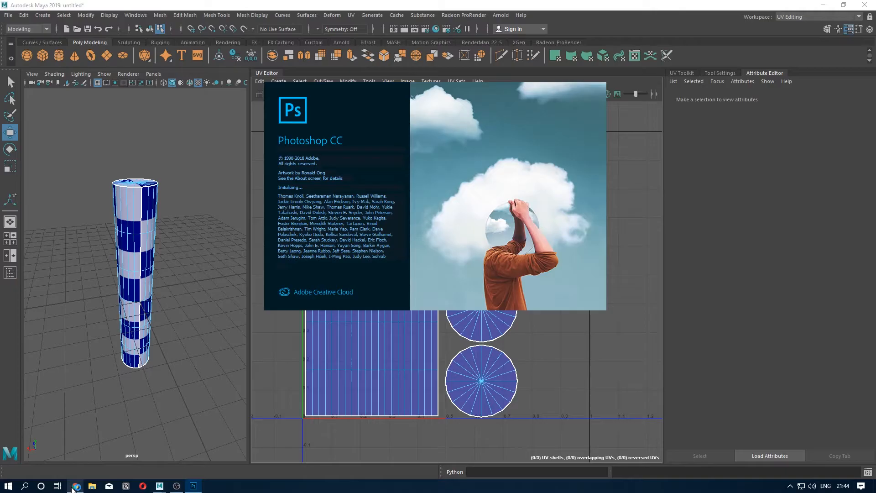
pyautogui.click(74, 485)
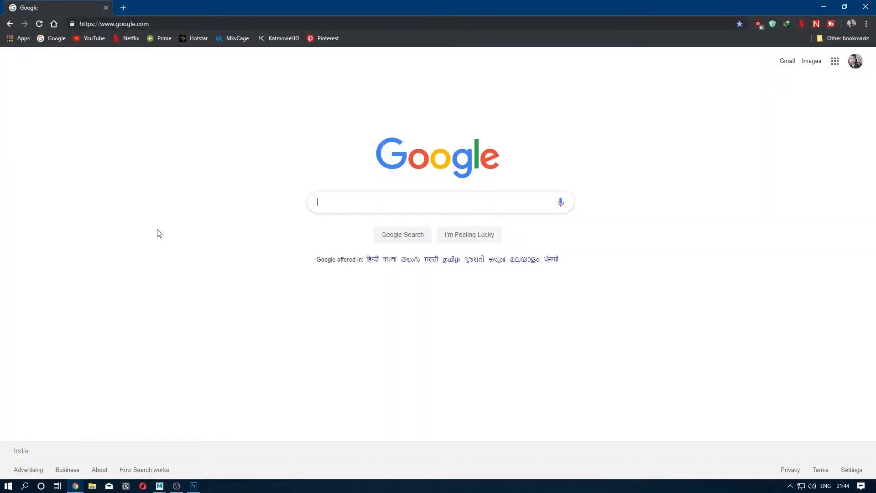
pyautogui.moveTo(162, 259)
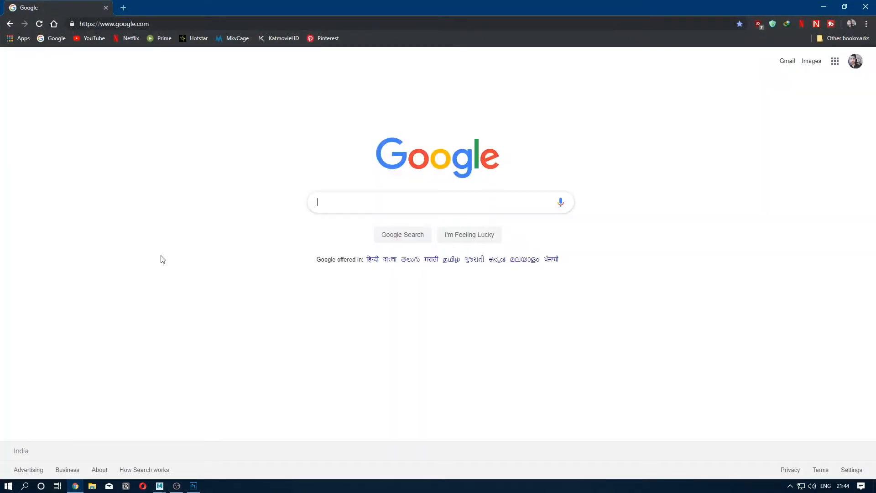
pyautogui.write('wooden')
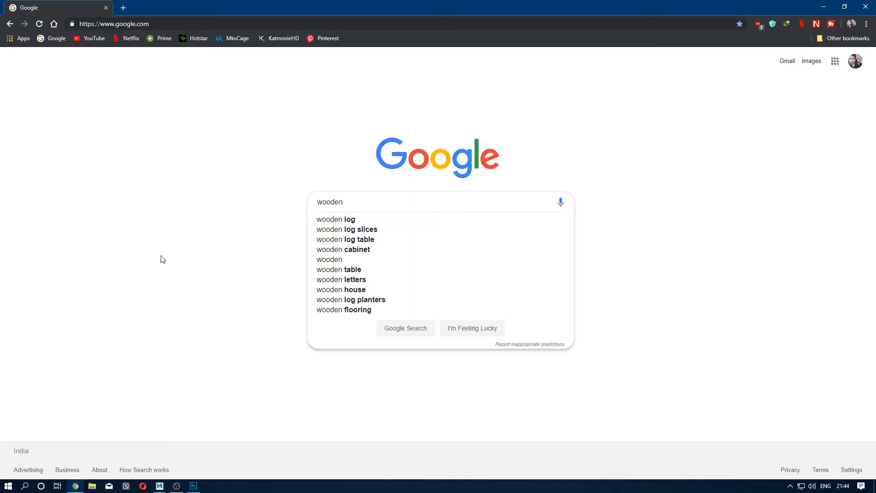
pyautogui.click(336, 219)
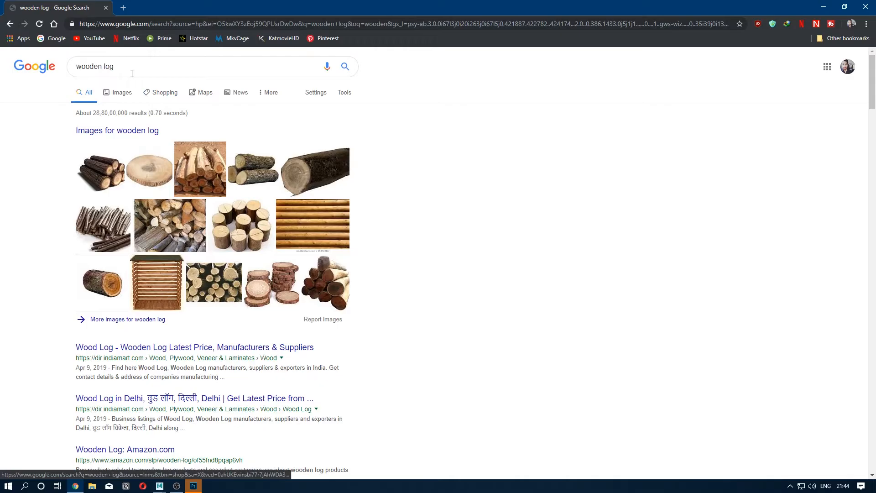
pyautogui.click(122, 92)
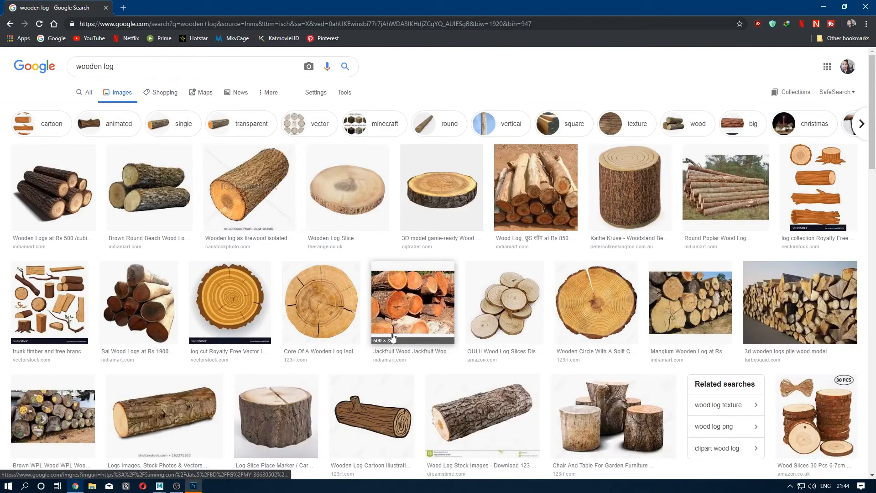
pyautogui.moveTo(436, 369)
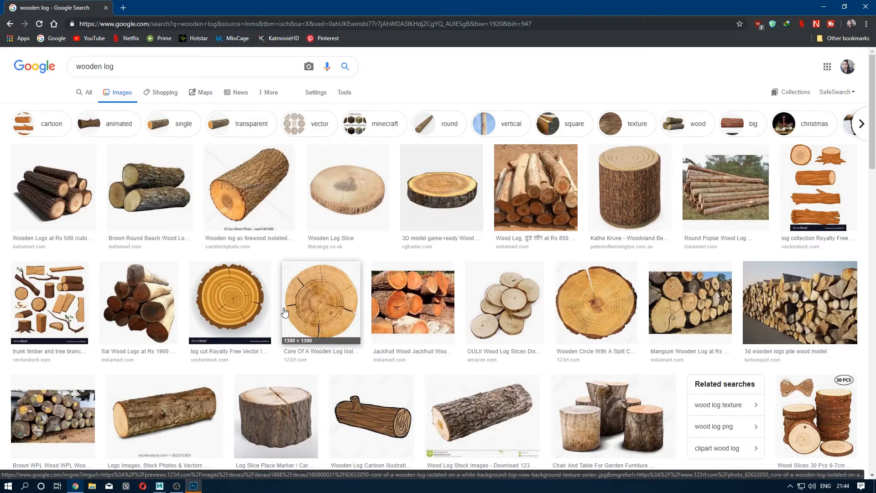
# Browse the wooden log image results and preview the Wooden Log - 0425 slice photo.
pyautogui.scroll(-3)
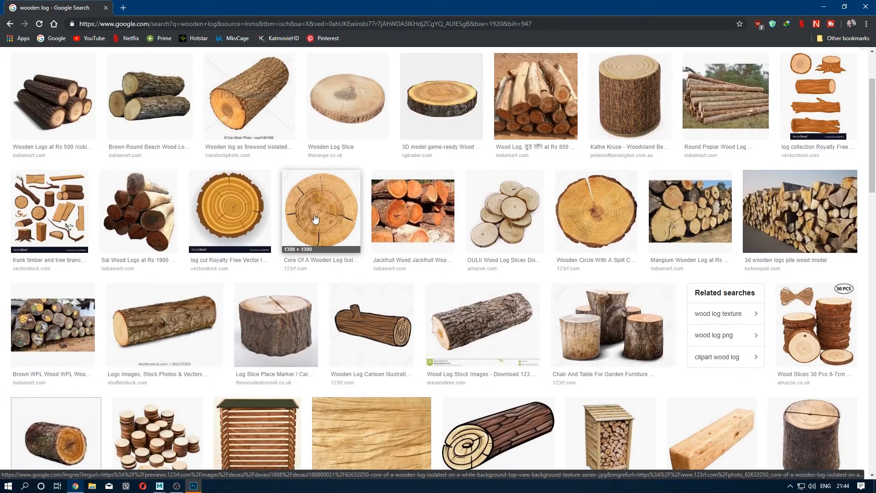
pyautogui.click(321, 210)
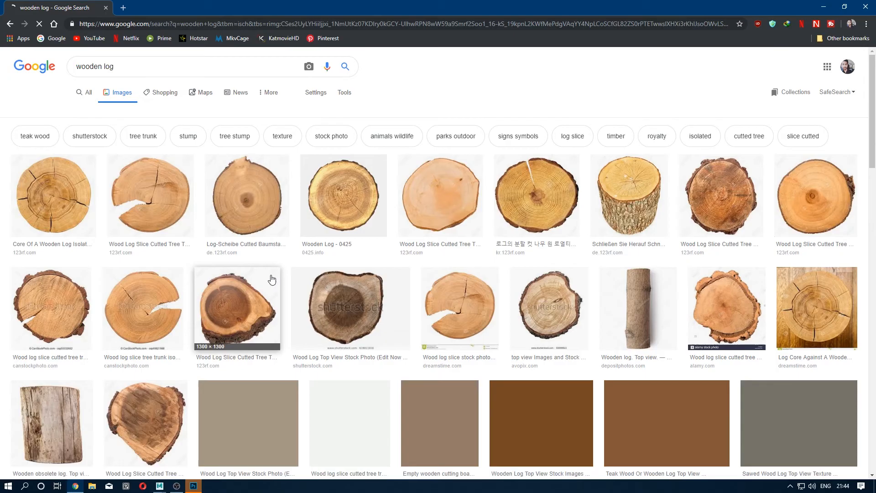
pyautogui.click(344, 93)
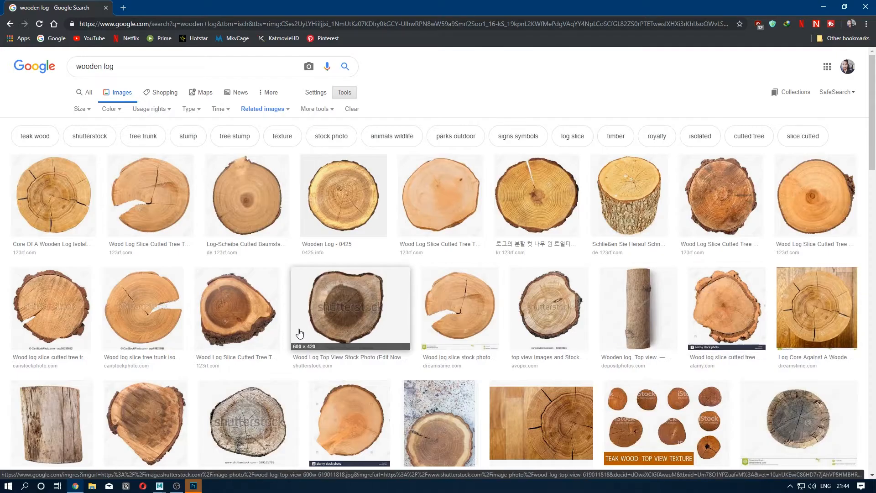
pyautogui.click(247, 195)
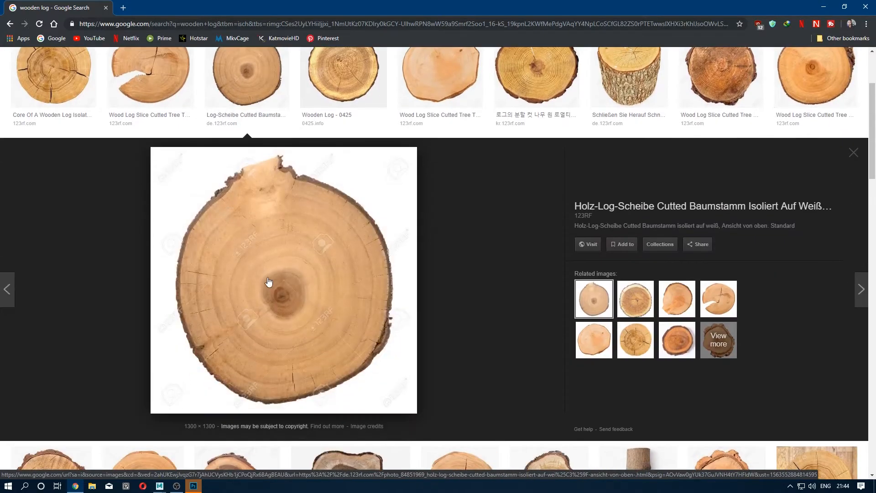
pyautogui.click(343, 77)
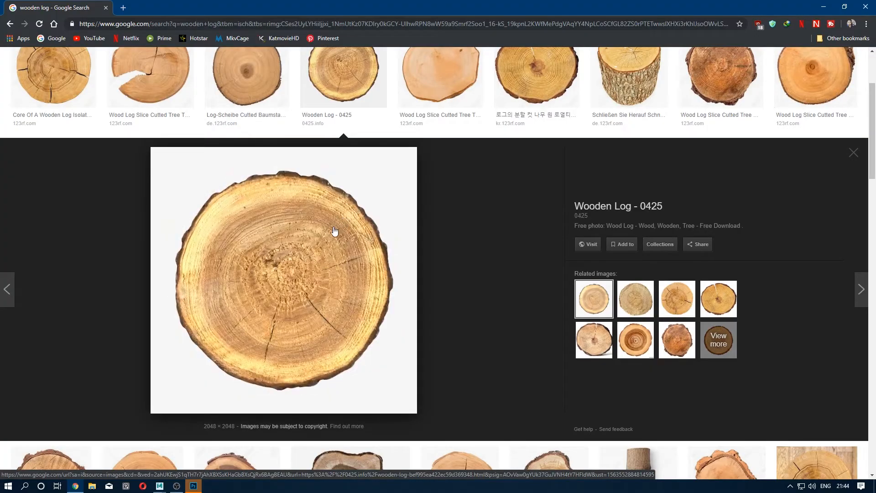
pyautogui.moveTo(340, 221)
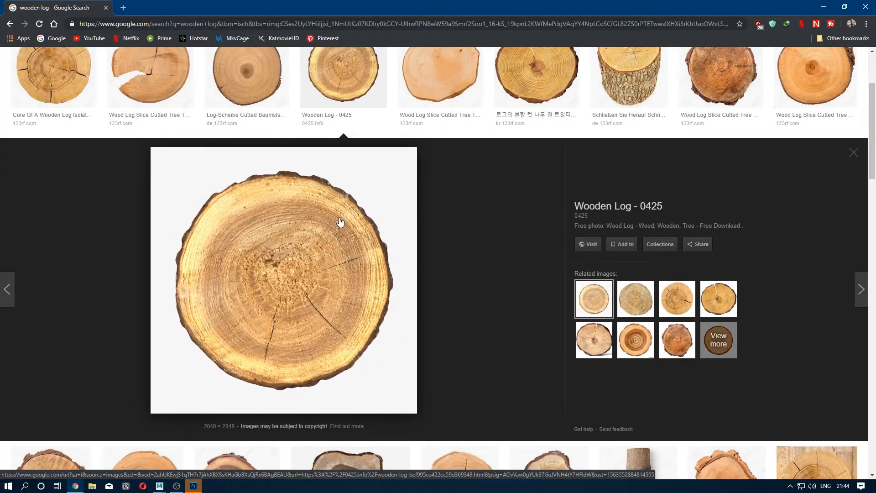
# Save the log slice photo as Log_1.jpg in the Work folder.
pyautogui.rightClick(341, 222)
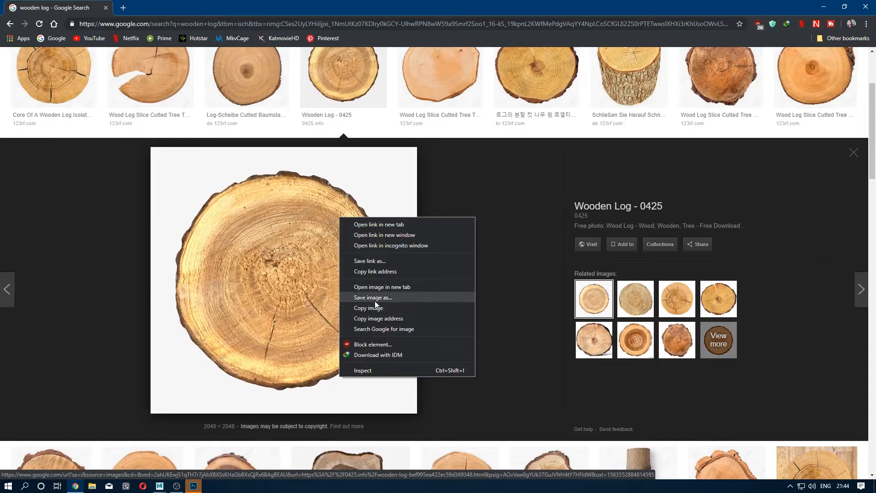
pyautogui.click(373, 297)
pyautogui.write('wood-log-5')
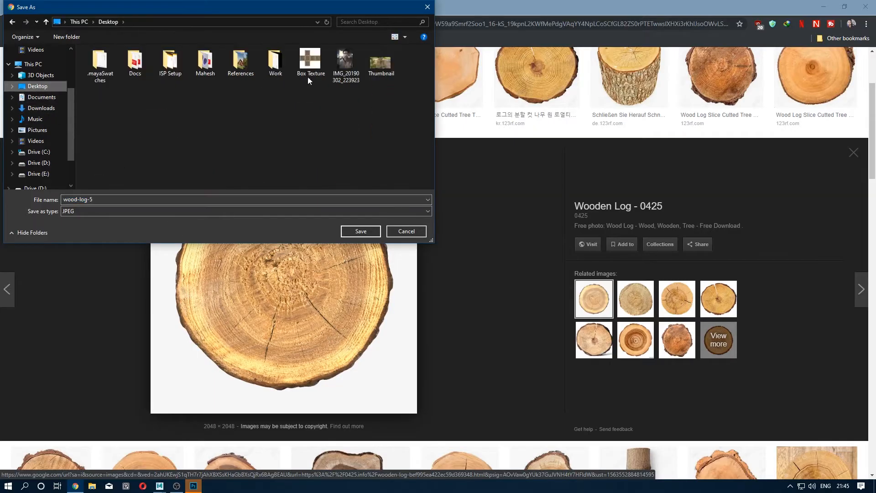
pyautogui.doubleClick(275, 63)
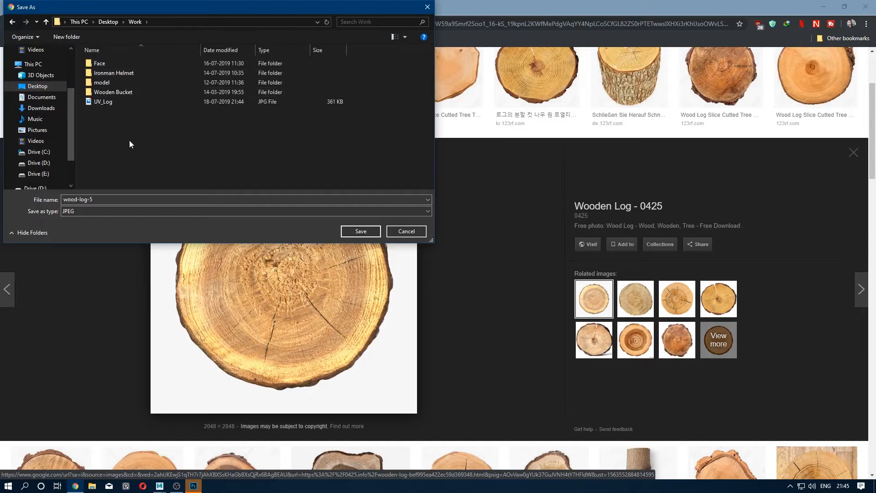
pyautogui.write('L')
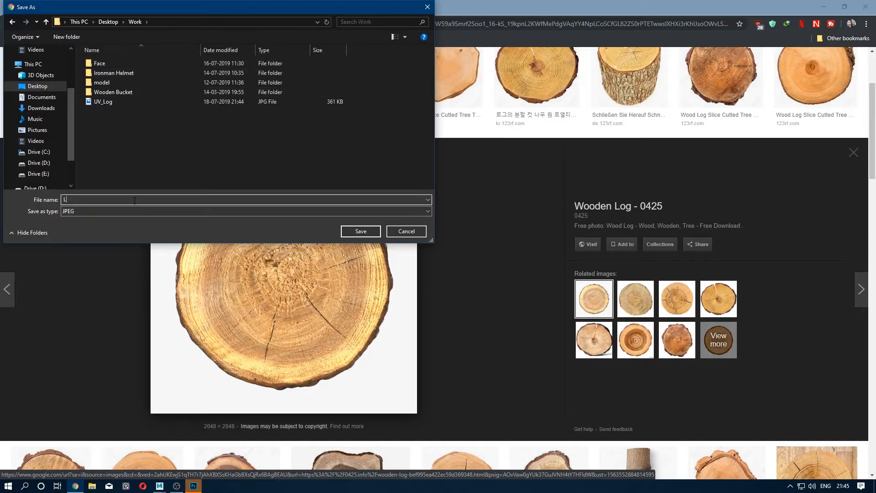
pyautogui.click(360, 231)
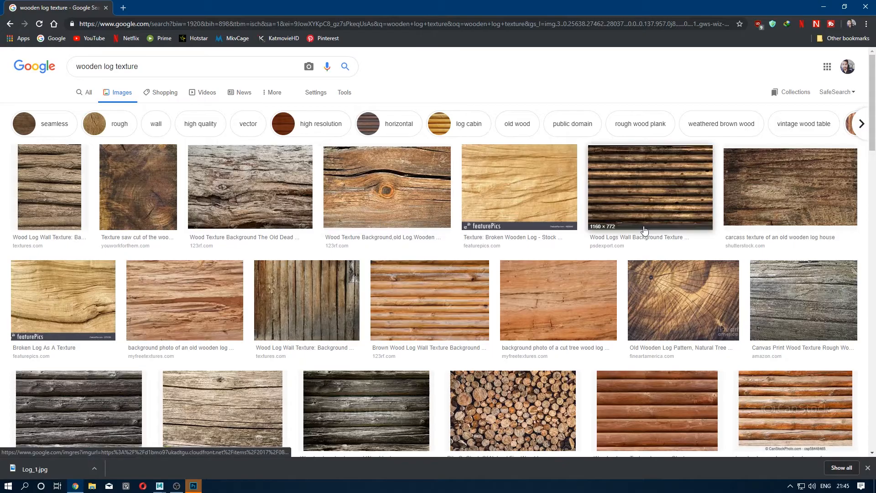
# Filter results to large images and open the lighter cracked wood texture.
pyautogui.scroll(-3)
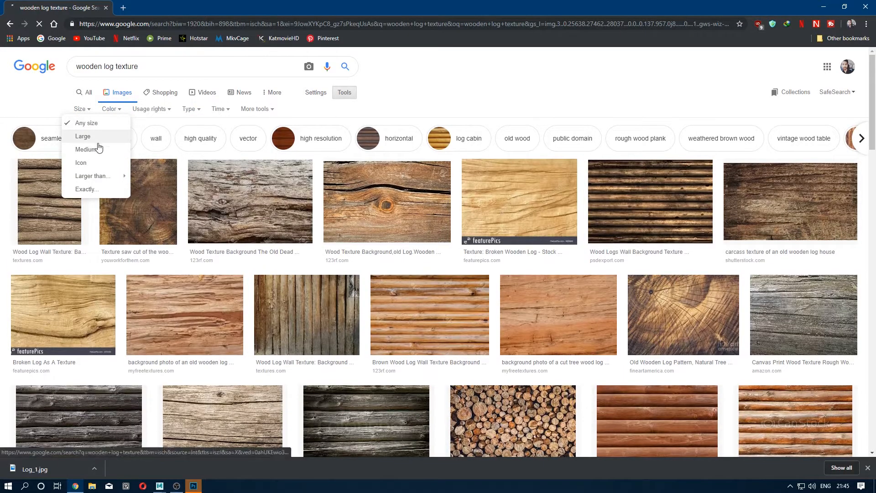
pyautogui.click(82, 136)
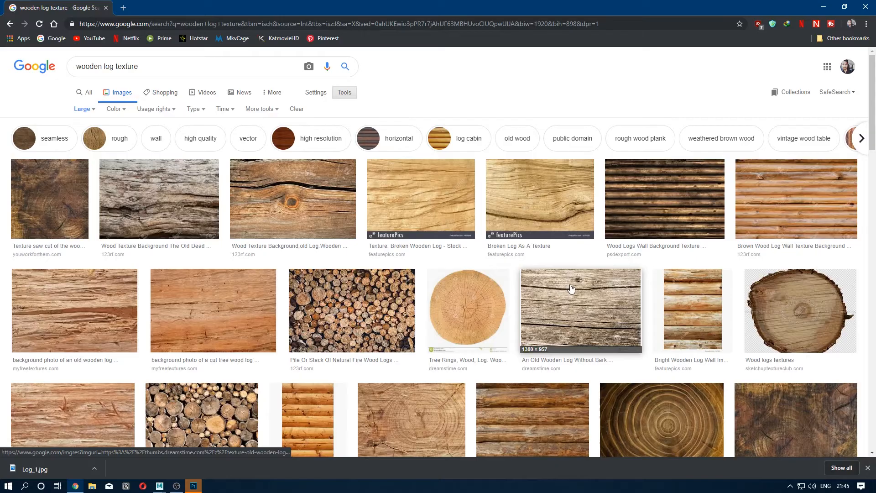
pyautogui.scroll(-3)
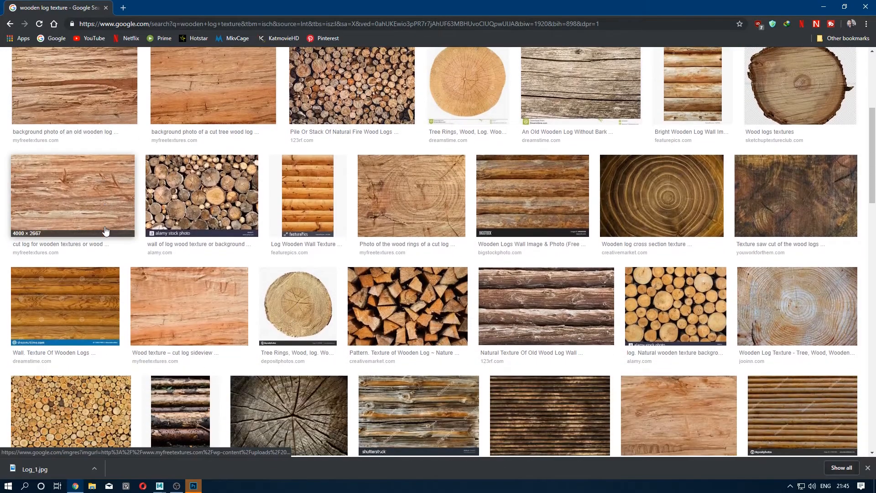
pyautogui.scroll(-3)
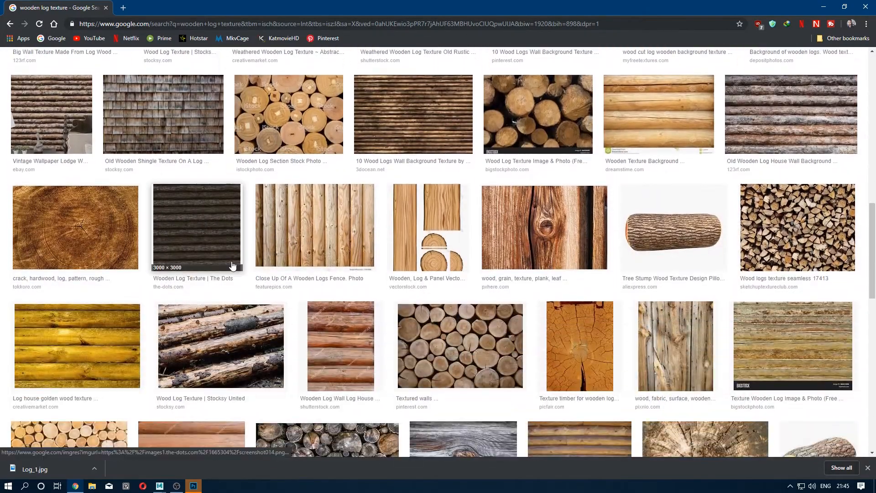
pyautogui.scroll(-3)
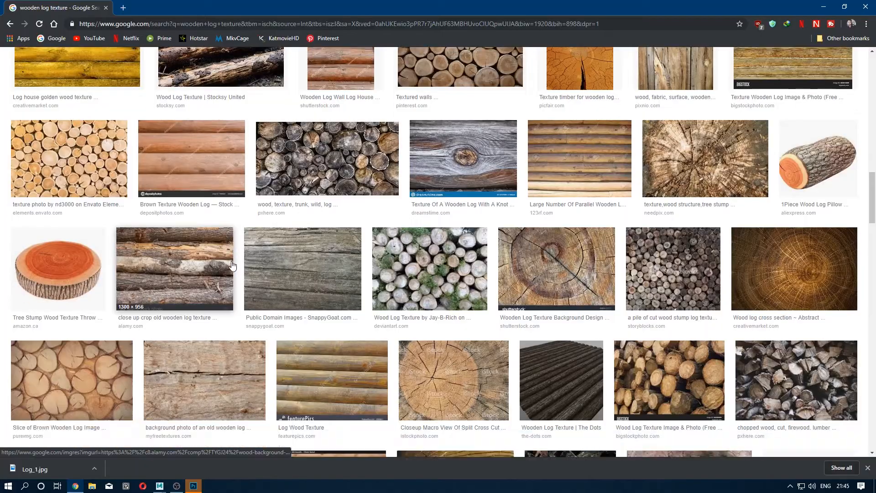
pyautogui.scroll(-3)
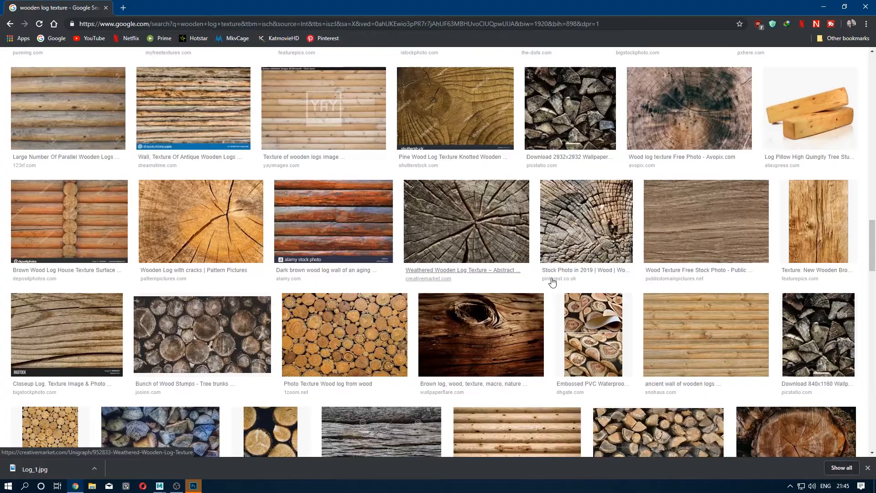
pyautogui.click(706, 222)
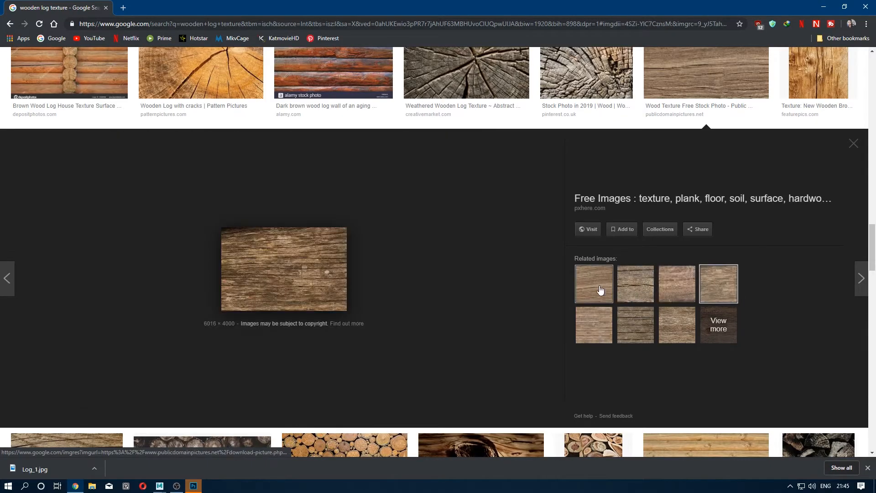
pyautogui.click(593, 284)
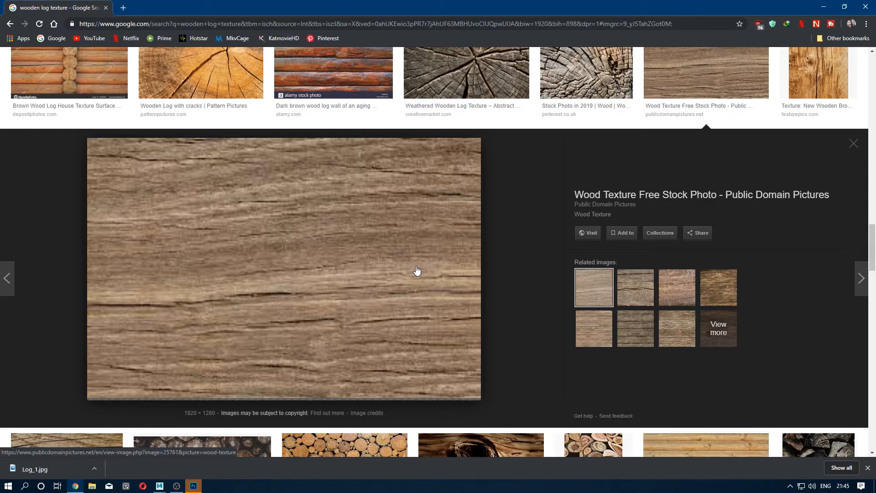
# Save the cracked wood texture as Log_2.jpg in Work, then bring up Photoshop.
pyautogui.rightClick(416, 270)
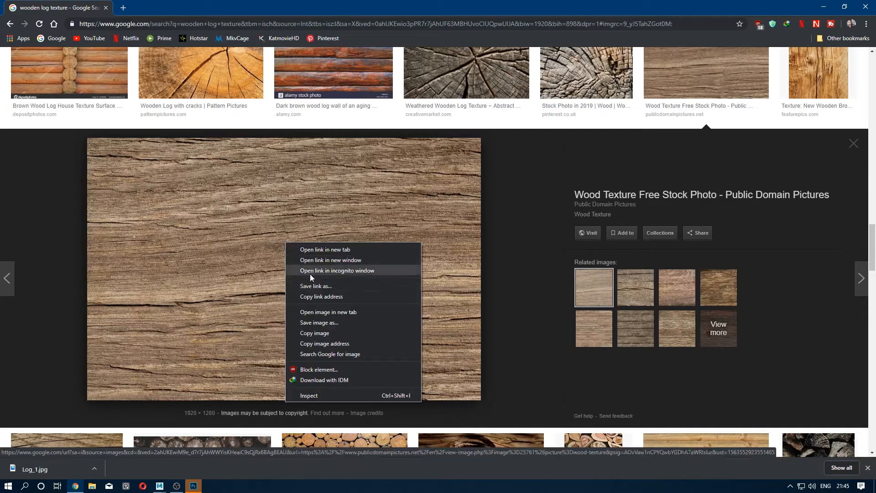
pyautogui.click(283, 265)
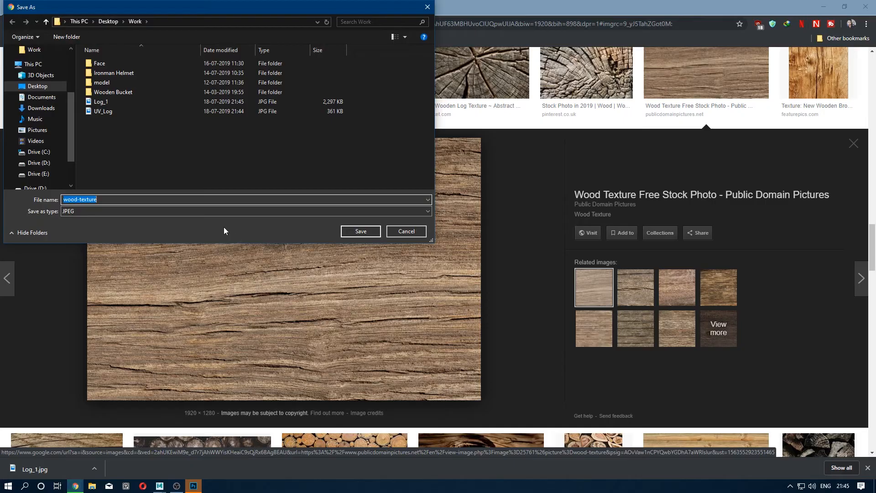
pyautogui.write('Log_')
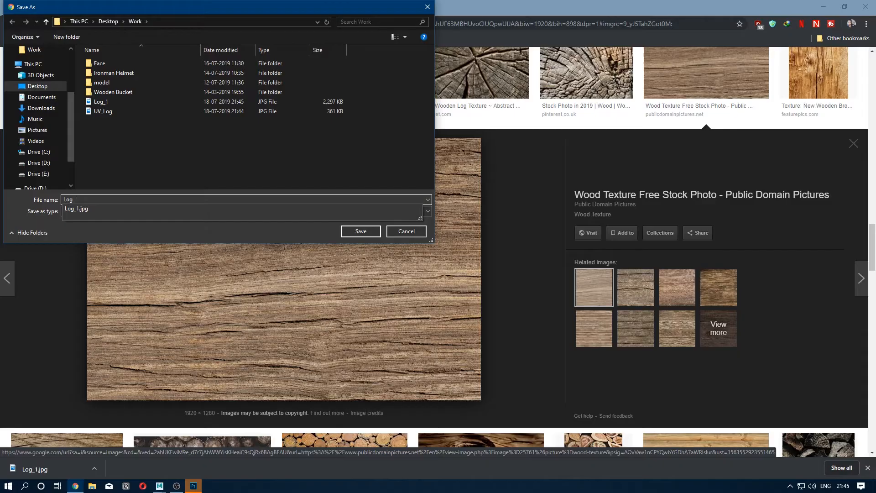
pyautogui.click(361, 231)
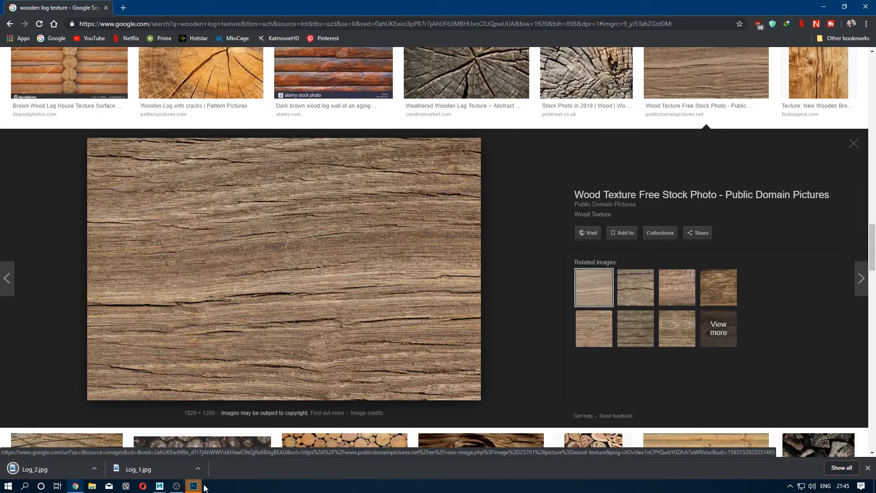
pyautogui.click(193, 485)
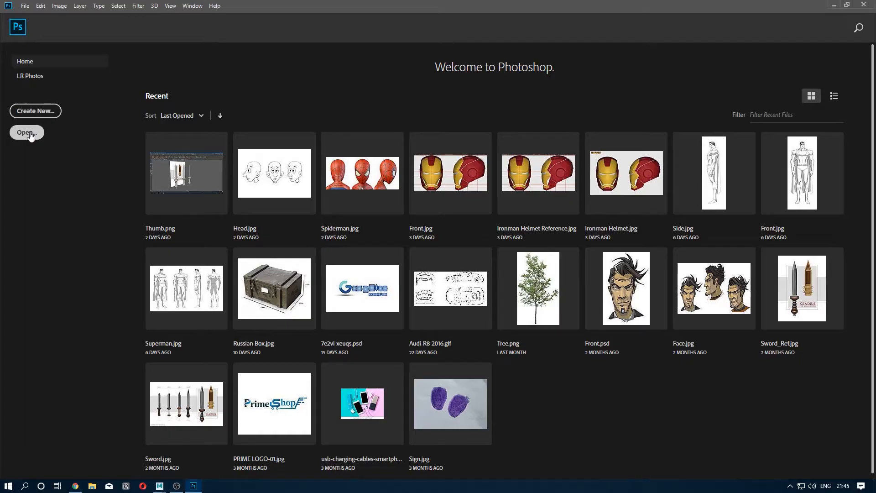
# Open UV_Log.jpg, Log_1.jpg and Log_2.jpg from the Desktop Work folder.
pyautogui.click(26, 132)
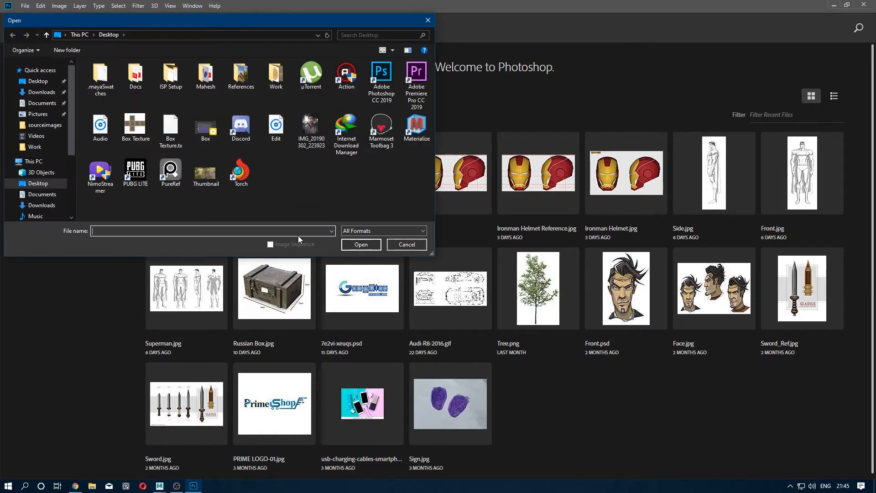
pyautogui.click(275, 74)
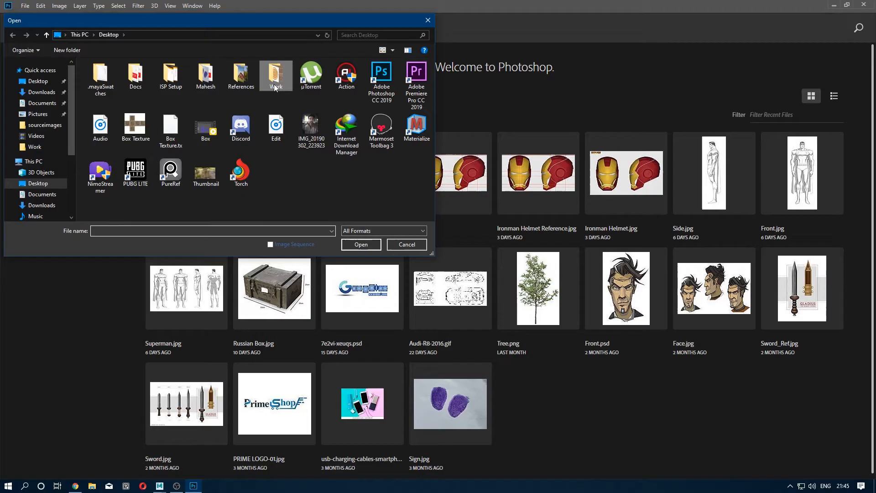
pyautogui.doubleClick(275, 75)
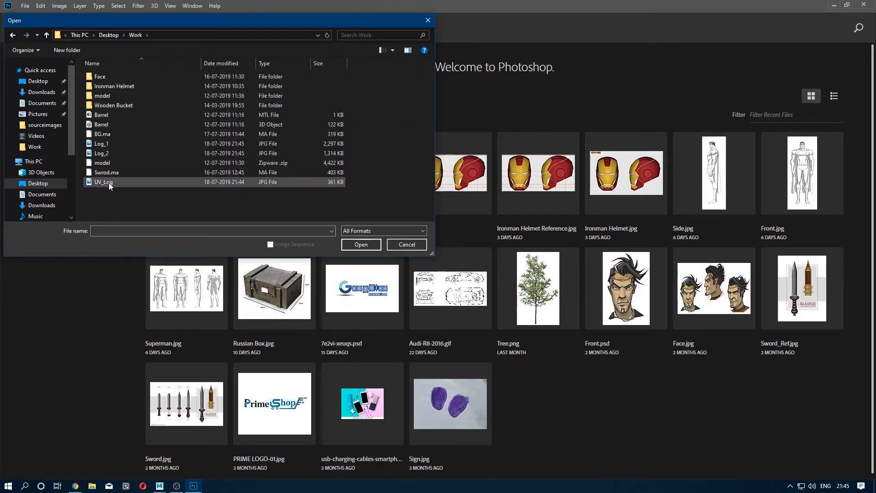
pyautogui.click(360, 244)
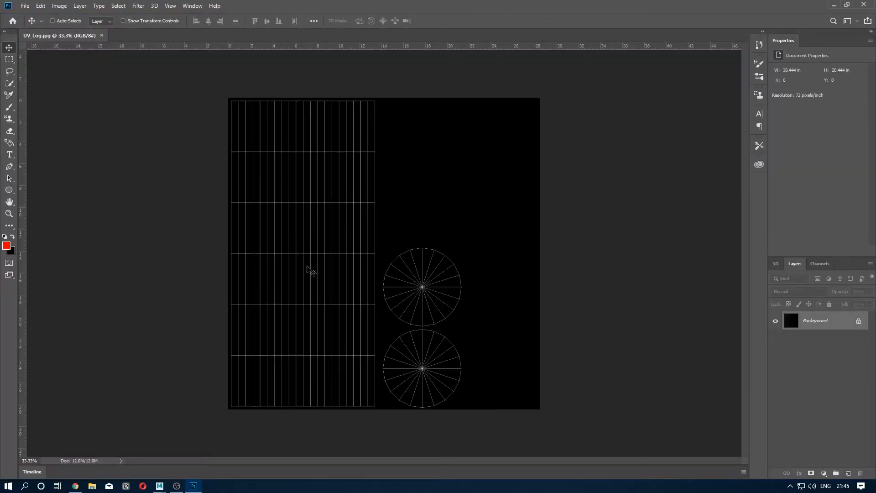
pyautogui.moveTo(71, 70)
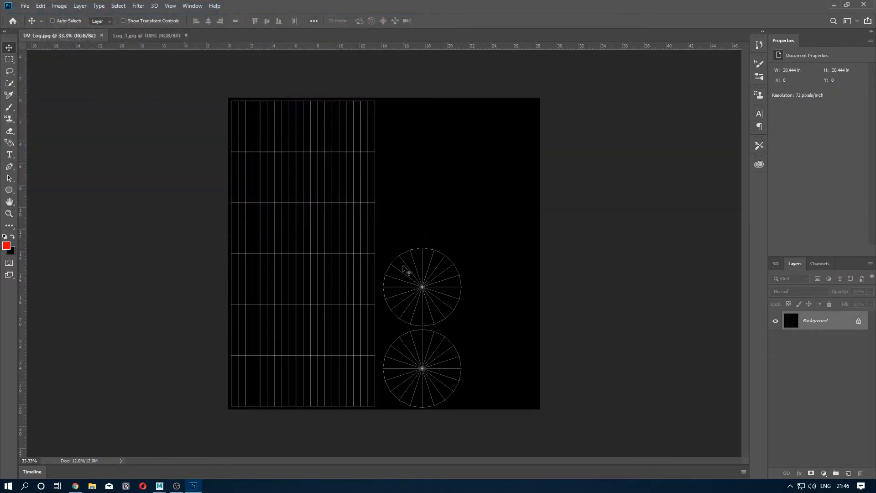
pyautogui.click(229, 36)
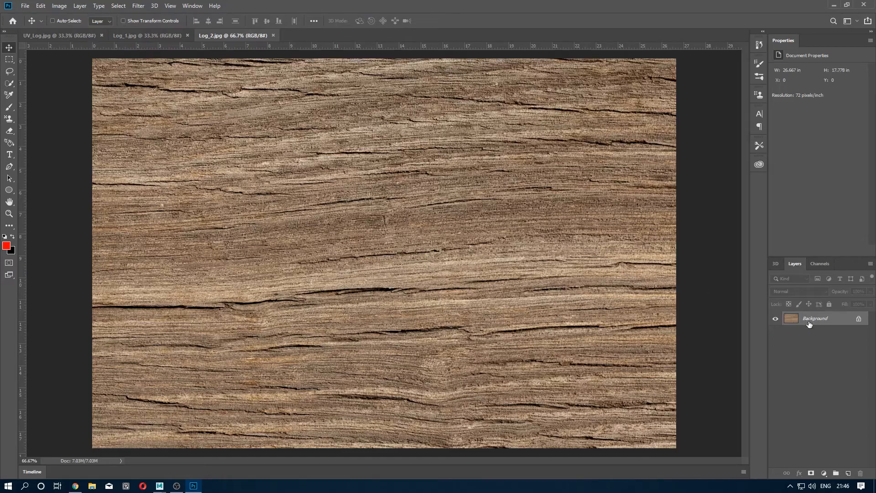
# Unlock the Log_2 background layer and quick-select the white backdrop around the log slice.
pyautogui.click(142, 35)
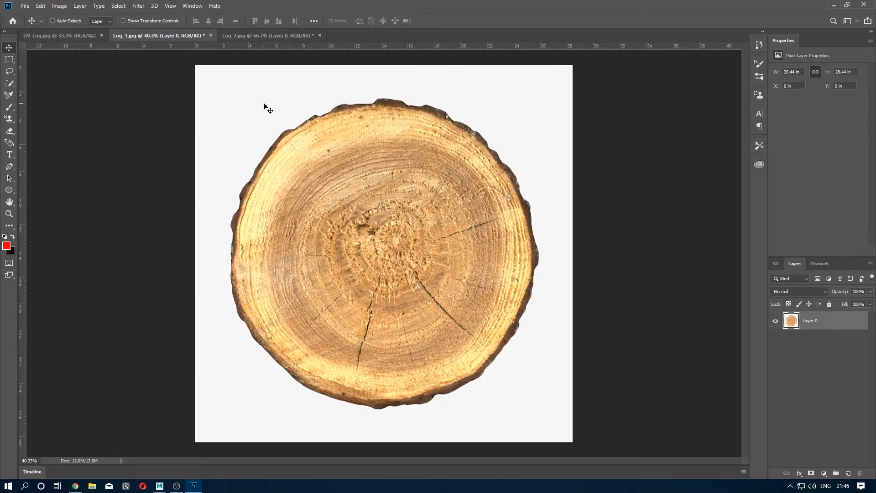
pyautogui.click(9, 83)
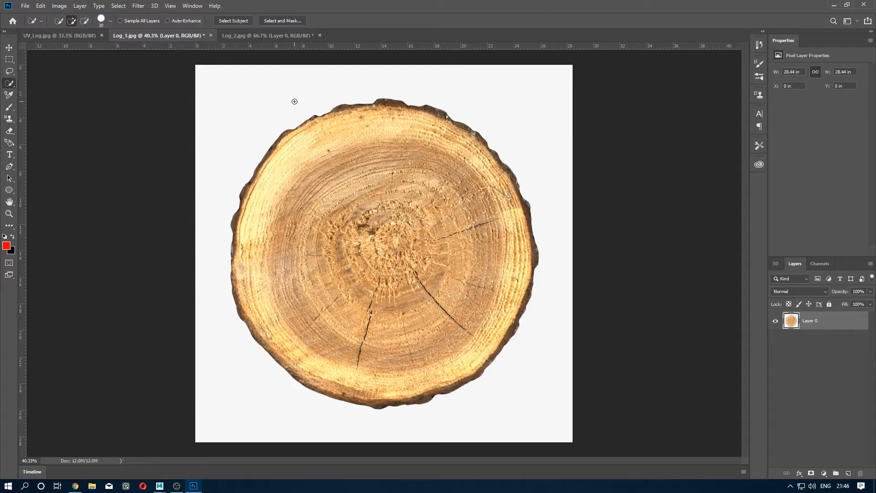
pyautogui.moveTo(295, 101); pyautogui.dragTo(448, 67)
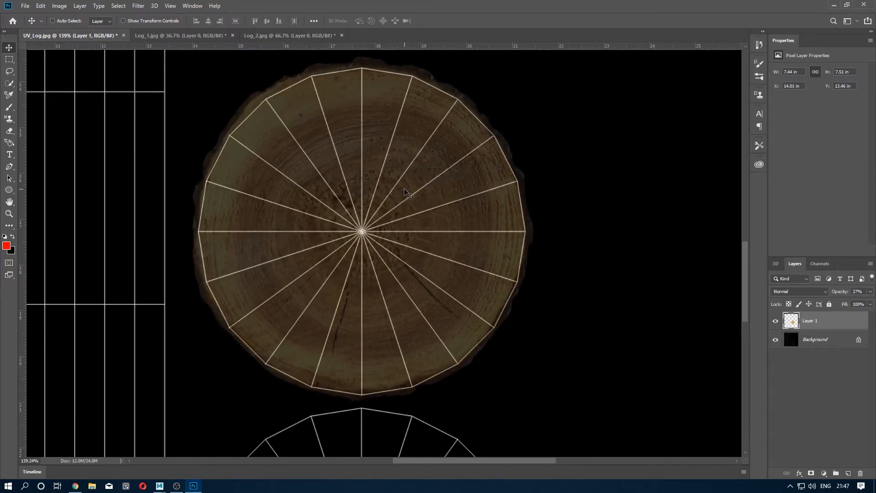
# Free-transform the pasted log slice, scaling it down to fit the upper end-cap circle.
pyautogui.press('ctrl+t')
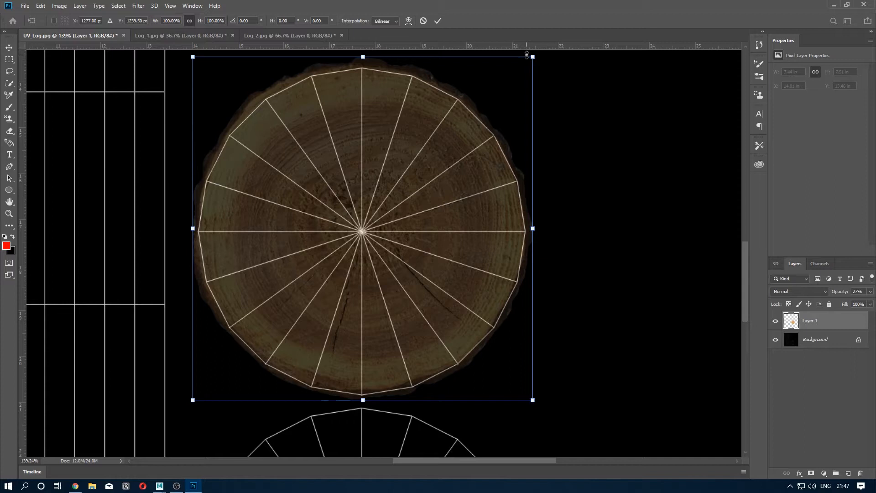
pyautogui.moveTo(532, 57); pyautogui.dragTo(528, 62)
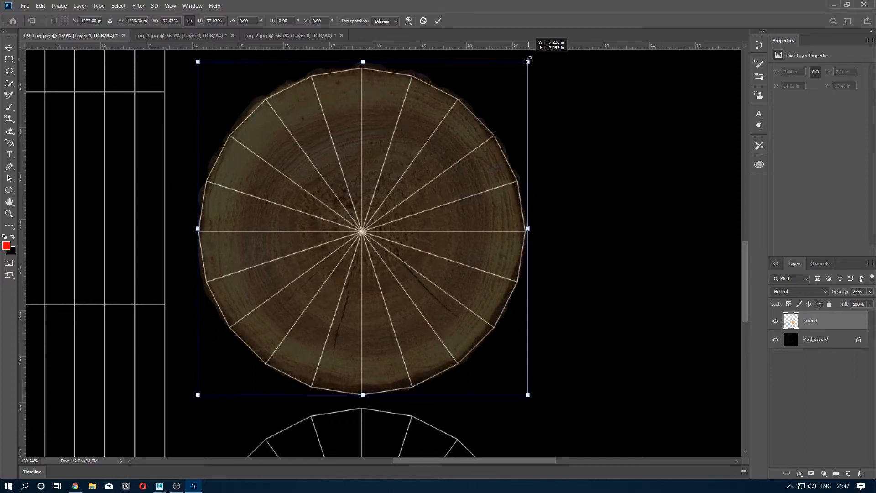
pyautogui.moveTo(526, 60); pyautogui.dragTo(526, 60)
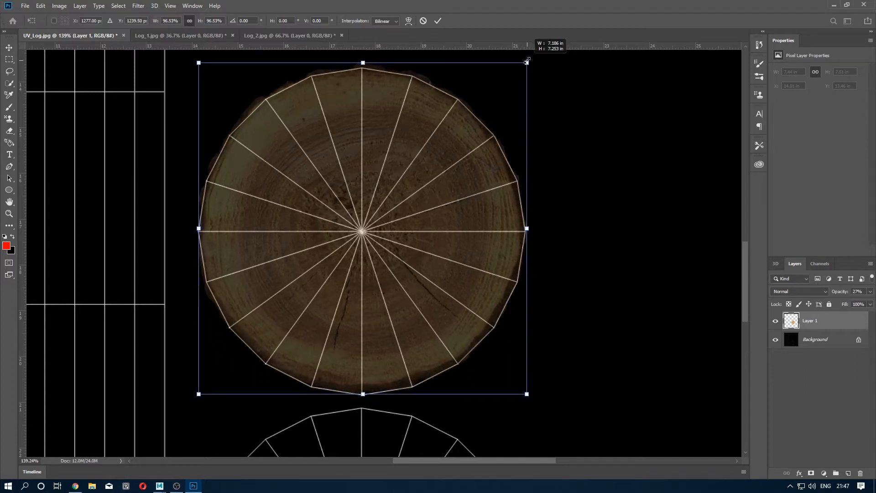
pyautogui.moveTo(526, 60); pyautogui.dragTo(530, 60)
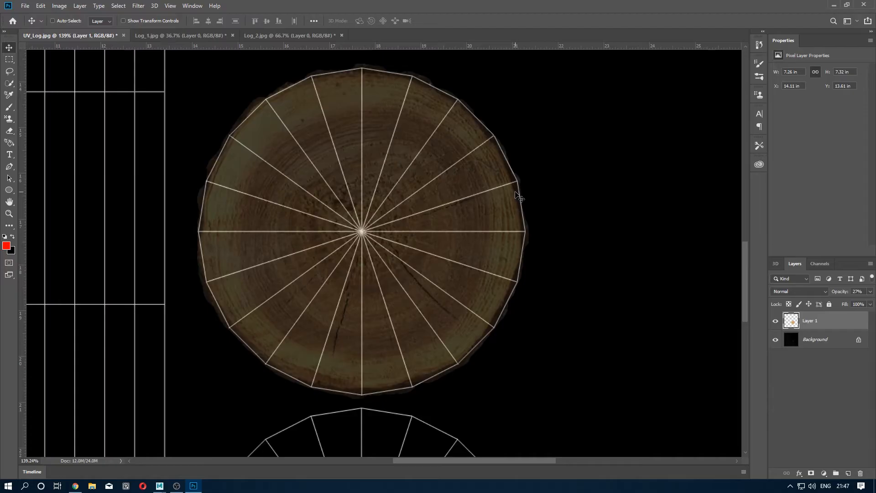
pyautogui.moveTo(557, 252)
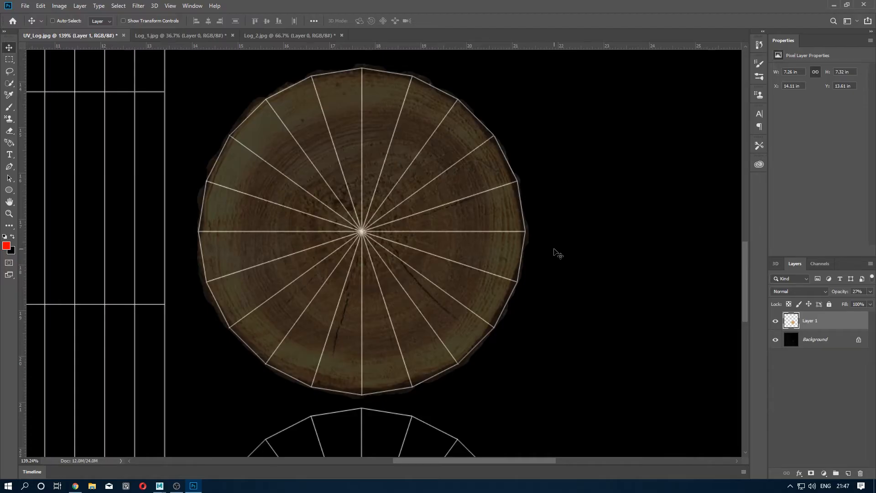
pyautogui.moveTo(543, 254)
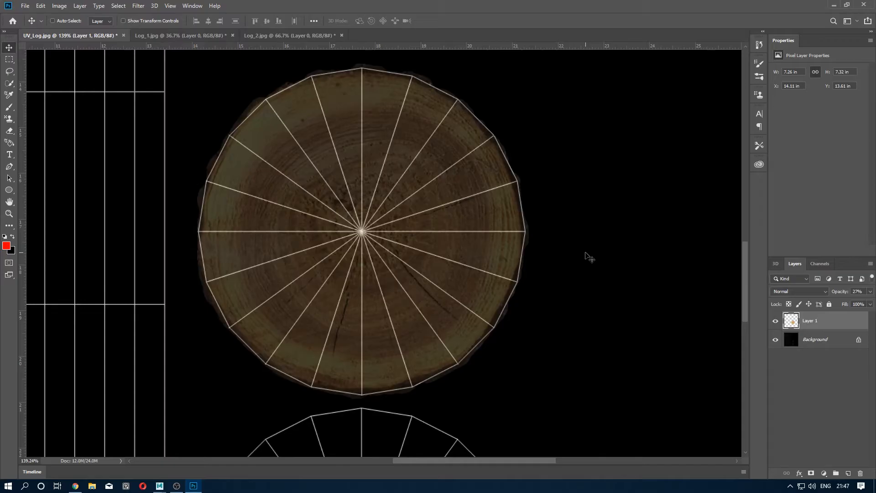
pyautogui.moveTo(333, 207)
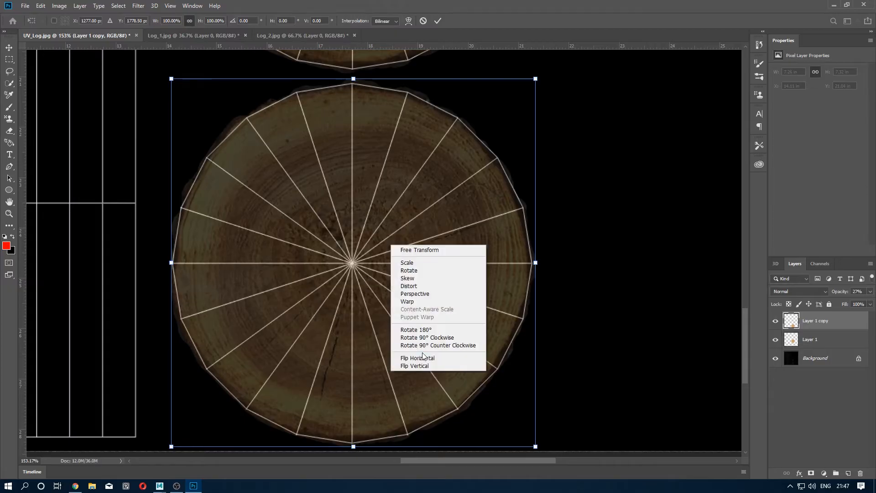
# Flip the duplicated log slice copy for the lower end cap.
pyautogui.click(417, 358)
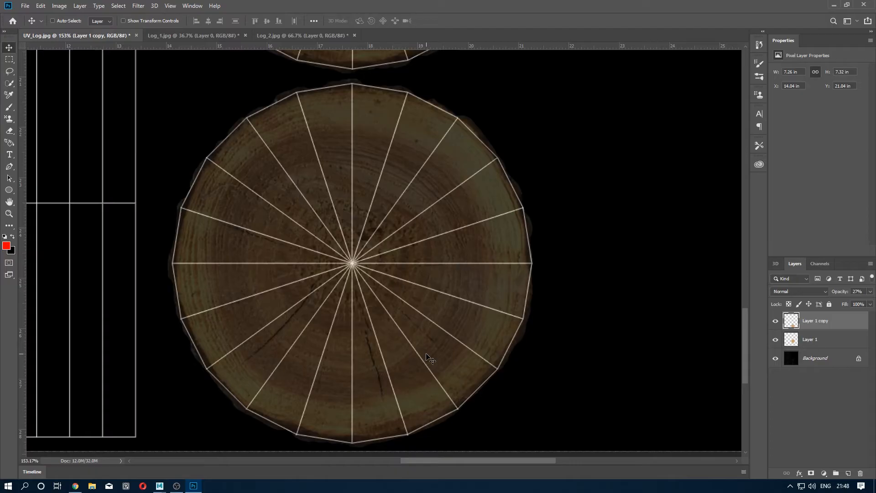
pyautogui.moveTo(861, 341)
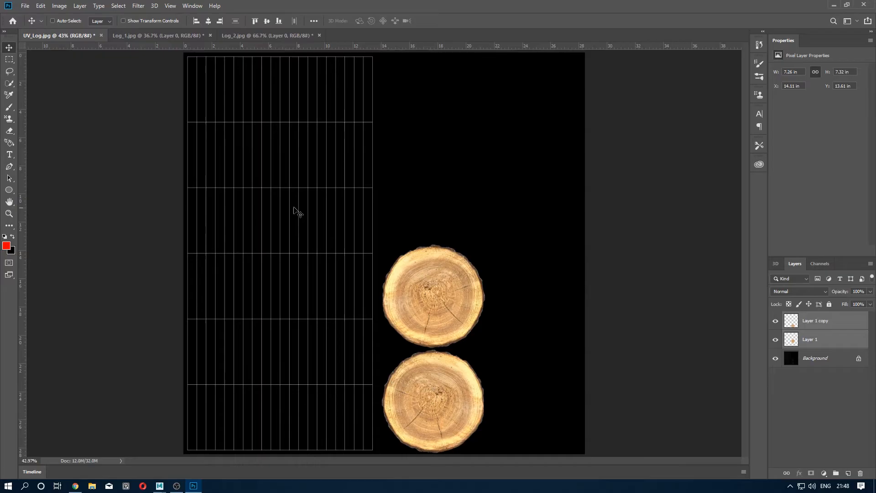
# Bring a Log_2 bark patch into UV_Log and stretch it across the strip's top.
pyautogui.click(151, 35)
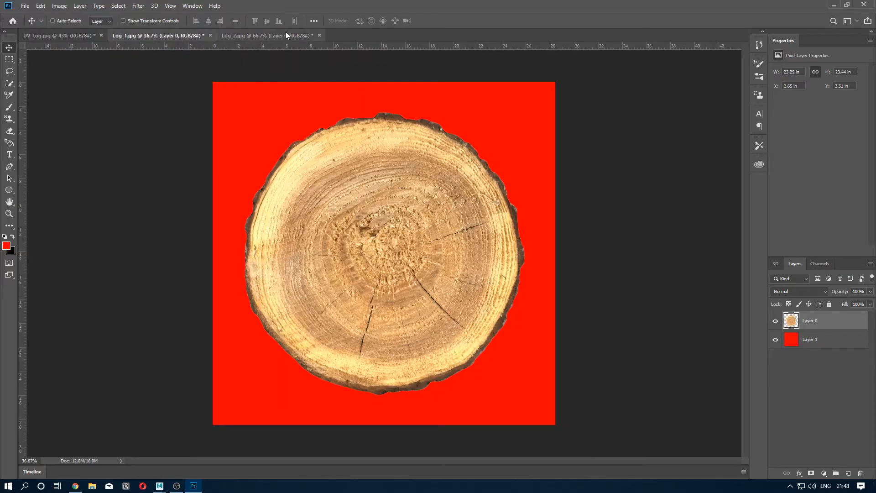
pyautogui.click(251, 36)
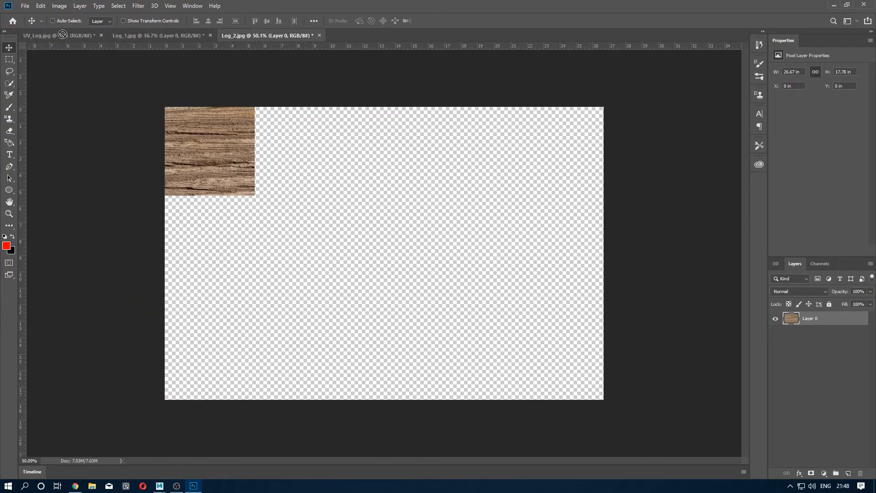
pyautogui.click(38, 35)
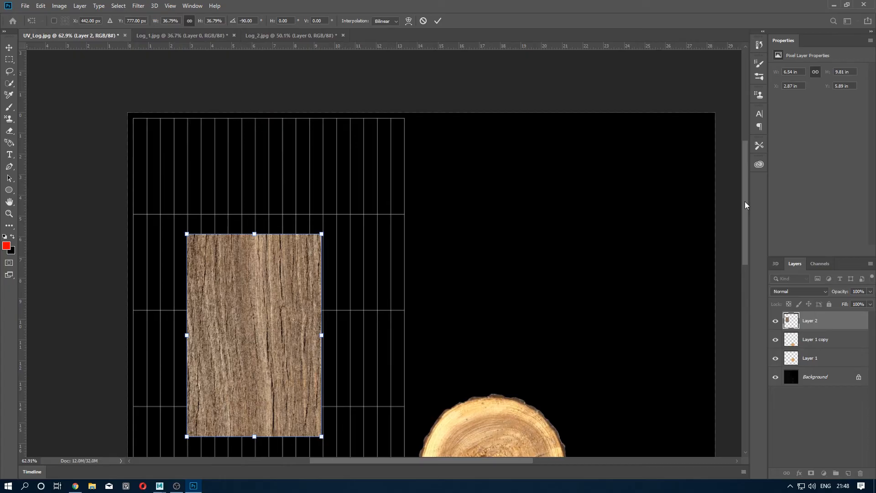
pyautogui.moveTo(254, 335); pyautogui.dragTo(201, 224)
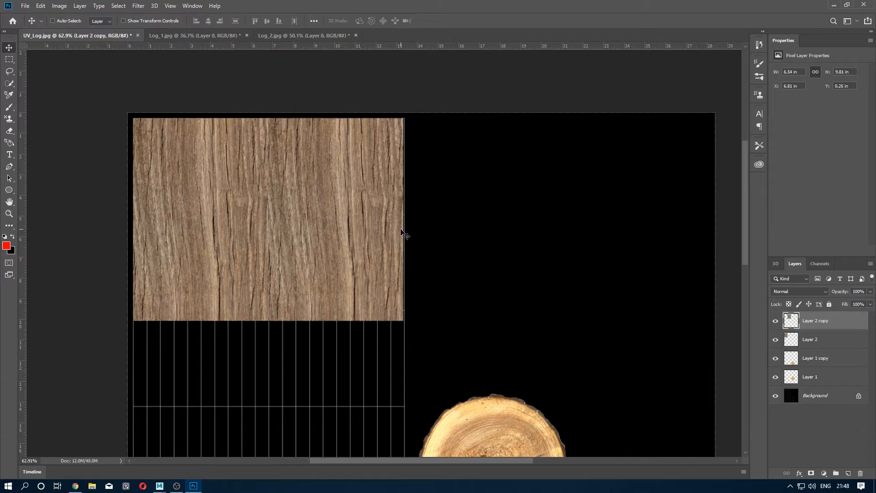
pyautogui.moveTo(495, 282)
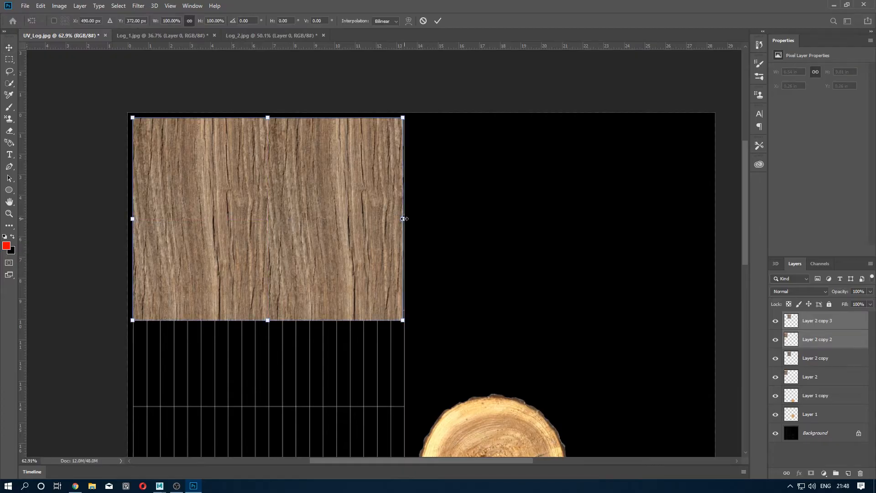
pyautogui.moveTo(405, 219); pyautogui.dragTo(408, 219)
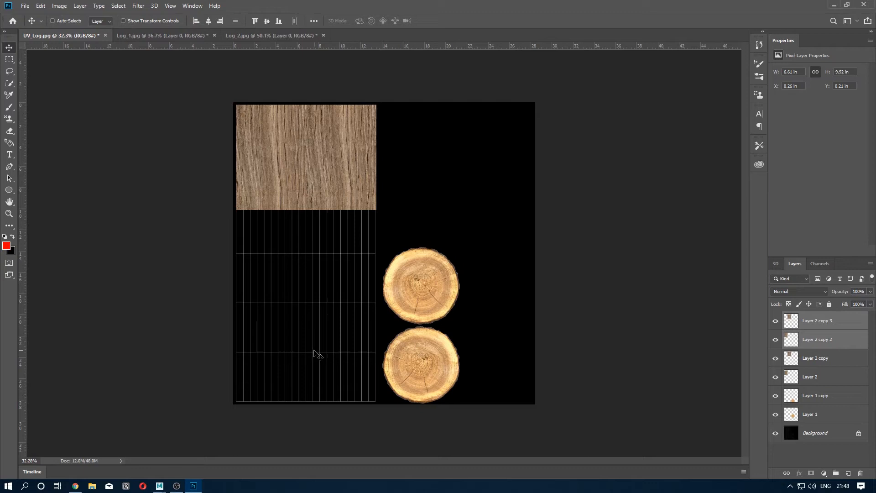
pyautogui.moveTo(333, 265)
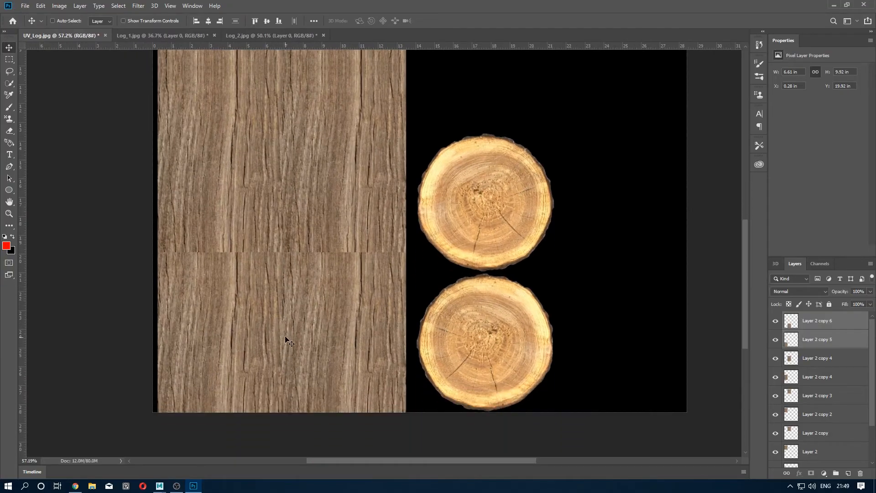
# Mirror the lower bark copy with Flip Horizontal from the transform context menu.
pyautogui.rightClick(286, 339)
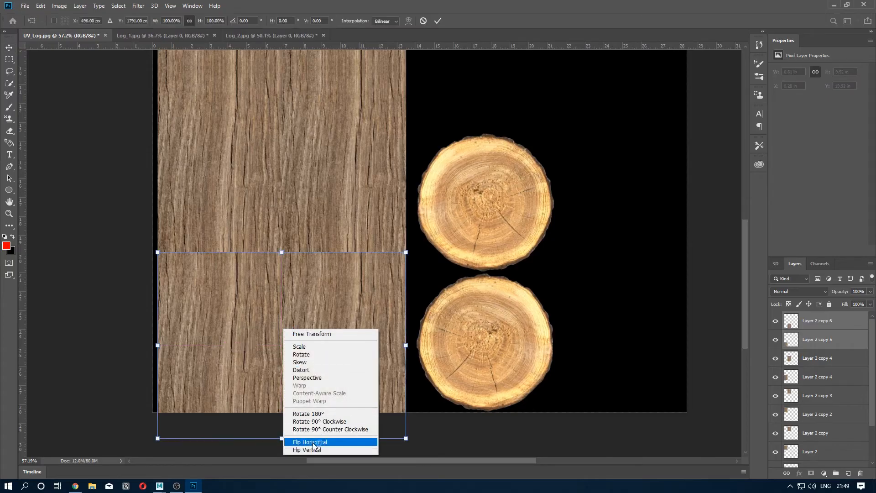
pyautogui.click(309, 442)
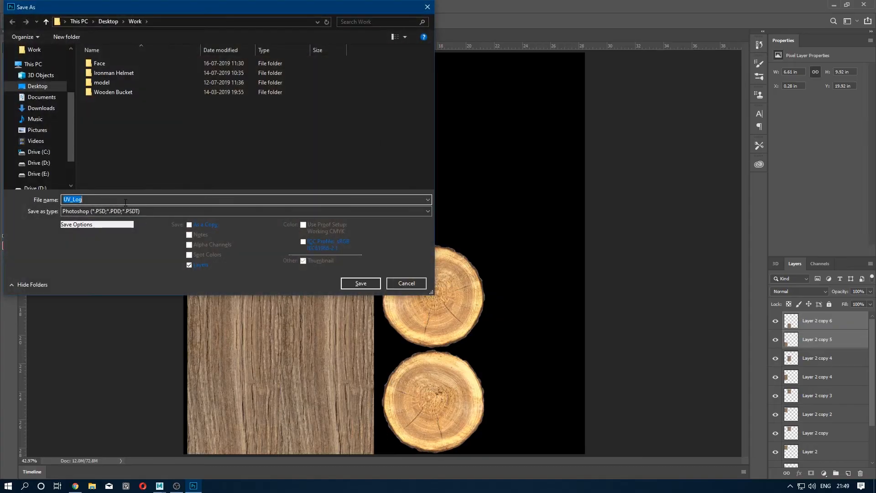
# Name the file Diffuse_Texture and choose JPEG as the save format.
pyautogui.write('D')
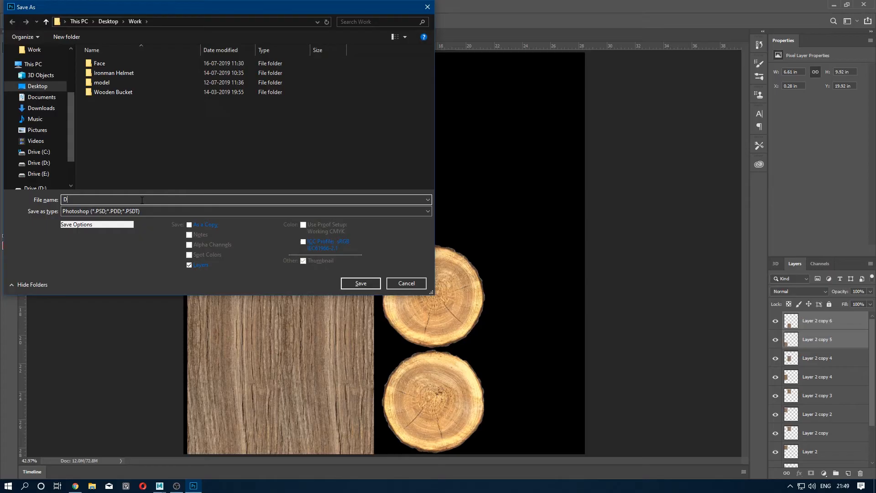
pyautogui.write('iffuse_Texture')
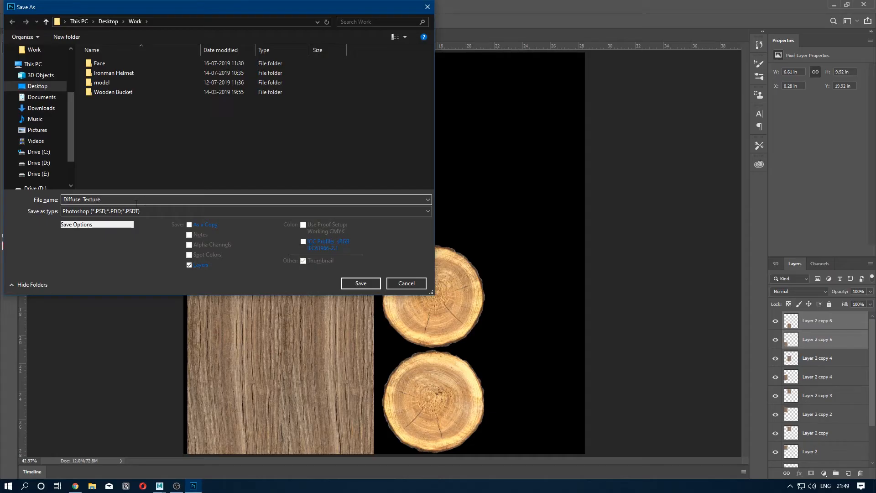
pyautogui.click(244, 211)
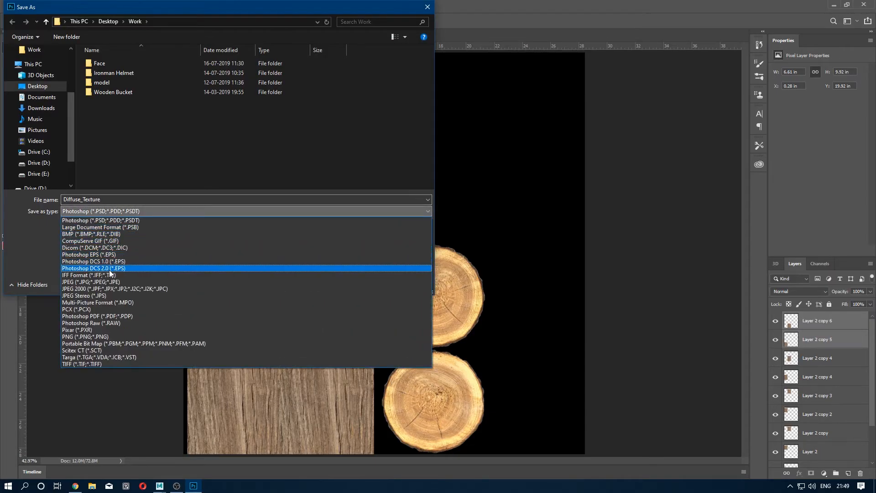
pyautogui.click(83, 282)
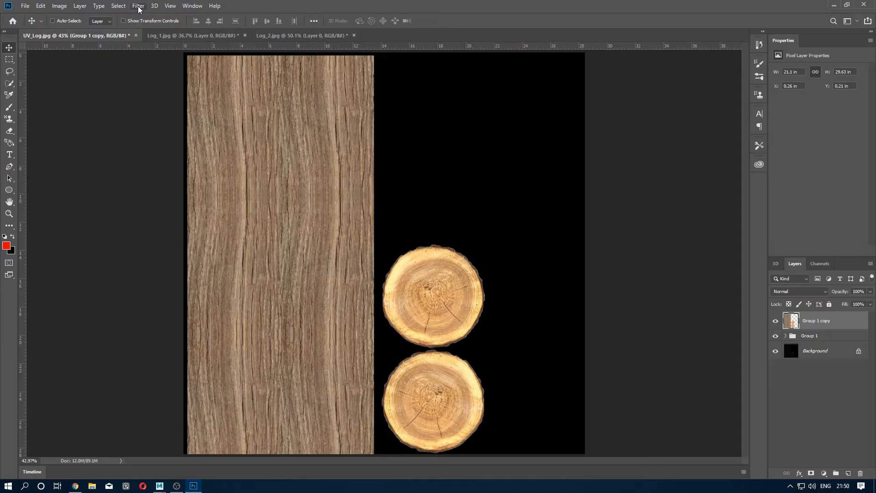
# Browse the Filter menu's 3D commands to reach Generate Bump Map.
pyautogui.click(138, 6)
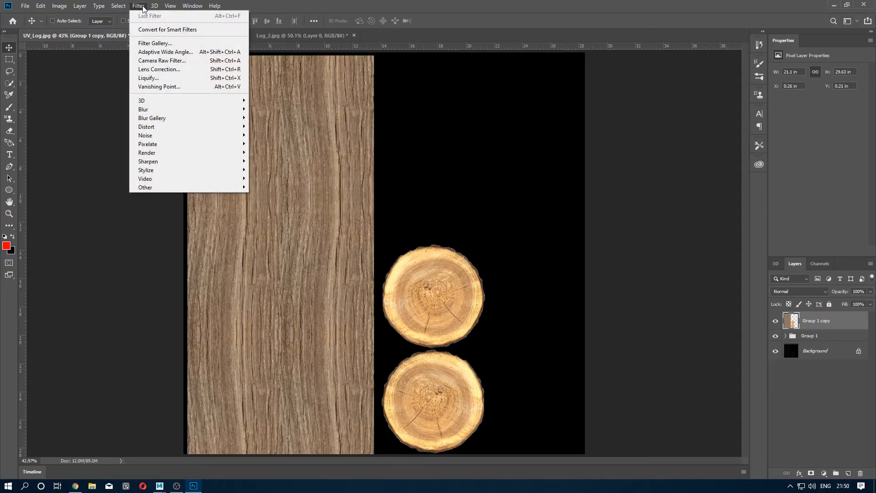
pyautogui.click(154, 5)
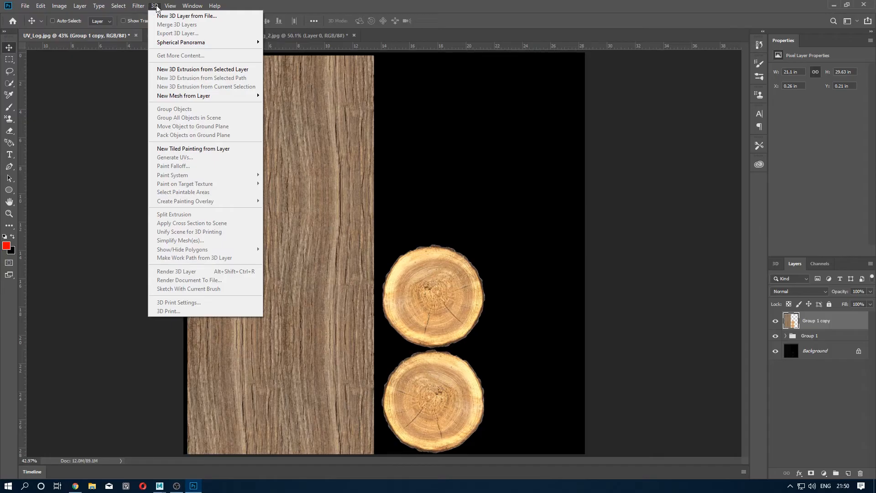
pyautogui.click(137, 6)
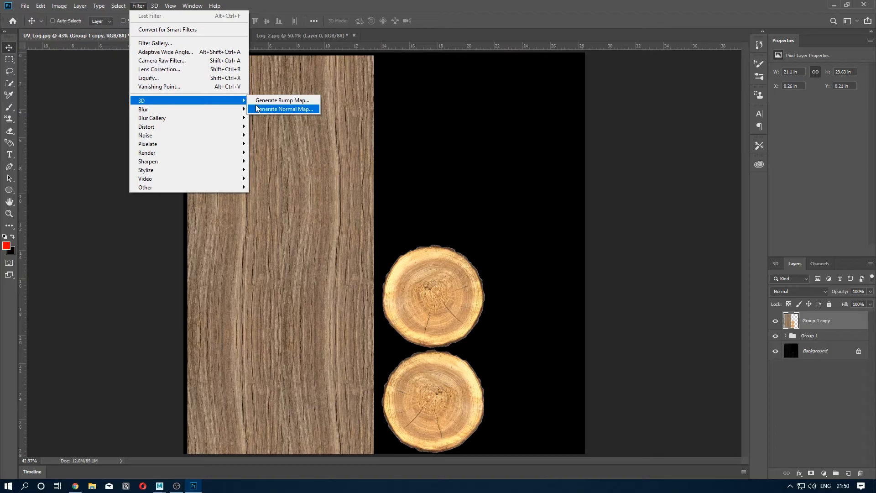
pyautogui.moveTo(297, 110)
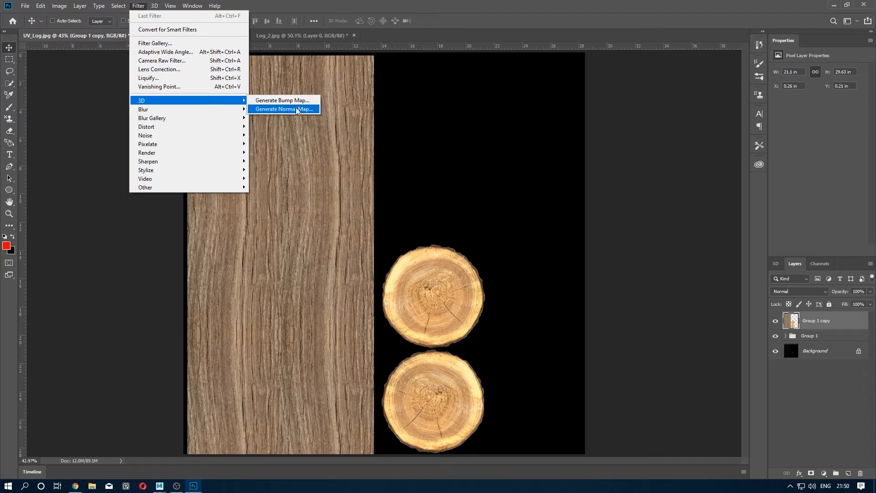
pyautogui.moveTo(302, 100)
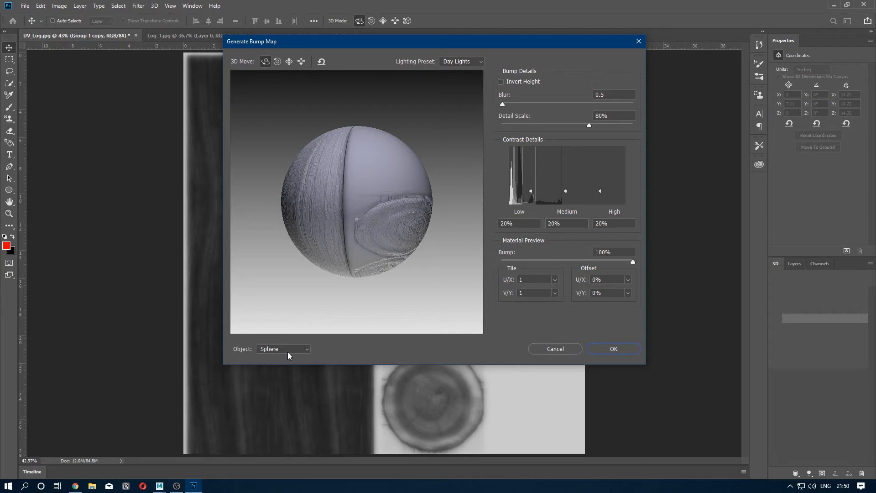
# Set Object to Texture Map, enable Invert Height, keep Detail Scale 80%, and confirm.
pyautogui.click(283, 348)
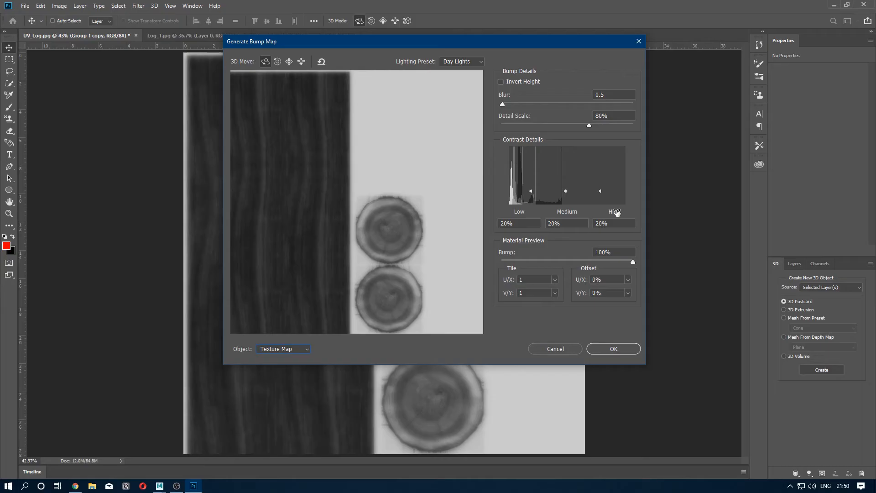
pyautogui.click(500, 82)
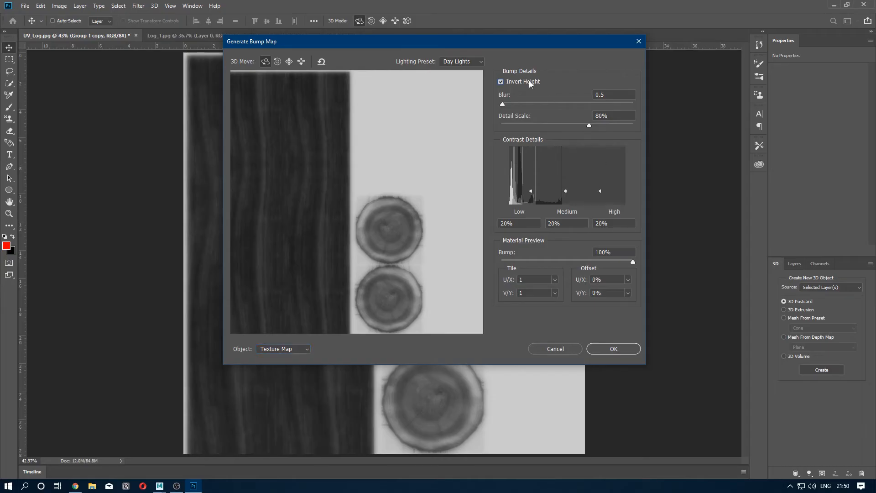
pyautogui.click(500, 82)
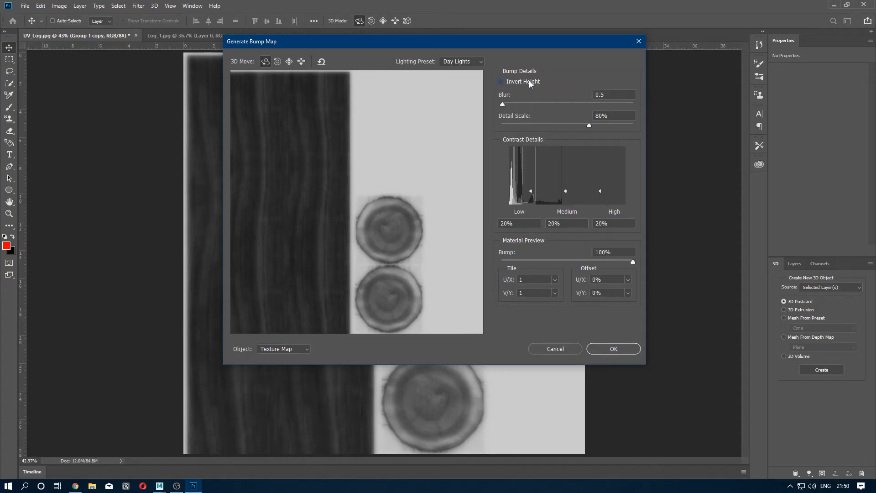
pyautogui.click(501, 82)
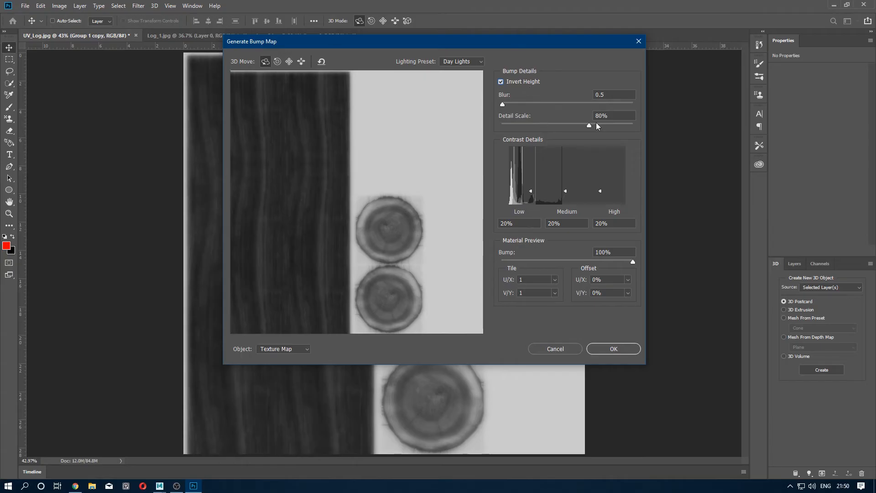
pyautogui.moveTo(588, 127); pyautogui.dragTo(596, 127)
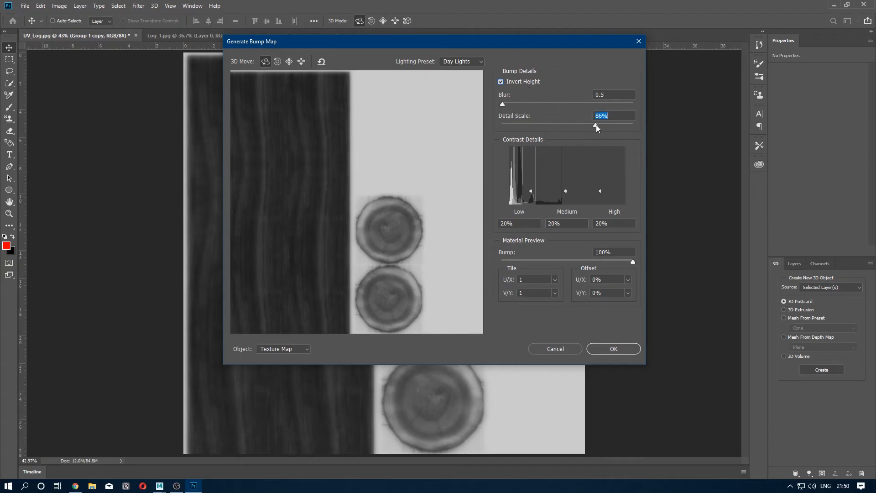
pyautogui.moveTo(595, 127); pyautogui.dragTo(609, 127)
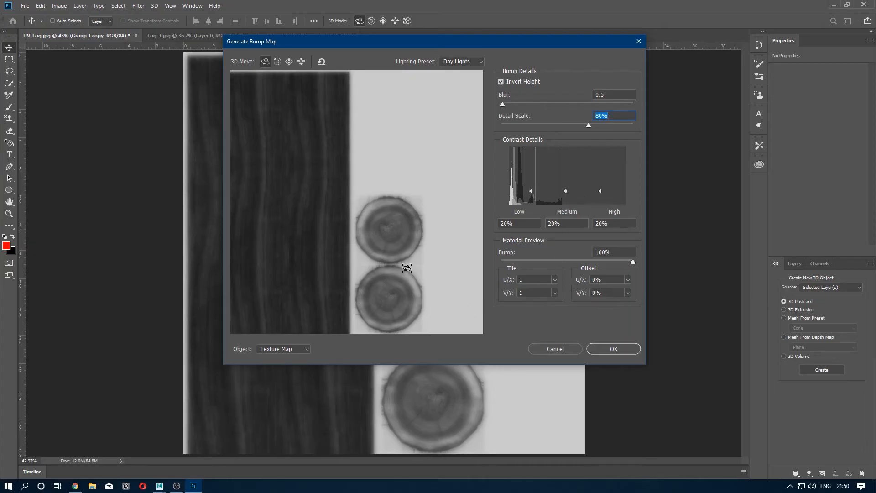
pyautogui.click(460, 62)
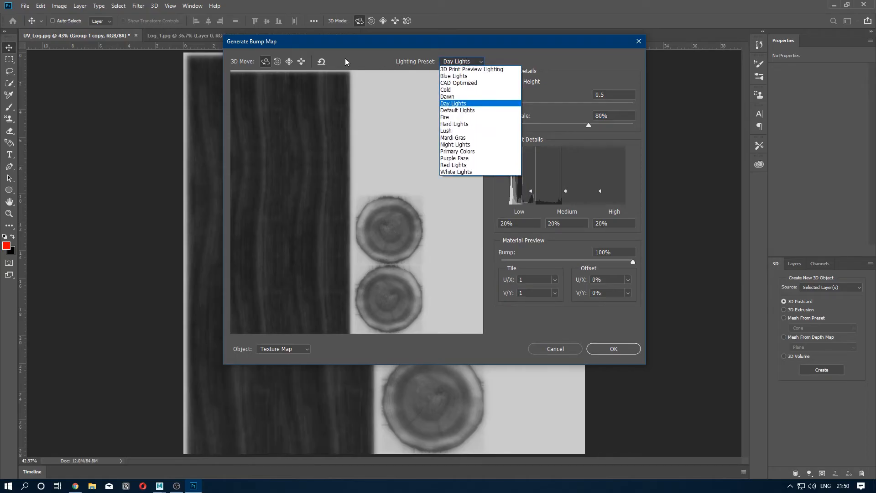
pyautogui.click(613, 348)
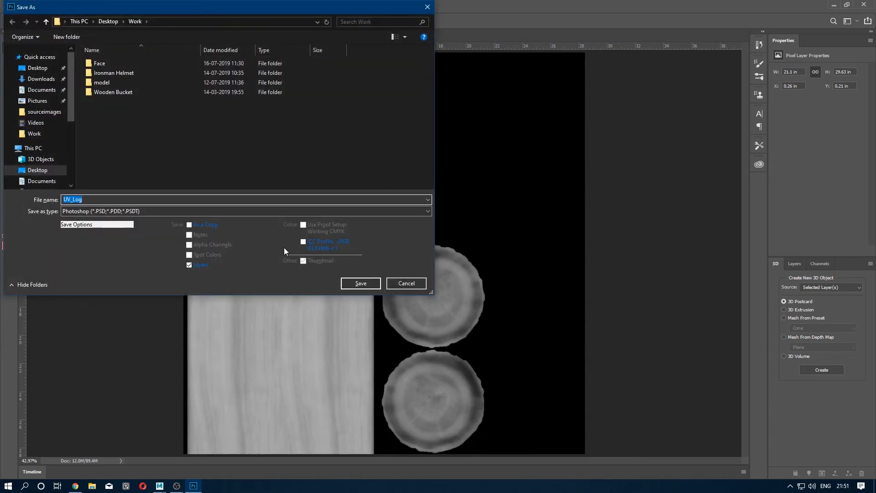
# Save the bump map as the JPEG Bump, accept JPEG options, and return to Maya.
pyautogui.write('Bump')
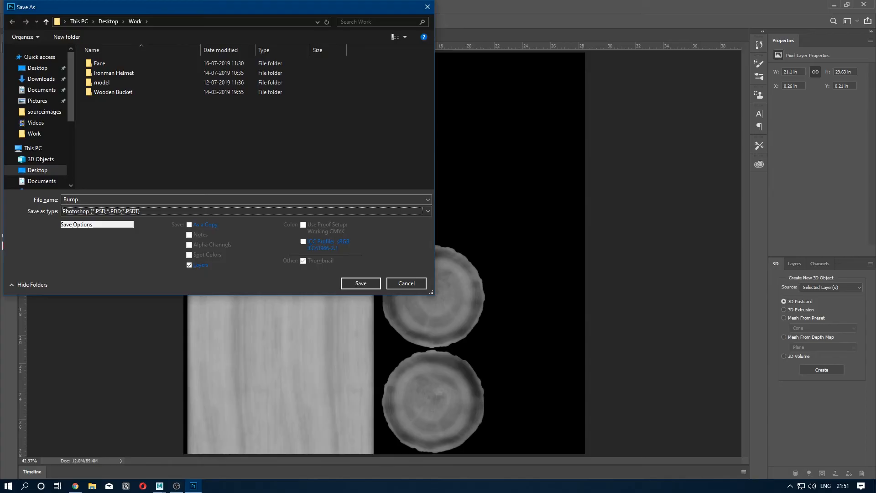
pyautogui.click(361, 283)
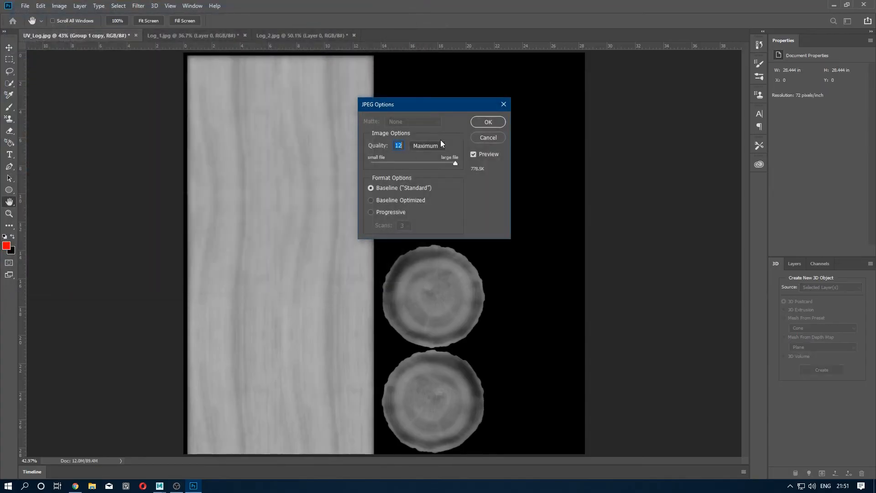
pyautogui.click(487, 121)
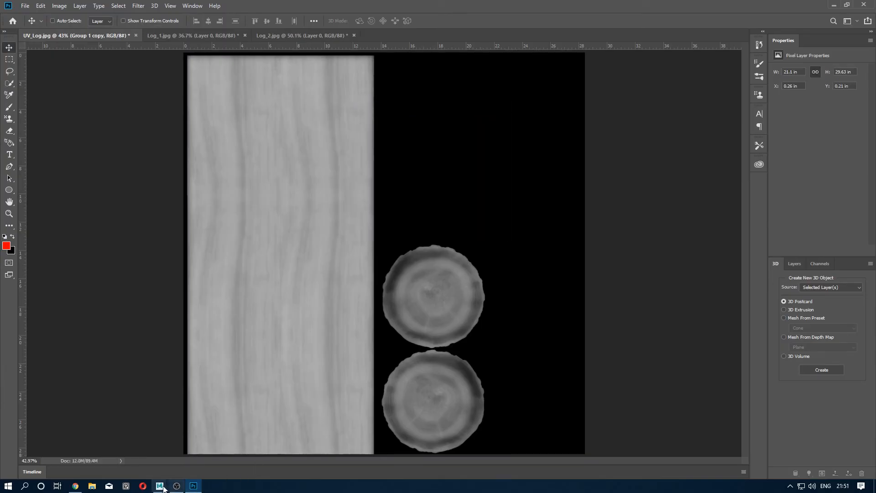
pyautogui.click(159, 486)
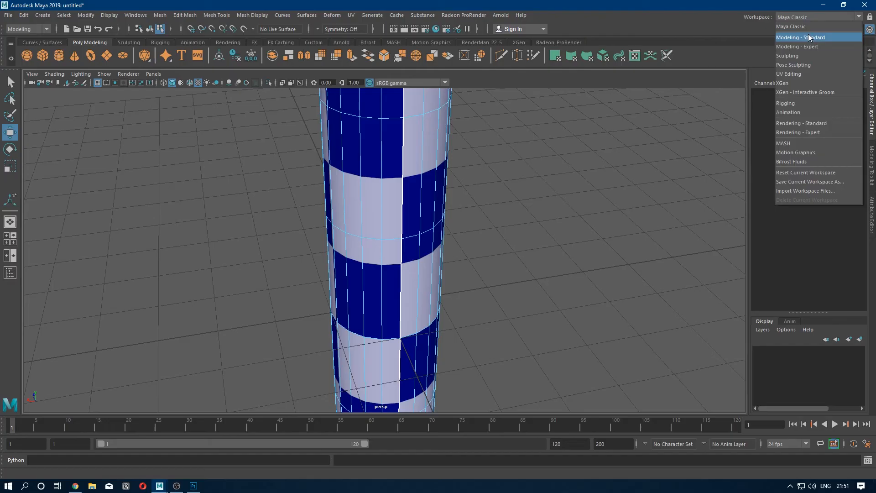
# Give the cylinder a new Lambert material with Diffuse_Texture.jpg as its colour map.
pyautogui.click(800, 37)
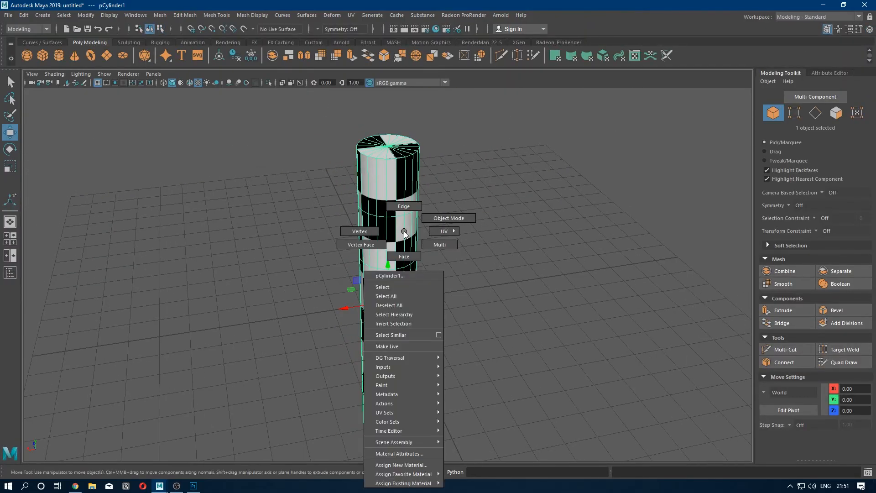
pyautogui.moveTo(402, 474)
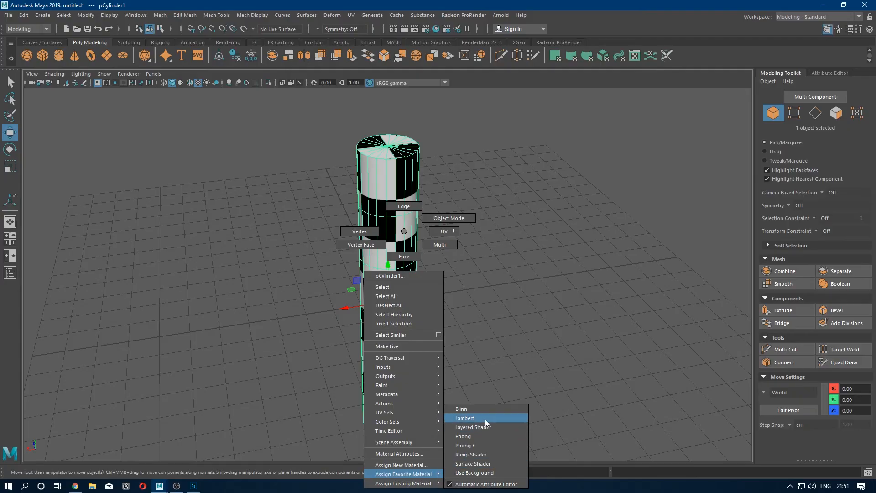
pyautogui.click(464, 418)
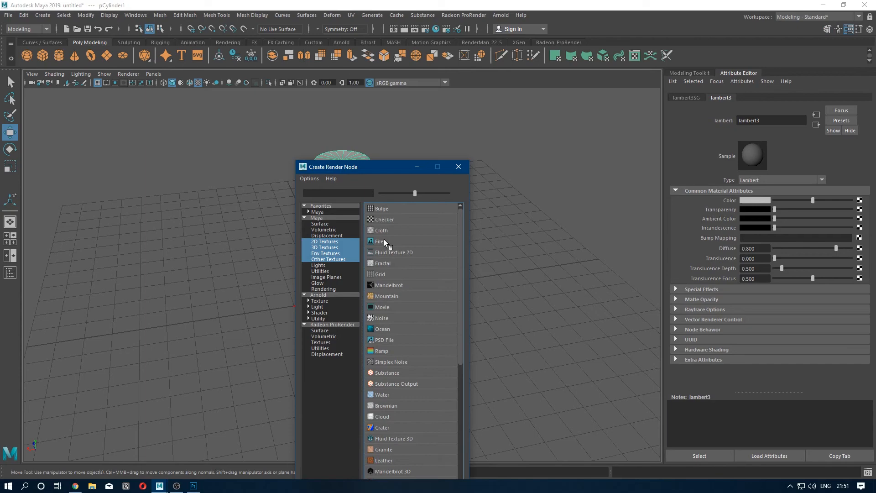
pyautogui.click(380, 241)
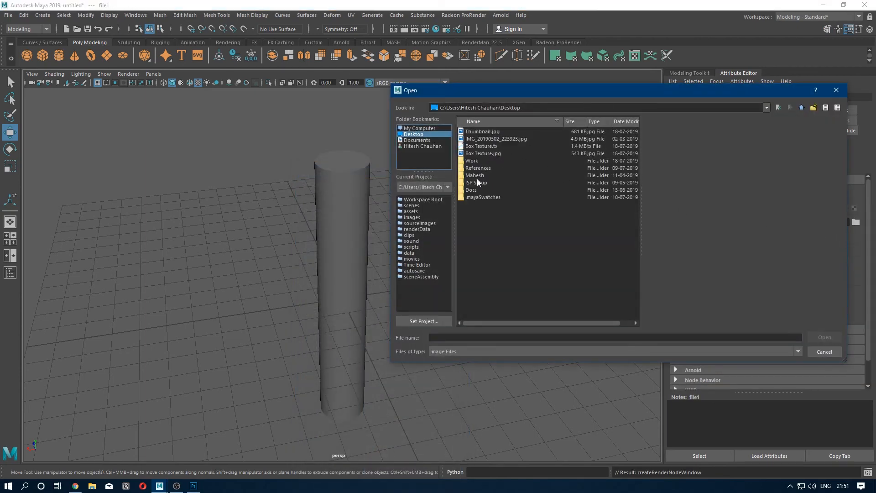
pyautogui.doubleClick(472, 160)
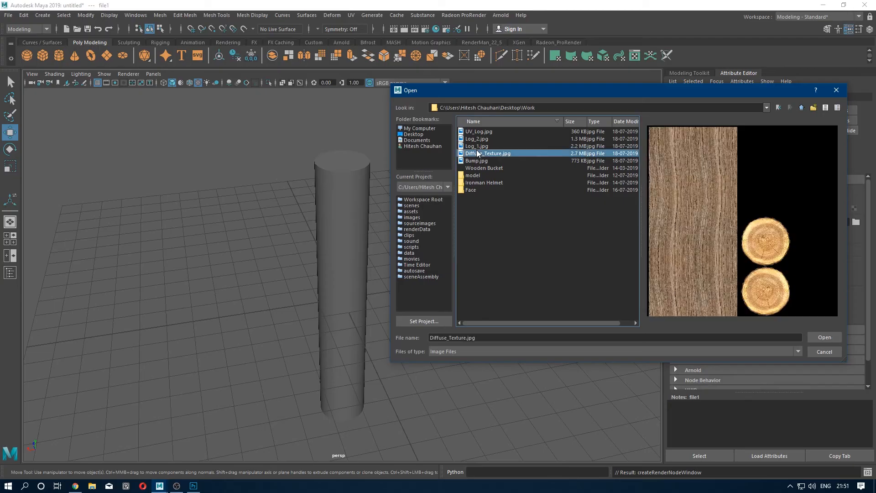
pyautogui.click(824, 337)
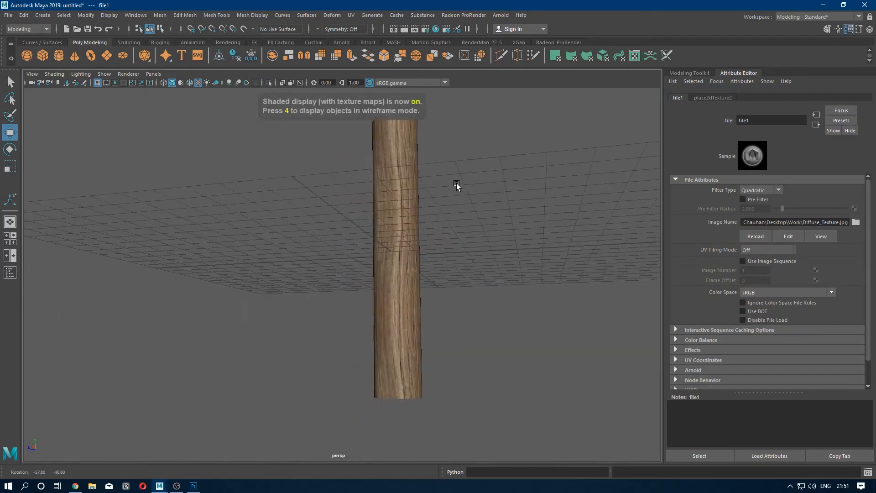
pyautogui.moveTo(456, 184); pyautogui.dragTo(441, 263)
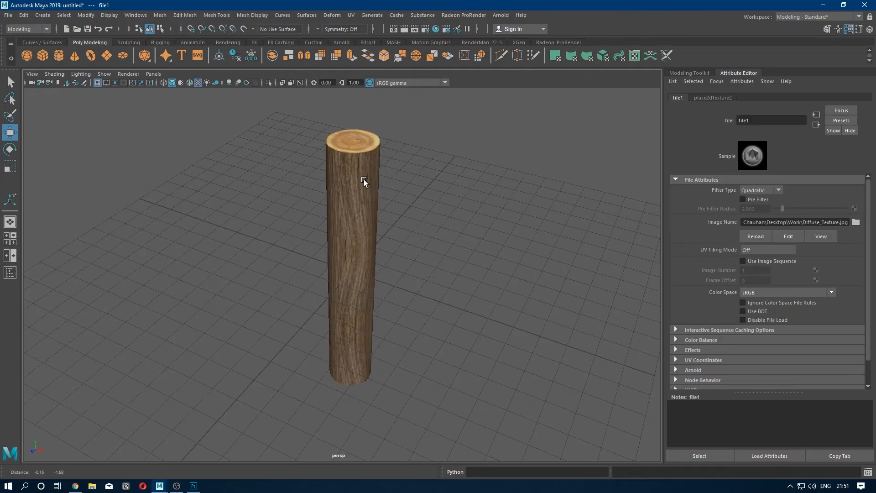
pyautogui.rightClick(364, 182)
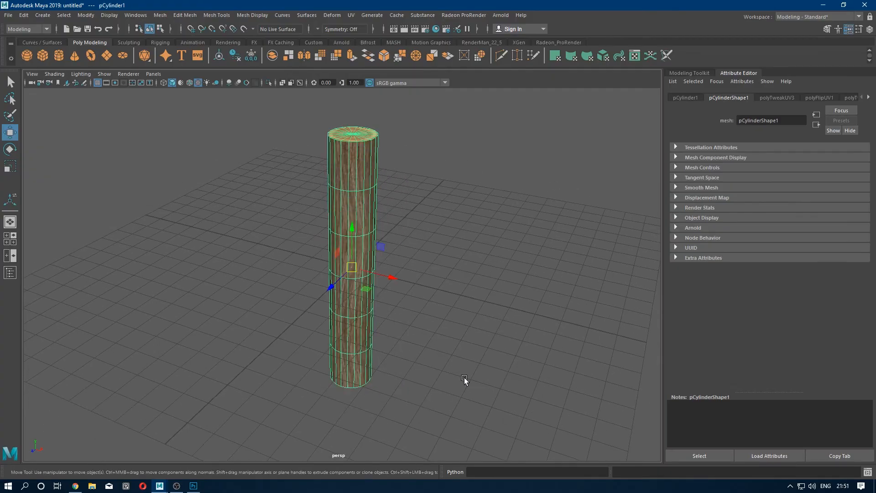
# Load Bump.jpg into the lambert3 material's bump file texture.
pyautogui.click(869, 97)
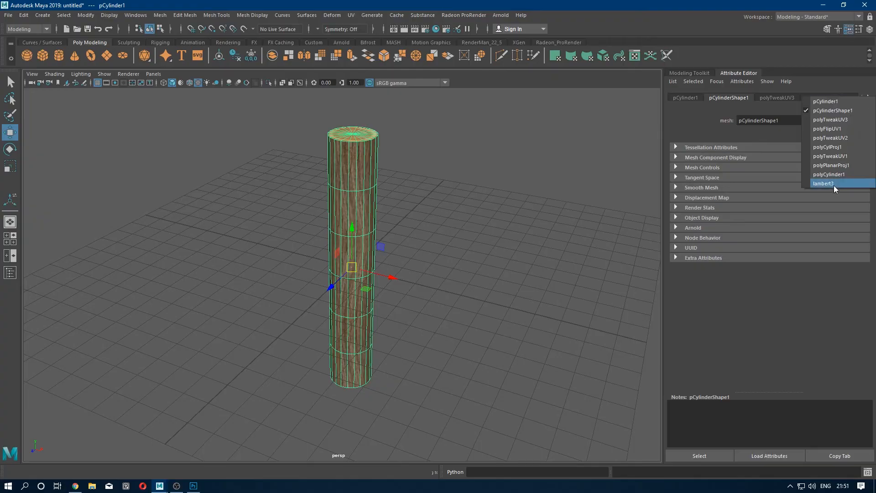
pyautogui.click(823, 184)
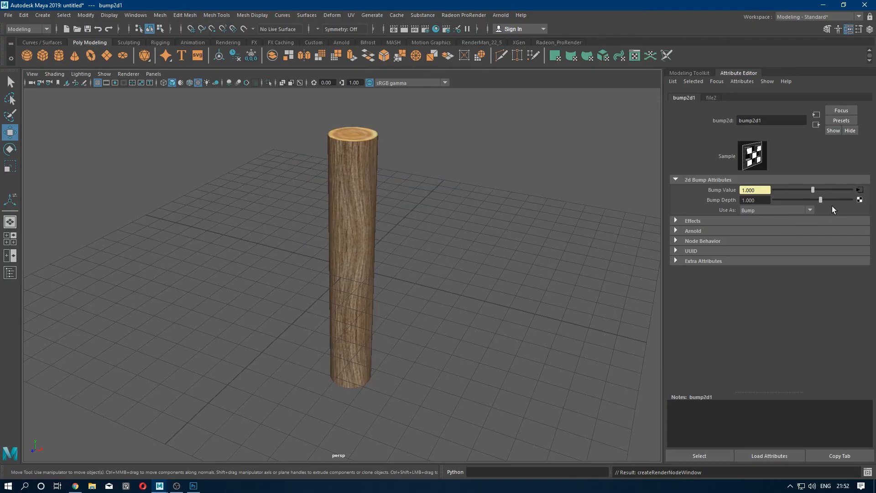
pyautogui.moveTo(859, 197)
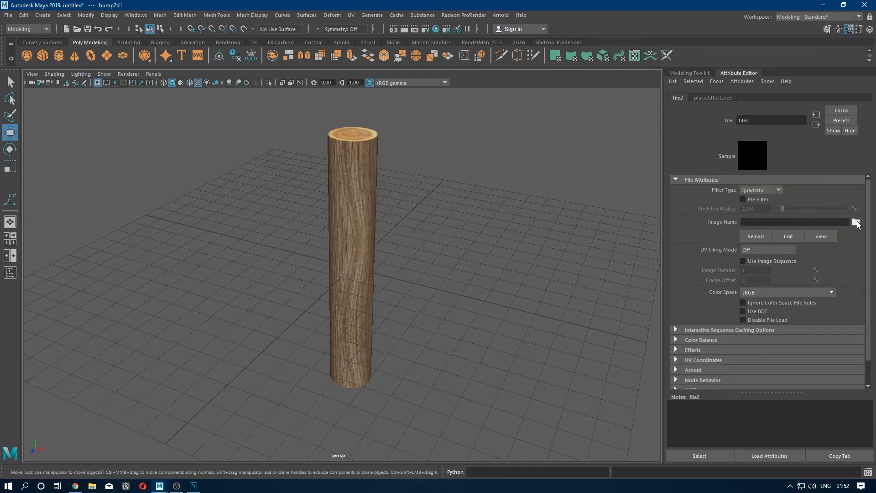
pyautogui.click(856, 222)
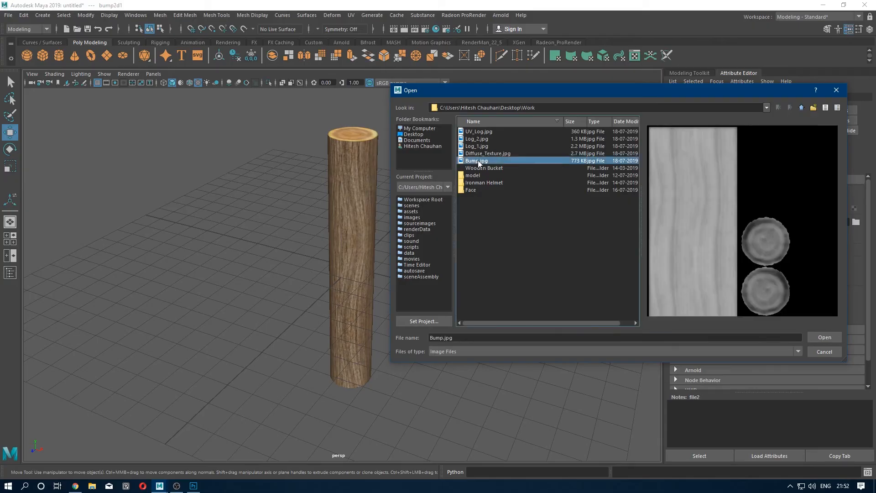
pyautogui.click(824, 337)
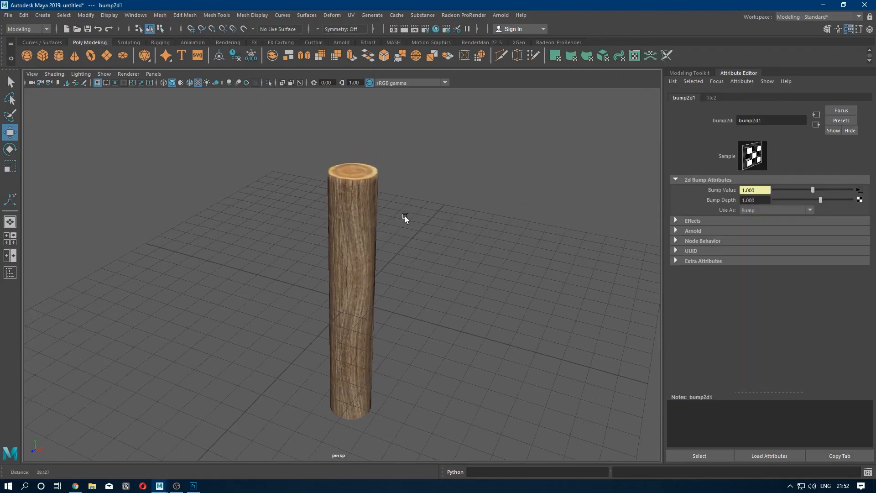
# Add an Arnold skydome light whose colour uses the ninomaru_teien_1k.hdr image.
pyautogui.moveTo(406, 218); pyautogui.dragTo(498, 222)
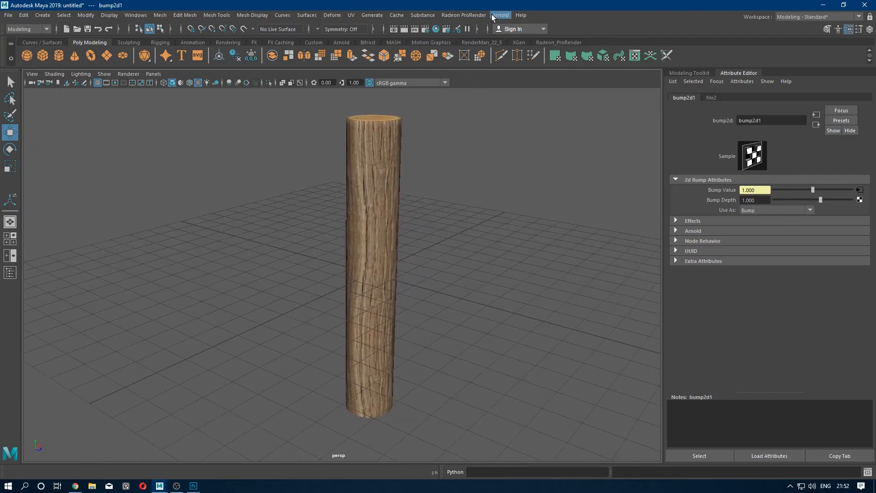
pyautogui.click(501, 15)
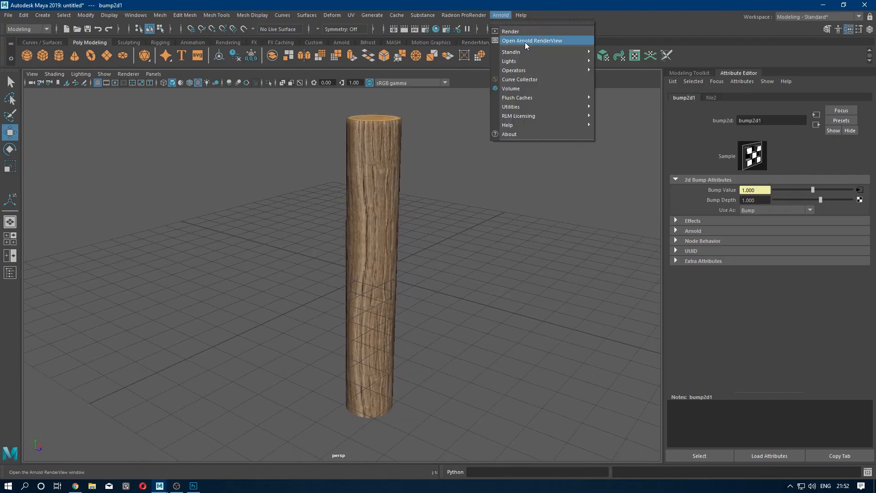
pyautogui.moveTo(510, 60)
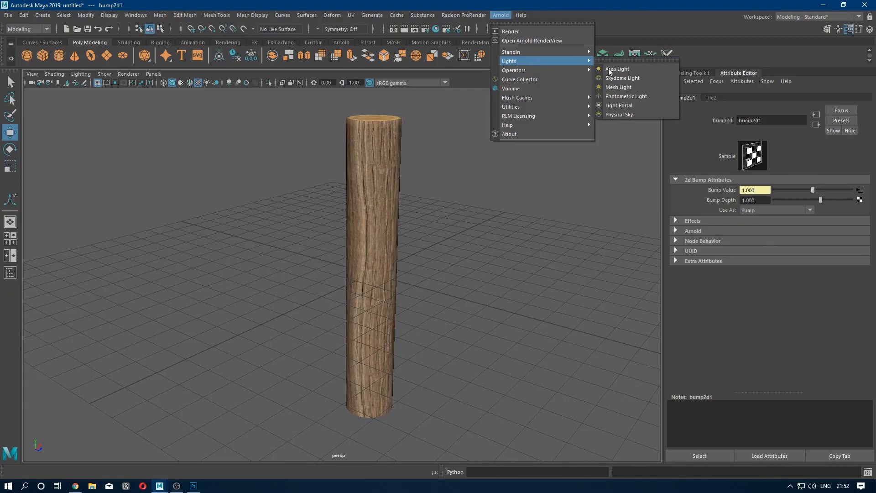
pyautogui.click(622, 78)
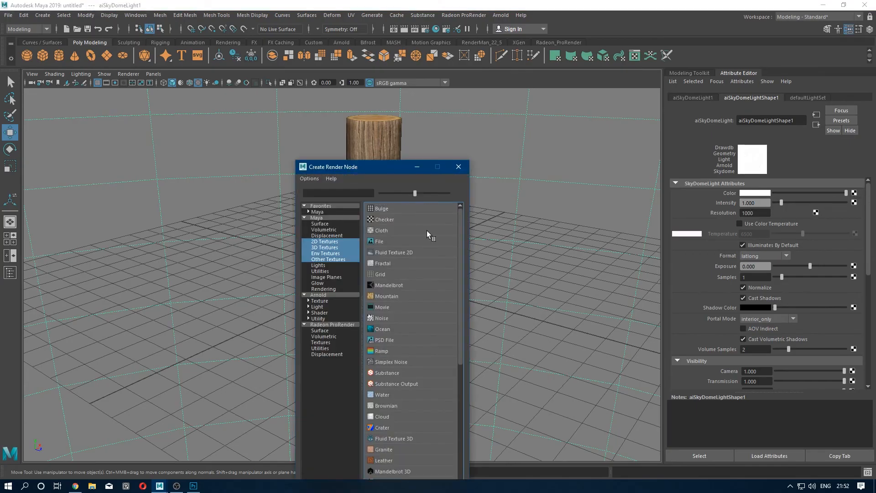
pyautogui.moveTo(429, 249)
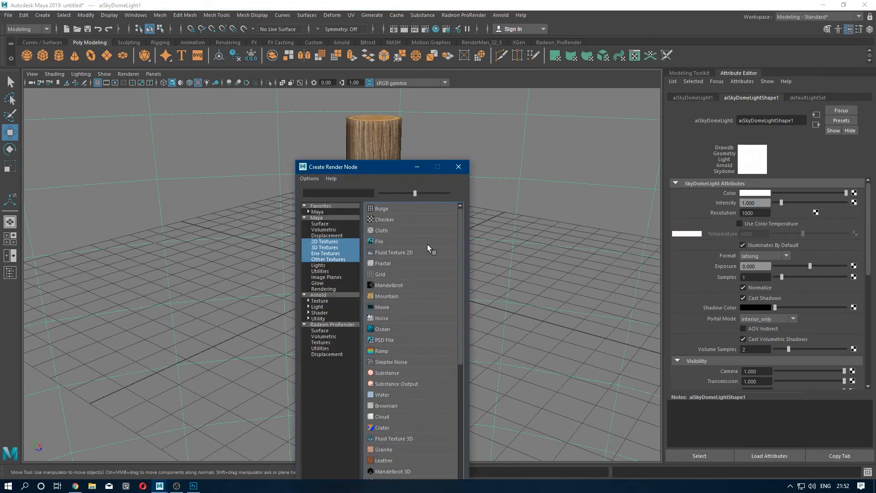
pyautogui.click(379, 241)
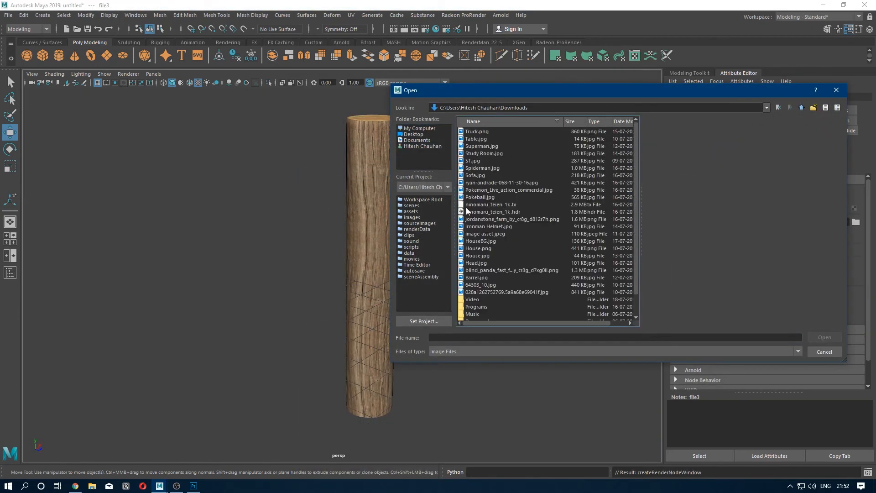
pyautogui.doubleClick(493, 211)
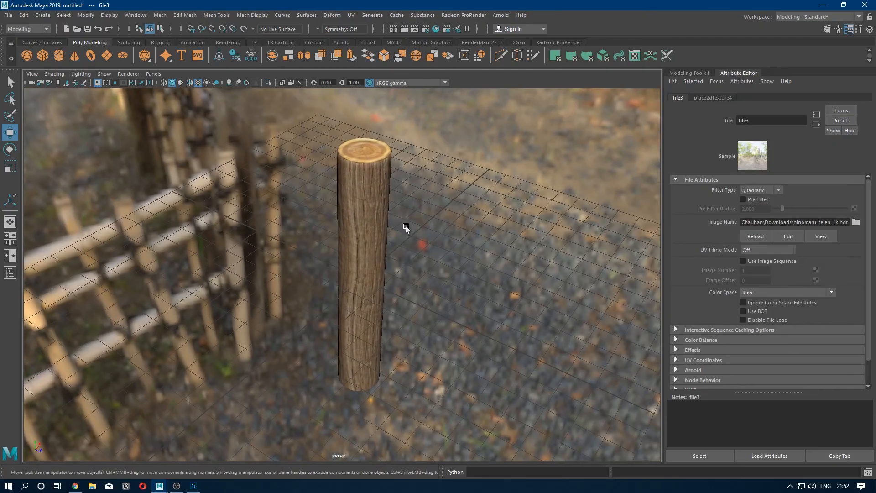
pyautogui.click(500, 15)
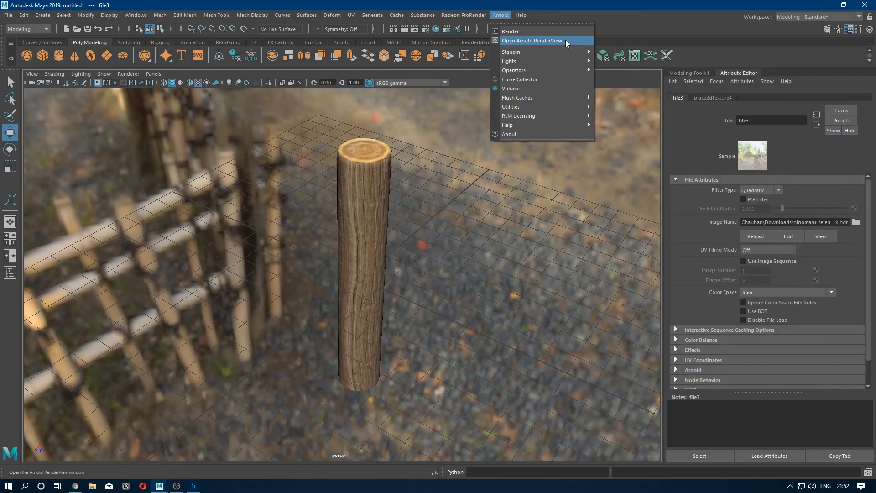
pyautogui.click(531, 40)
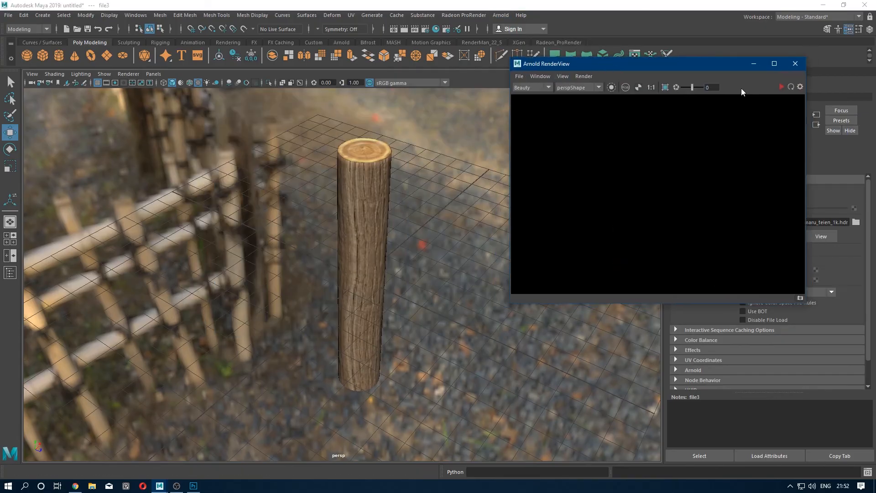
pyautogui.click(782, 87)
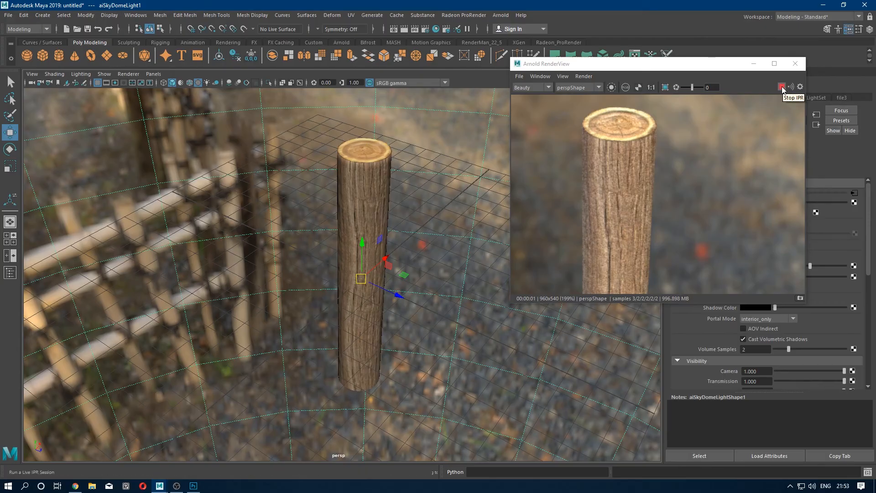
pyautogui.click(783, 87)
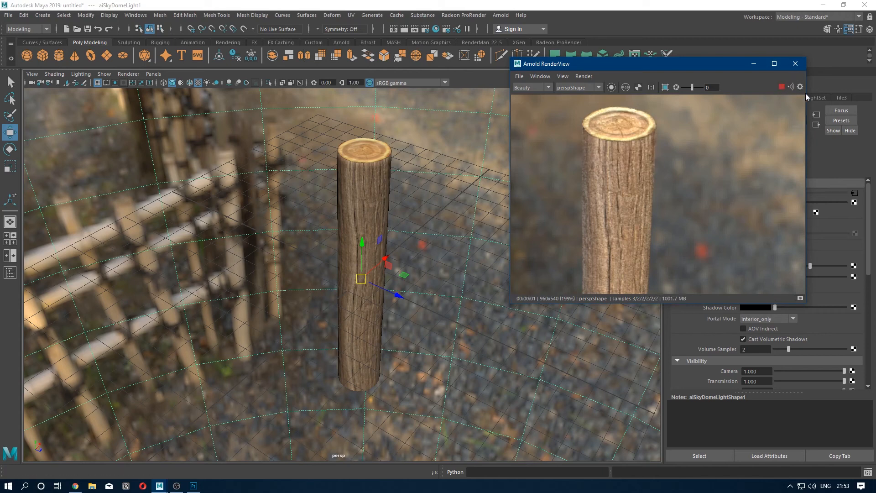
pyautogui.moveTo(844, 73)
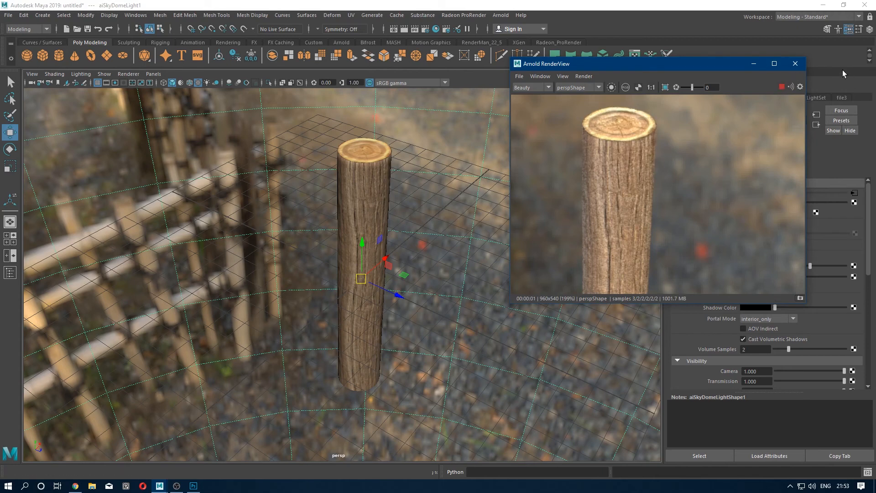
pyautogui.click(799, 87)
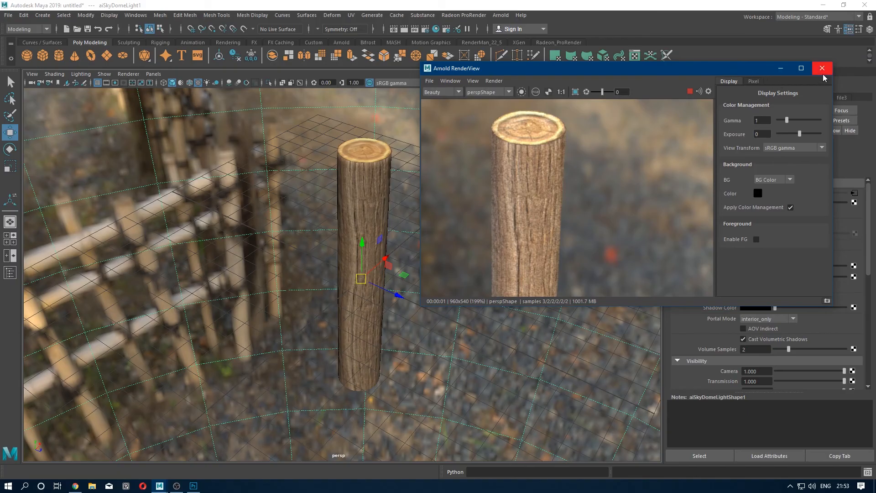
pyautogui.click(822, 68)
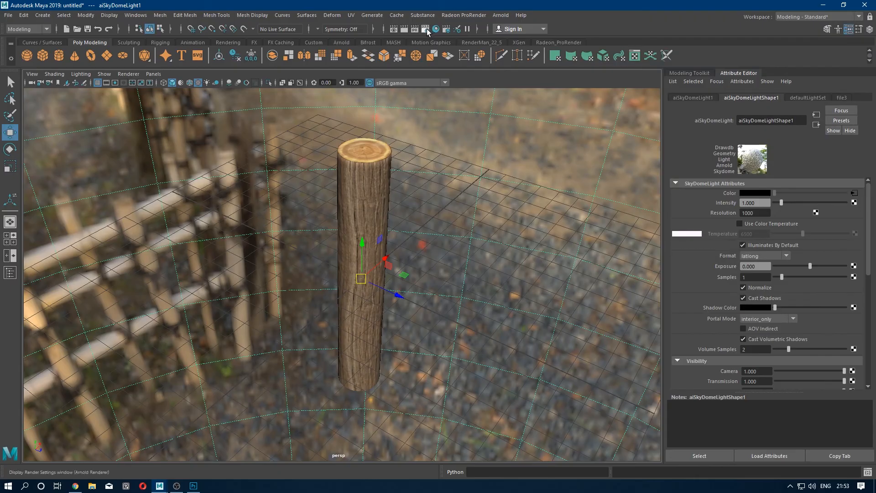
# Set render output to HD_1080 at 300 pixels/inch and enable beauty denoising.
pyautogui.click(428, 28)
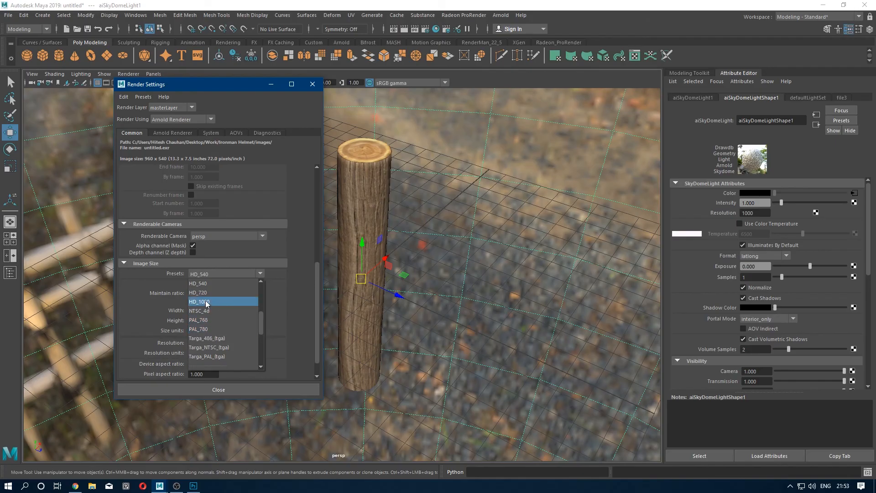
pyautogui.click(198, 301)
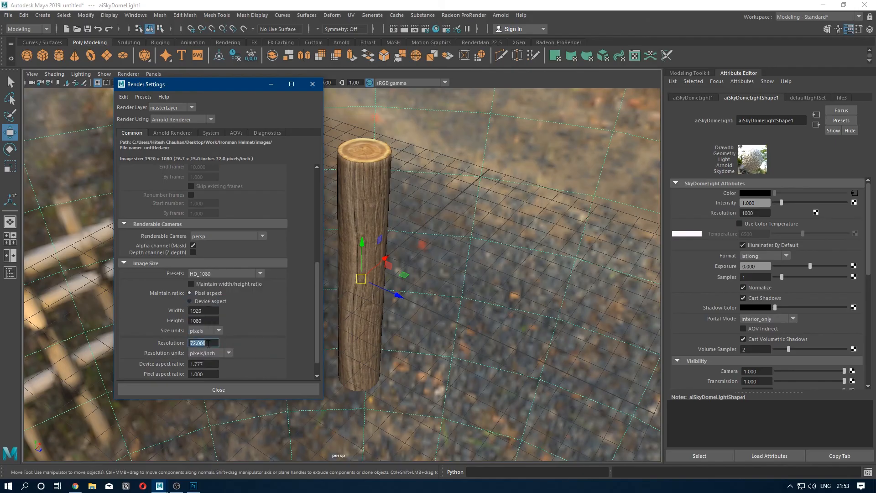
pyautogui.write('300.000')
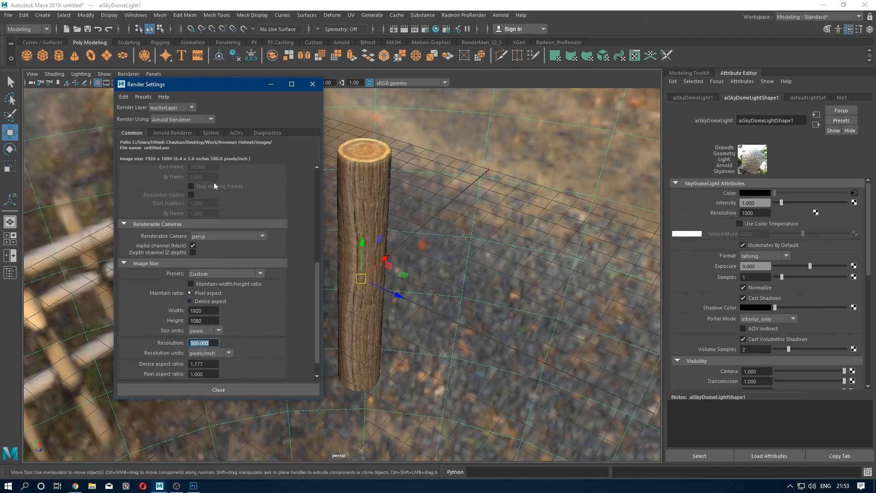
pyautogui.click(211, 132)
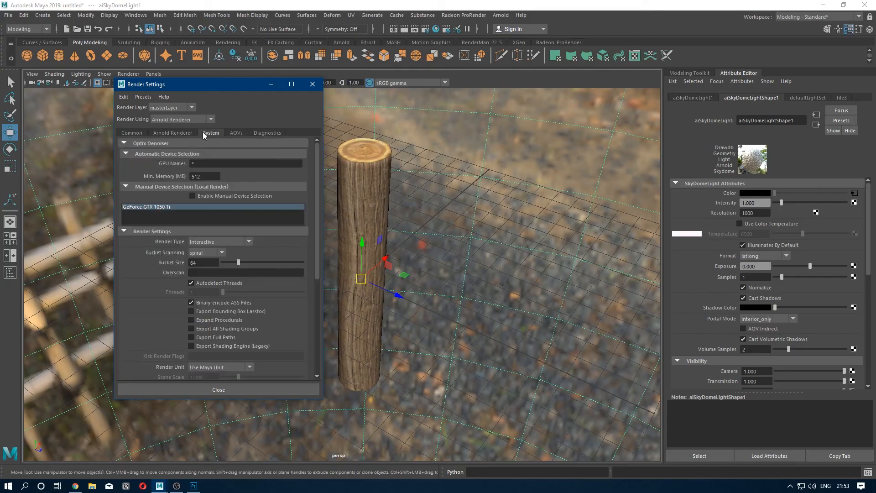
pyautogui.click(246, 163)
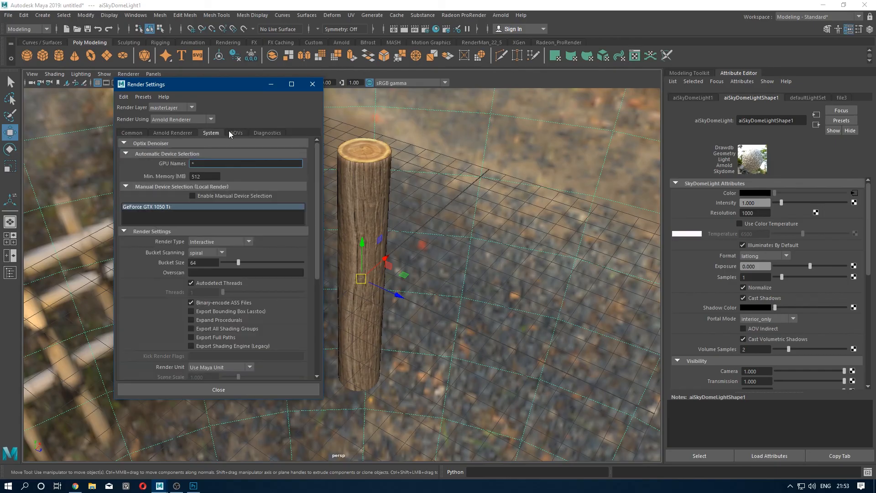
pyautogui.click(236, 132)
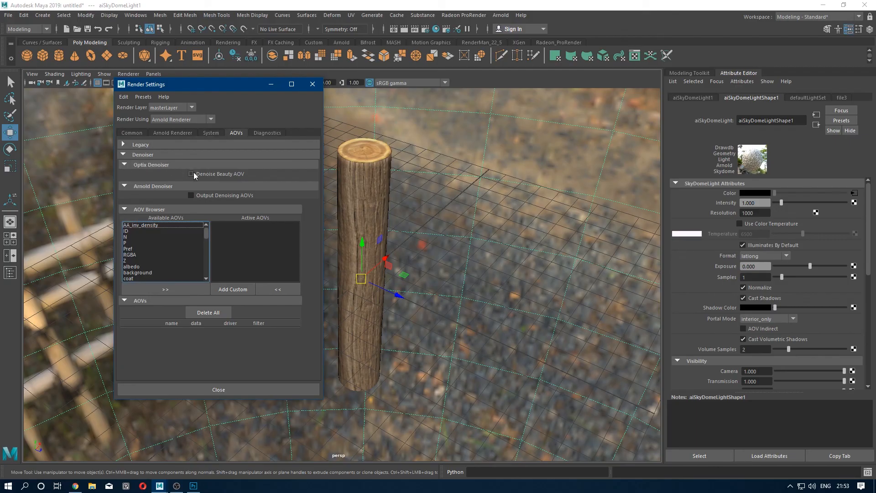
pyautogui.click(191, 173)
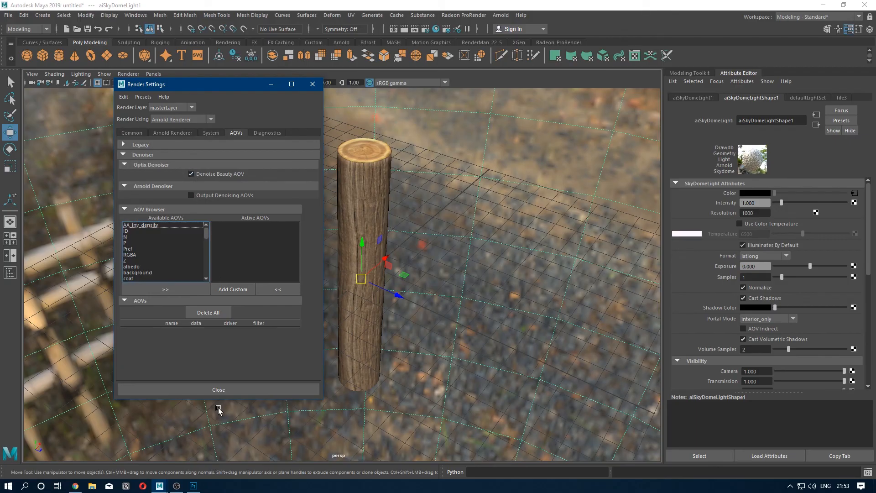
pyautogui.click(218, 389)
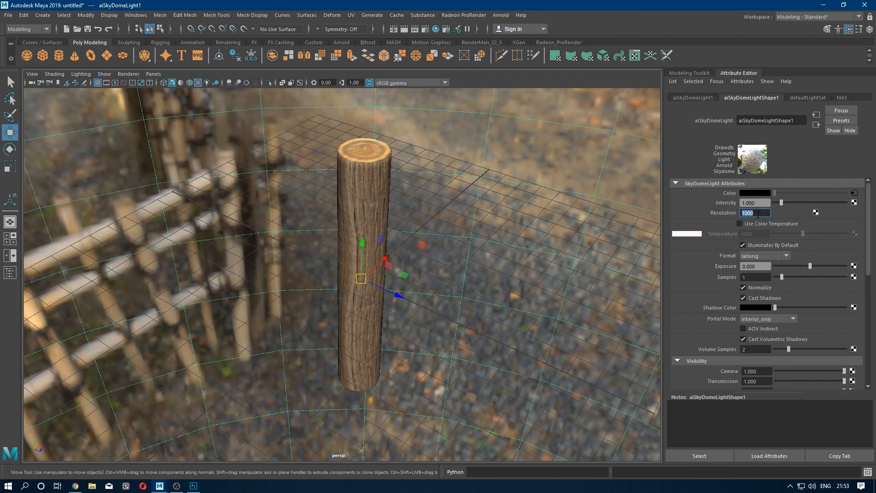
# Set skydome resolution 2000, 8 samples, 8 volume samples, 9999 max bounces, and render.
pyautogui.write('2000')
pyautogui.click(756, 349)
pyautogui.write('8')
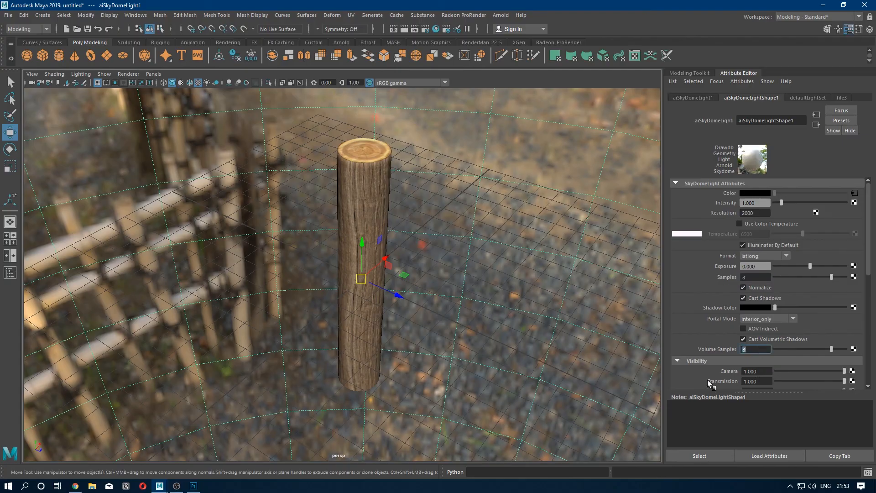
pyautogui.scroll(-3)
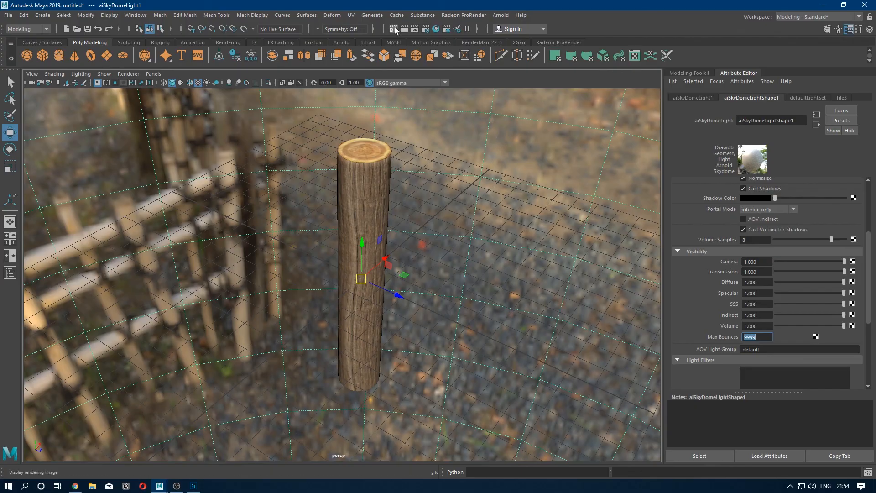
pyautogui.click(394, 29)
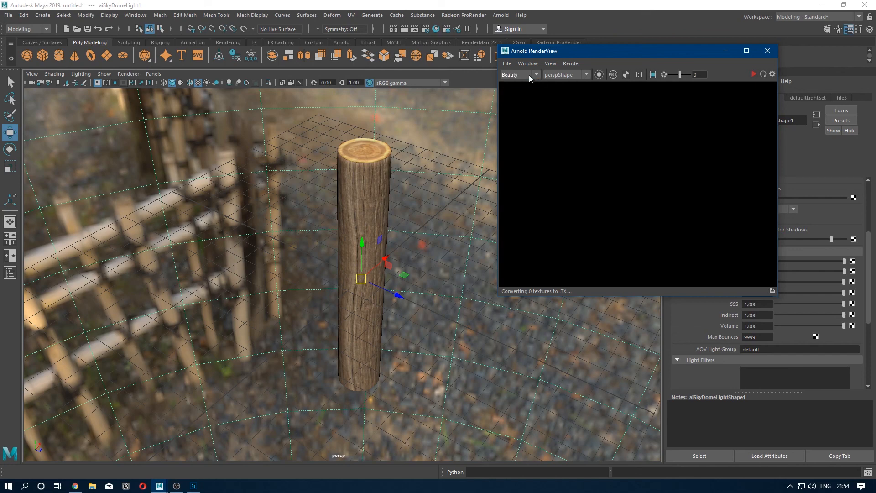
# Let Arnold RenderView render the HDRI-lit log at 1920×1080.
pyautogui.click(754, 74)
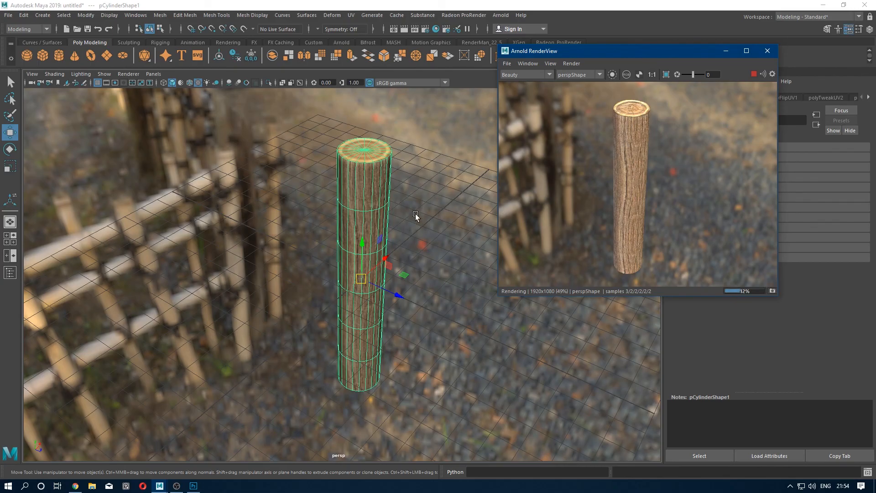
pyautogui.moveTo(293, 203)
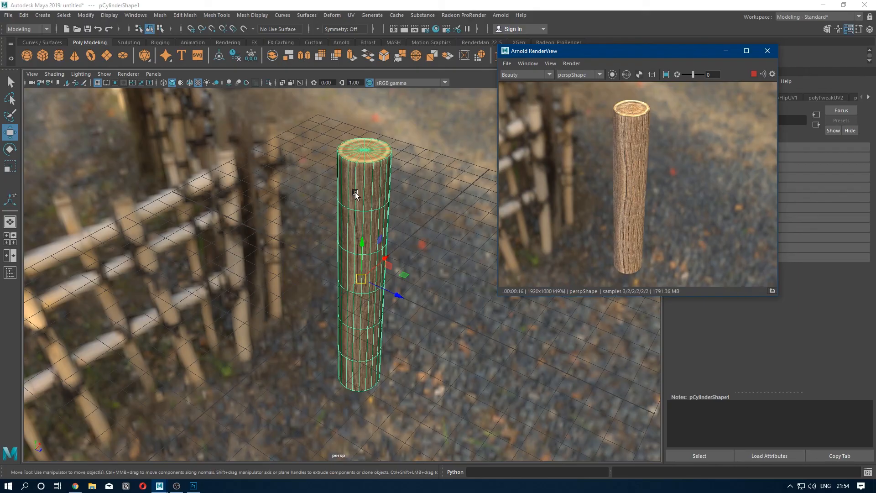
pyautogui.moveTo(351, 200)
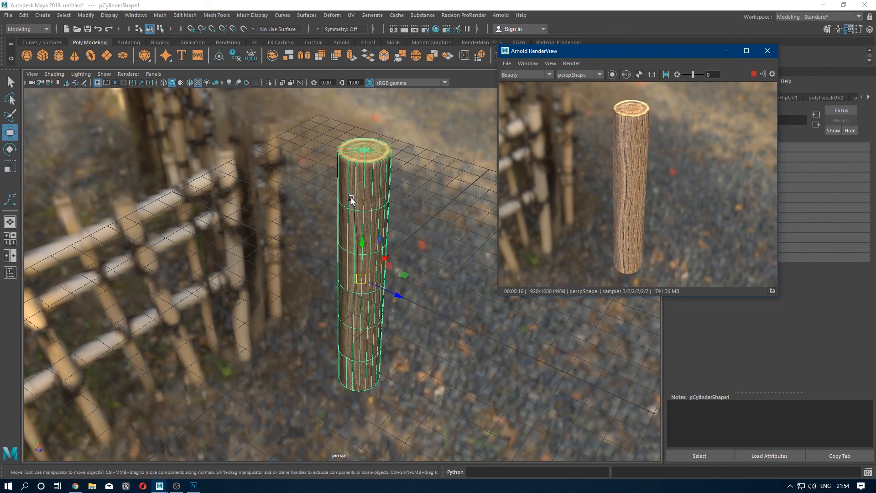